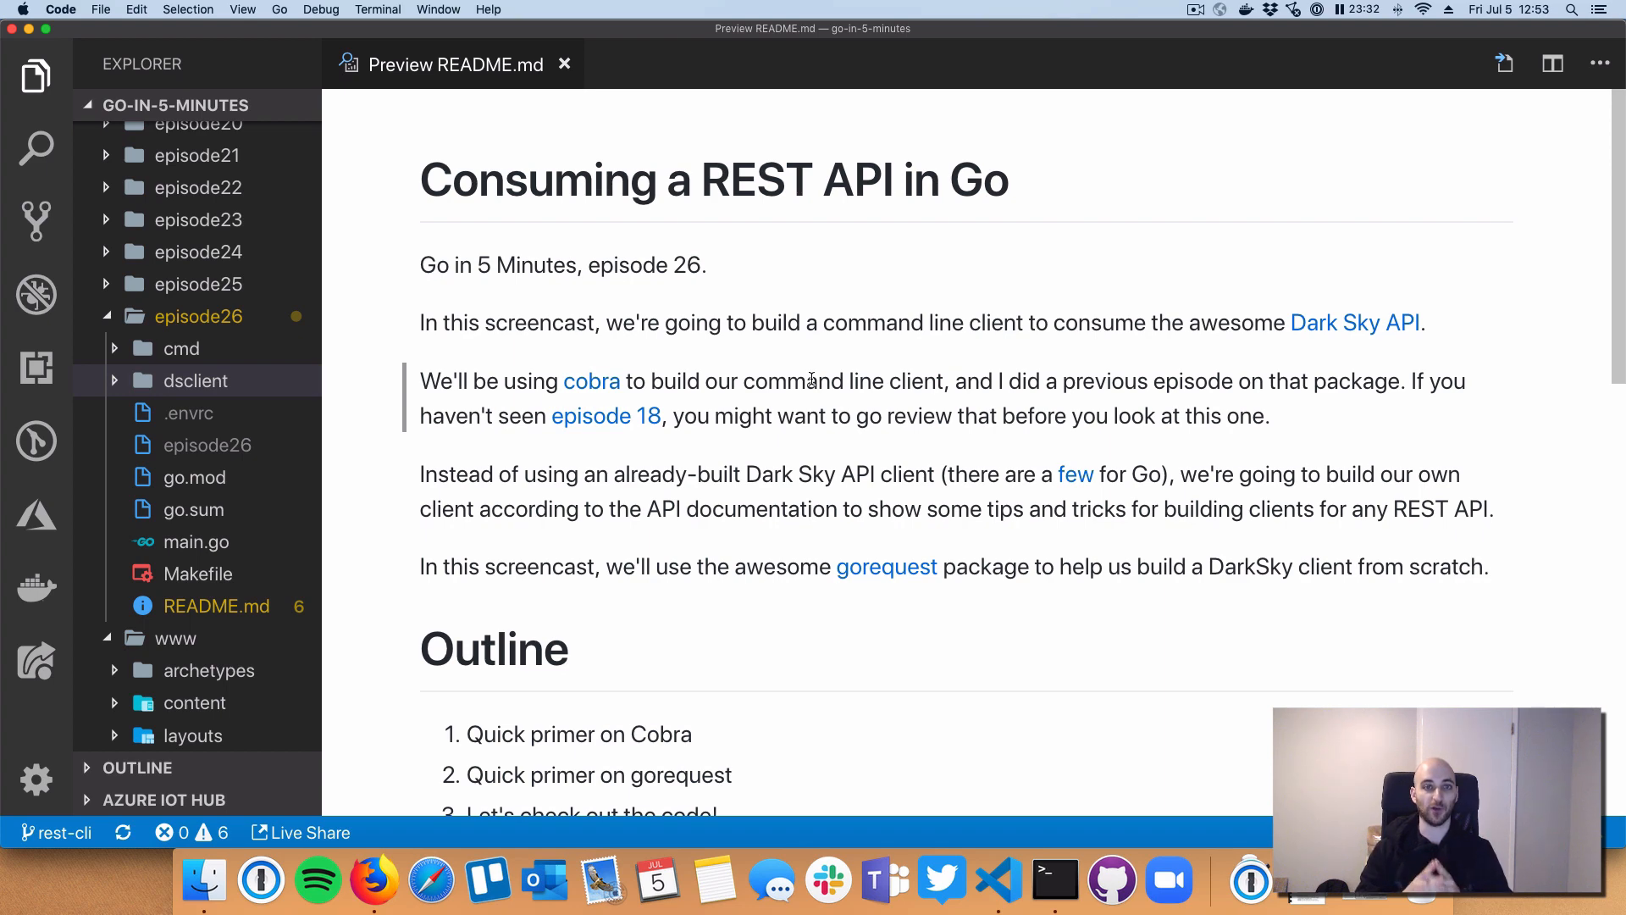
mouse_move(807, 376)
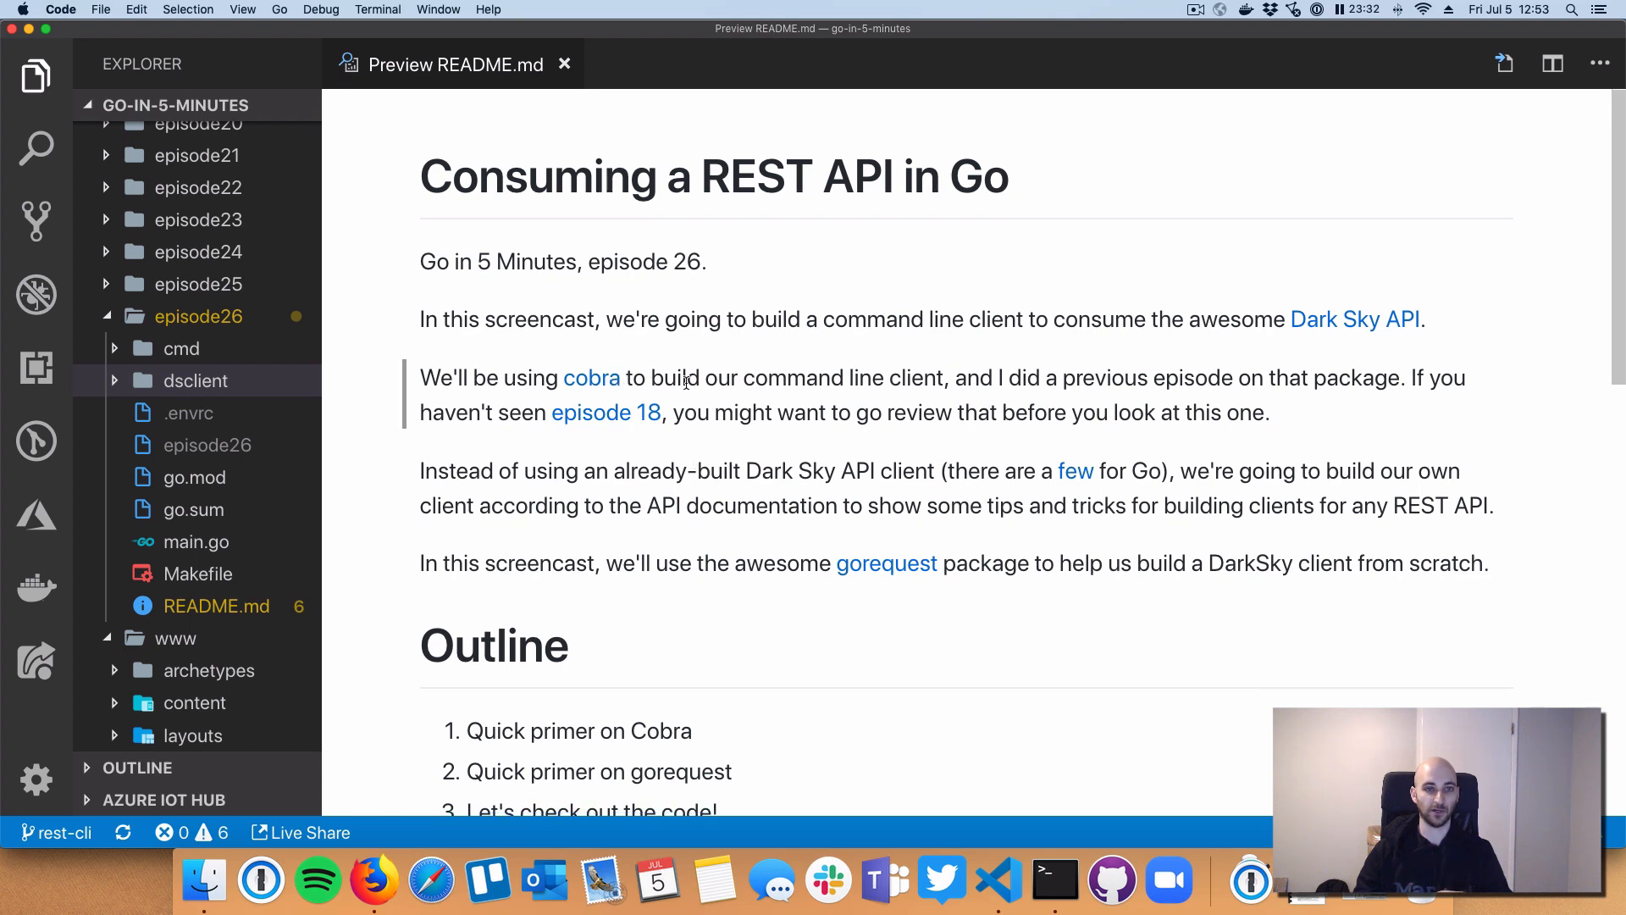
mouse_move(681, 414)
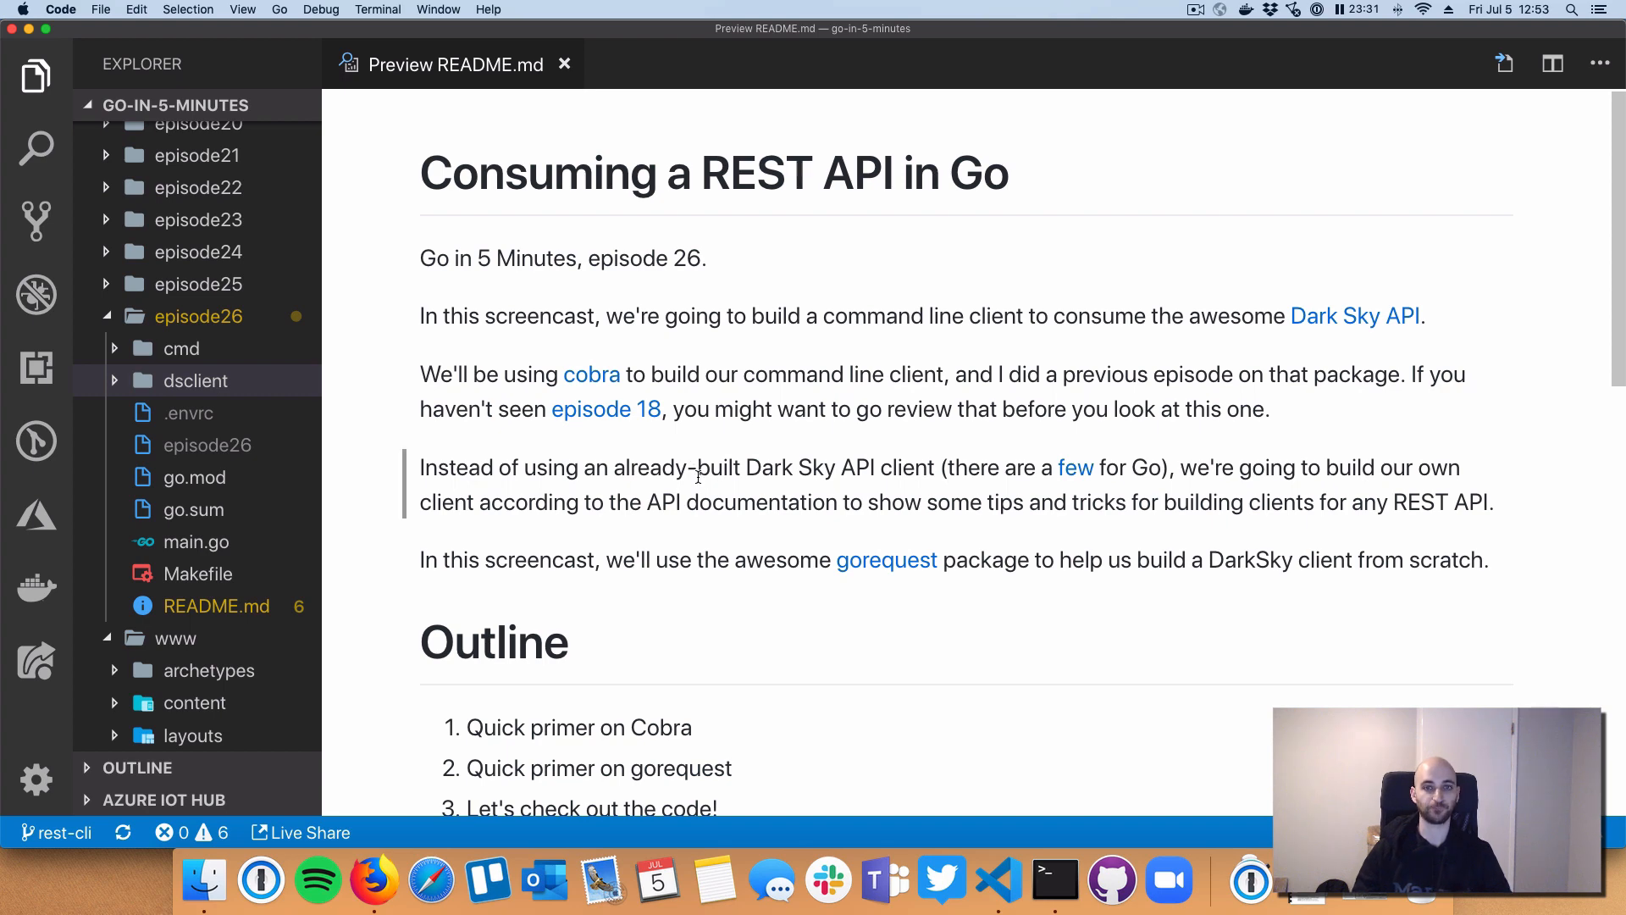
Step: Review the gorequest GitHub repository, then switch to the Dark Sky API documentation tab
scroll("down", 3)
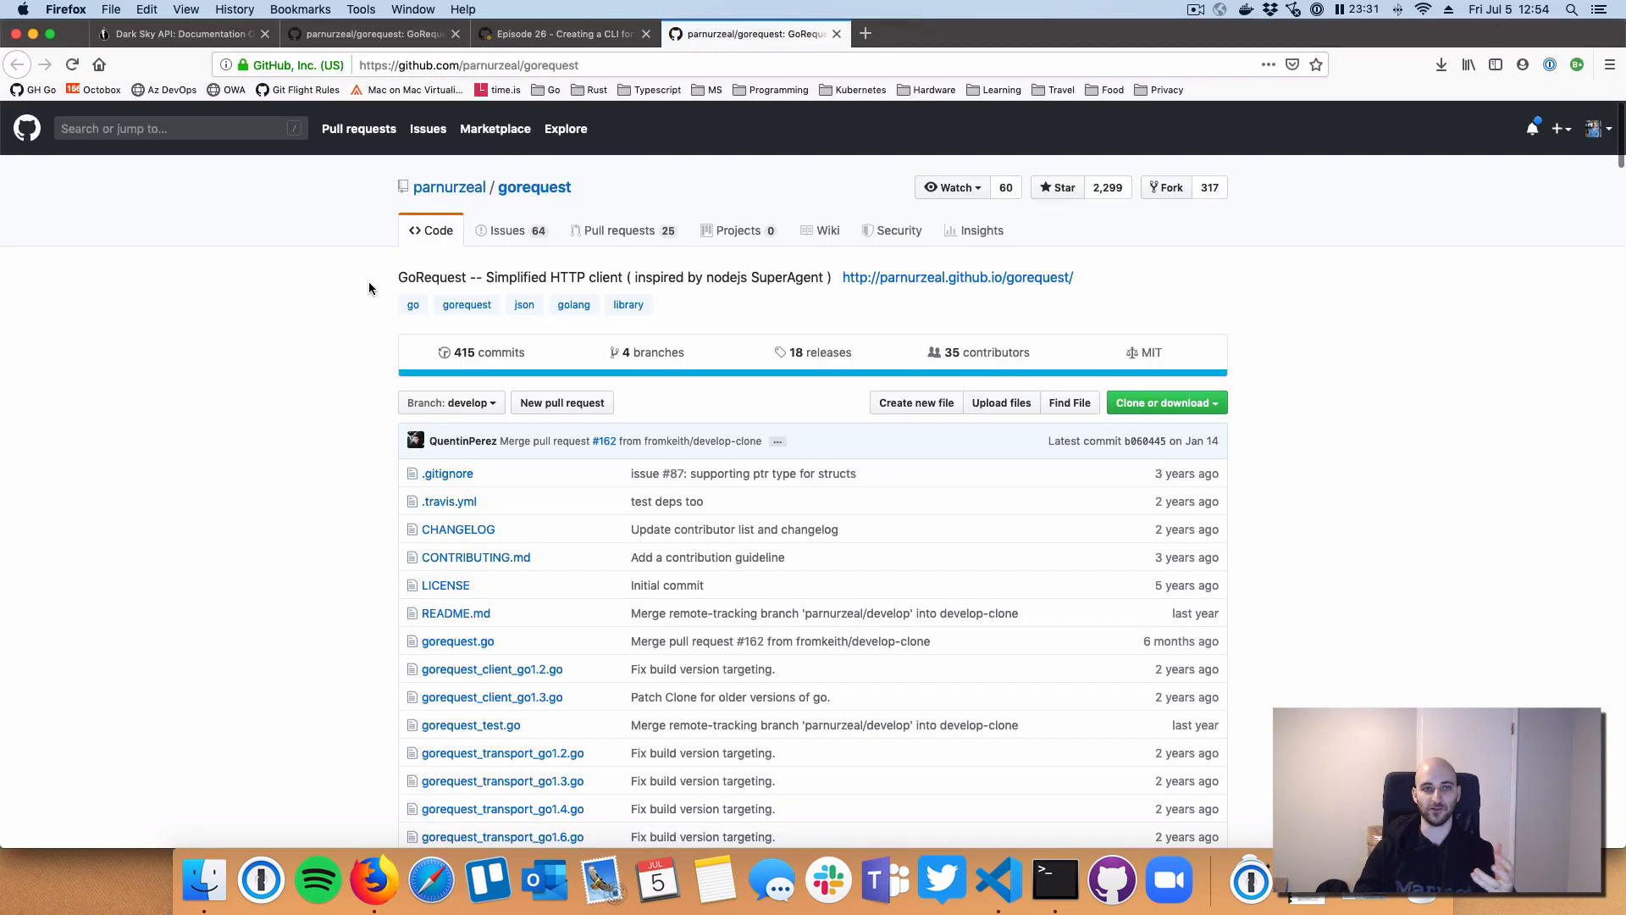
scroll("down", 3)
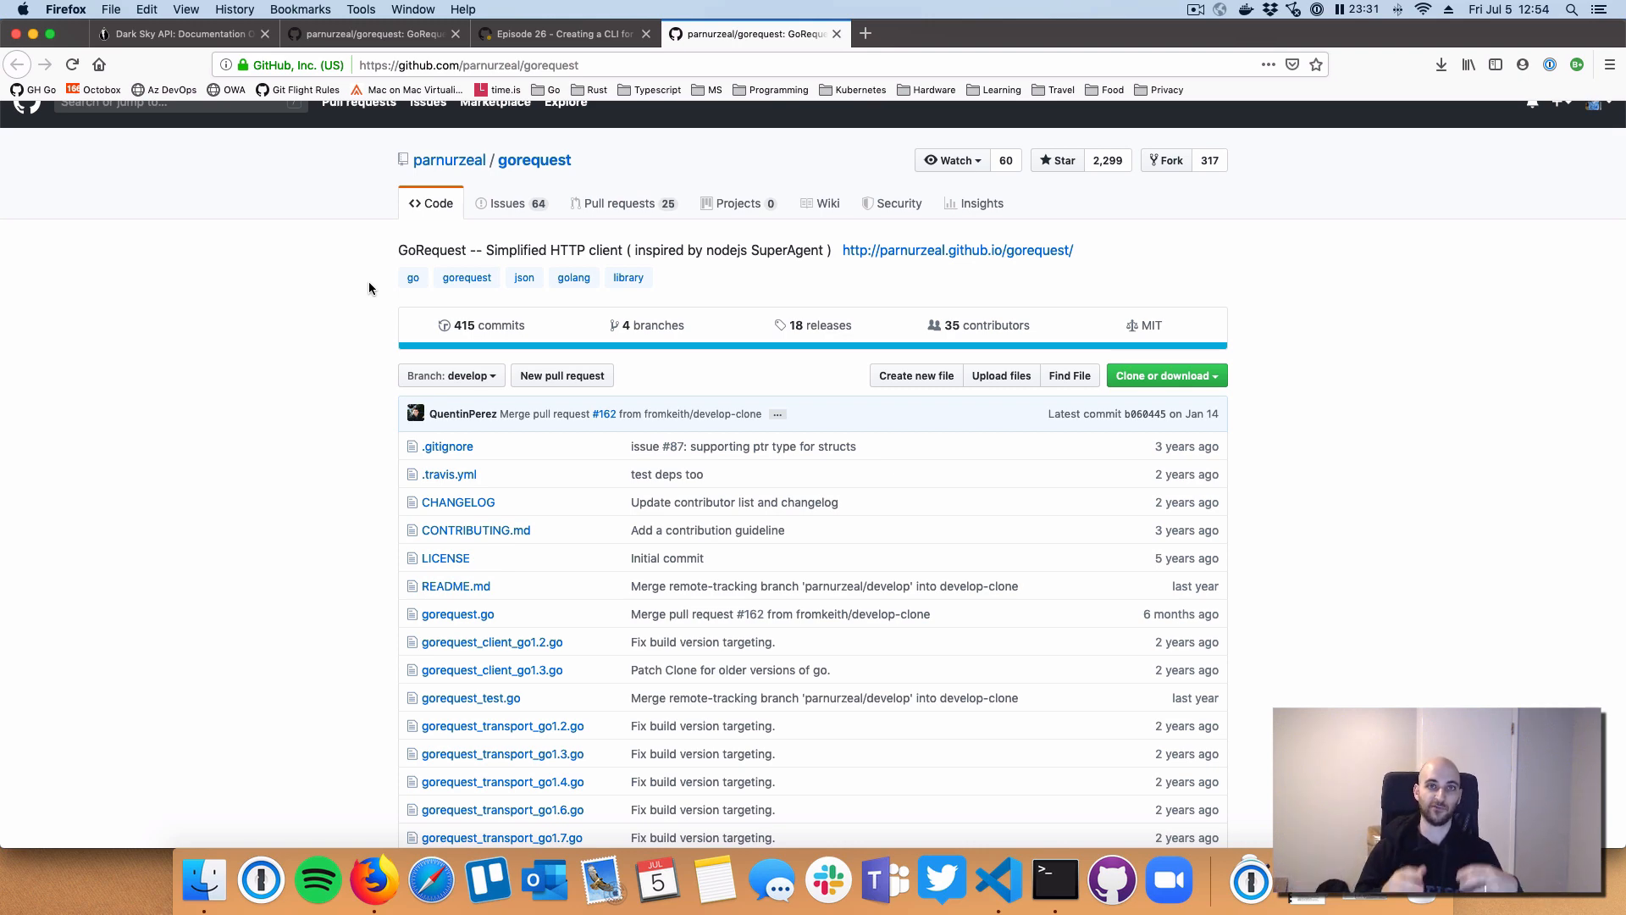
mouse_move(454, 403)
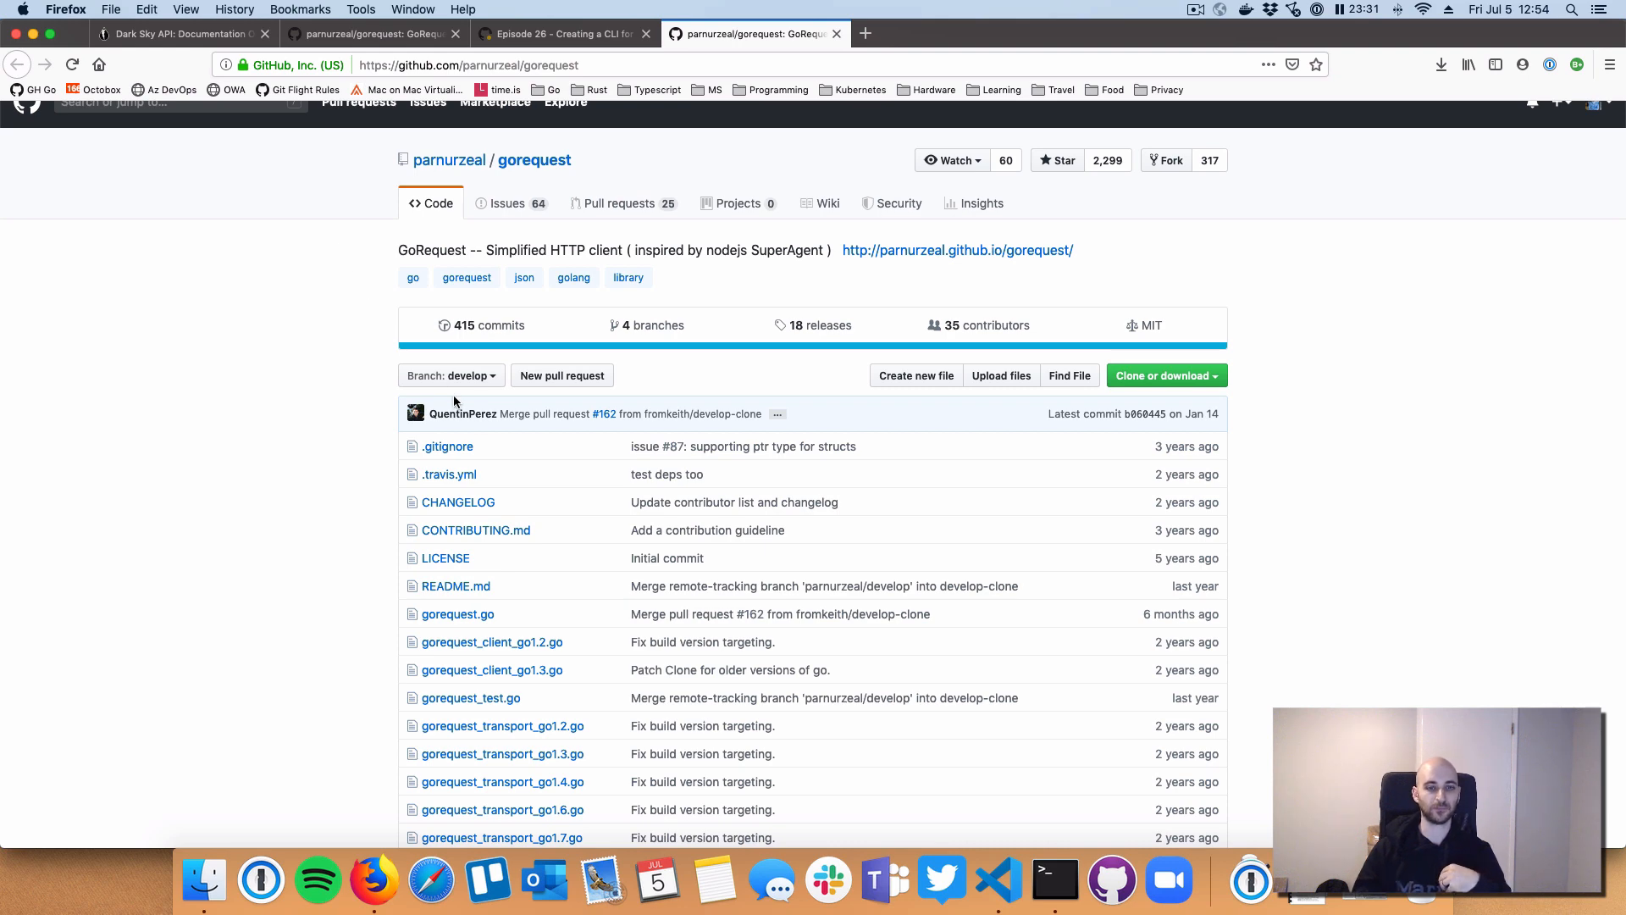
left_click(176, 34)
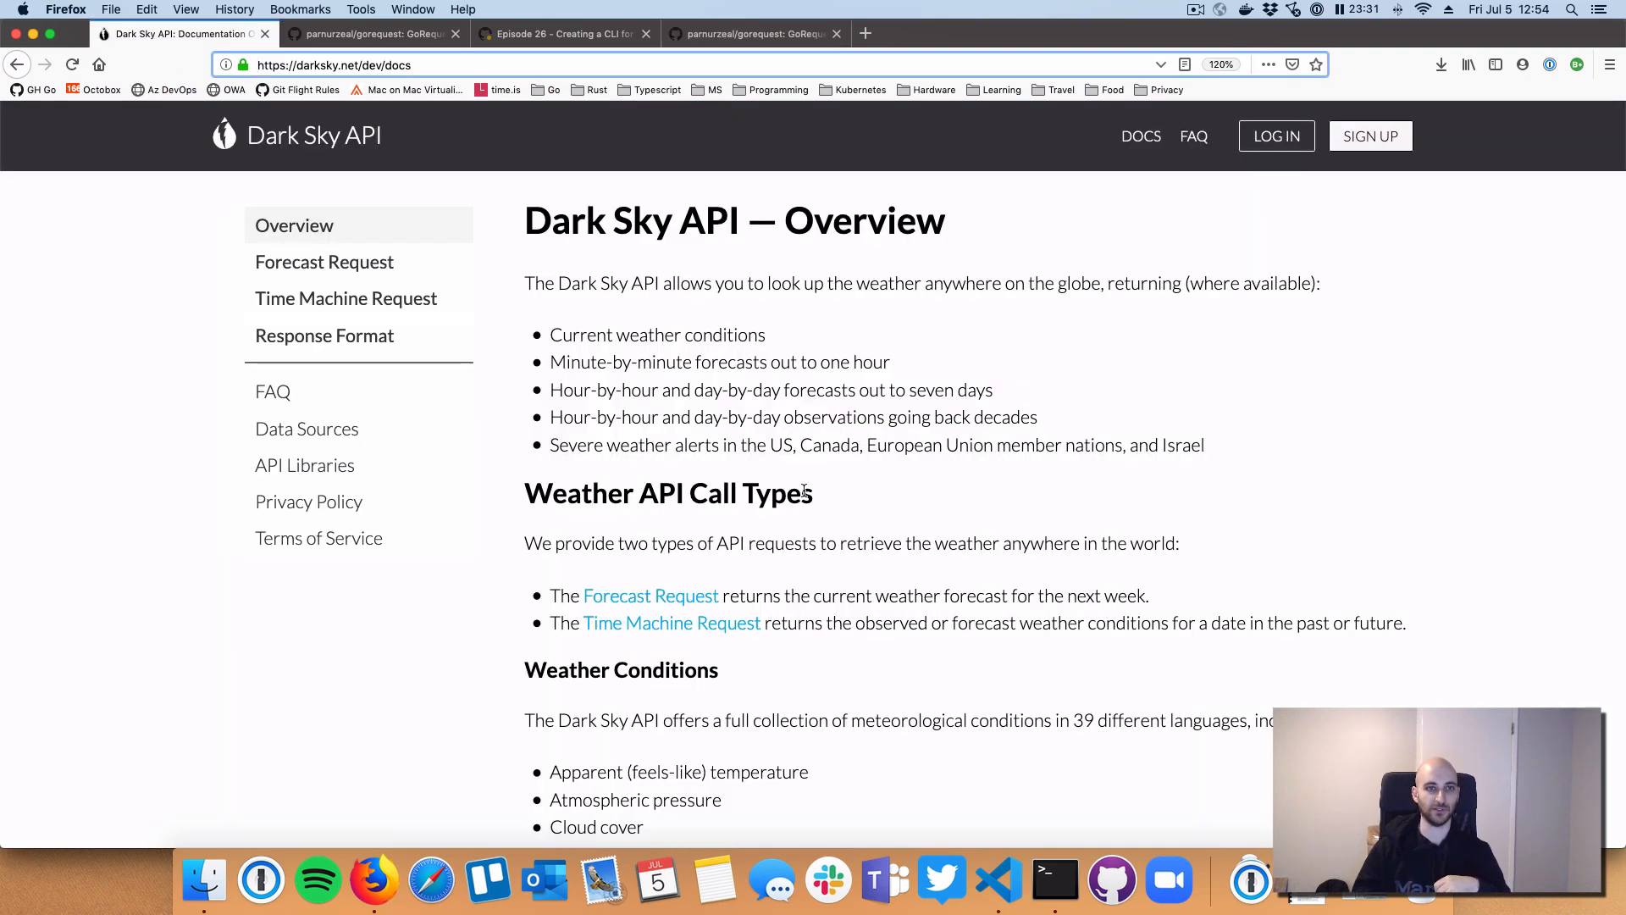
mouse_move(998, 881)
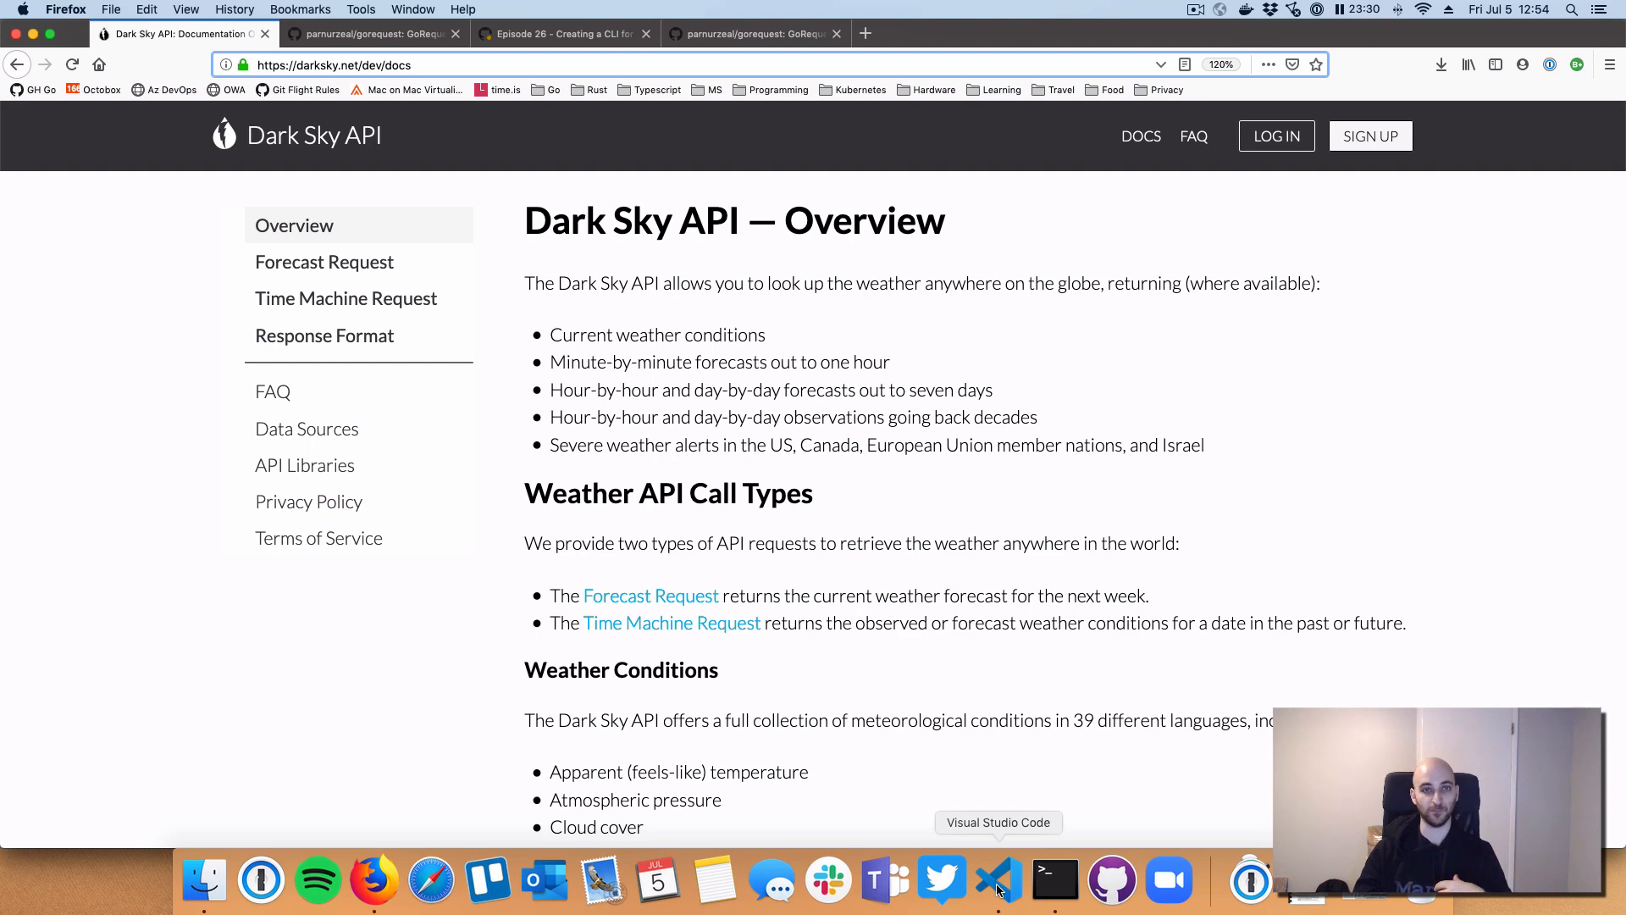
Step: Return to VS Code, open episode26's main.go and root.go, reviewing init's DARKSKY_API_KEY check and temp command
left_click(994, 881)
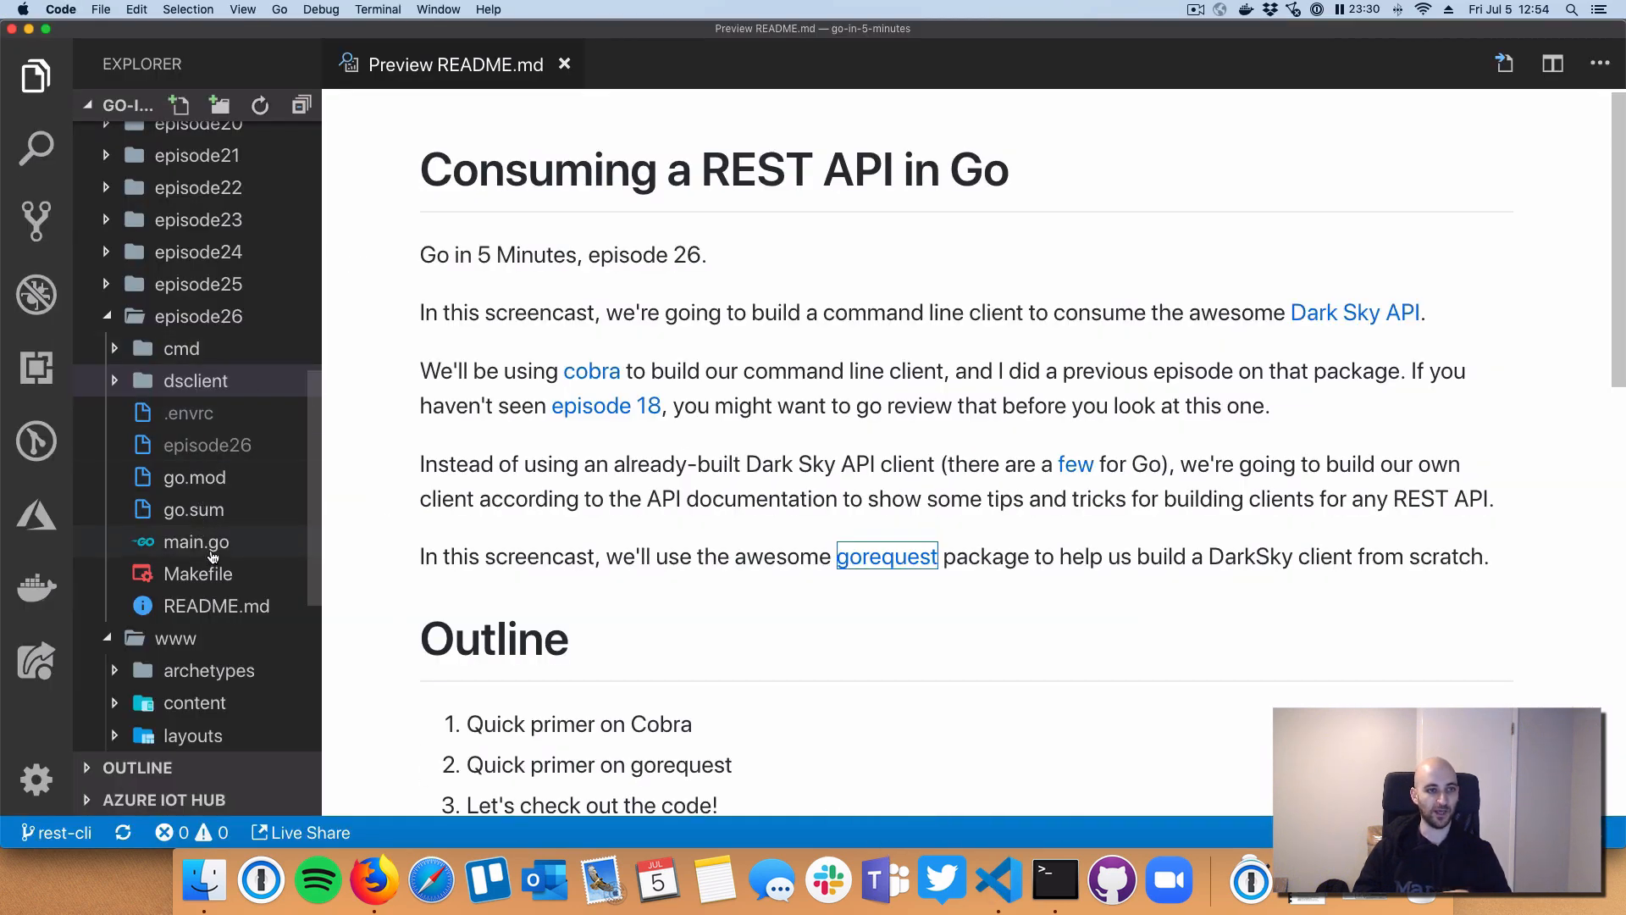
double_click(197, 542)
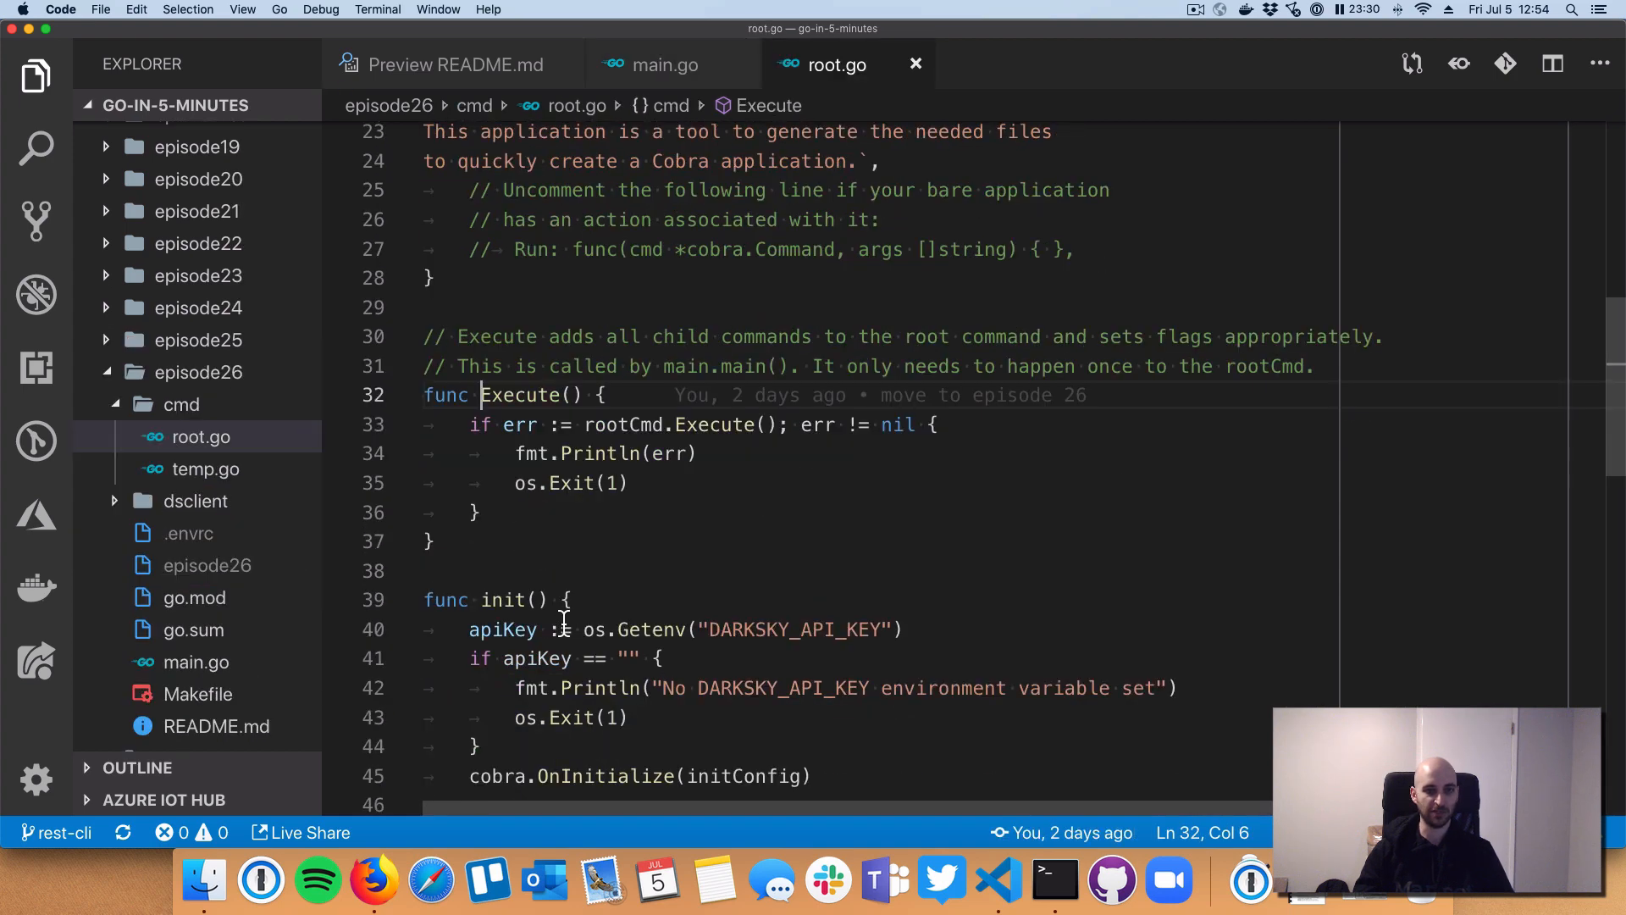
scroll("down", 3)
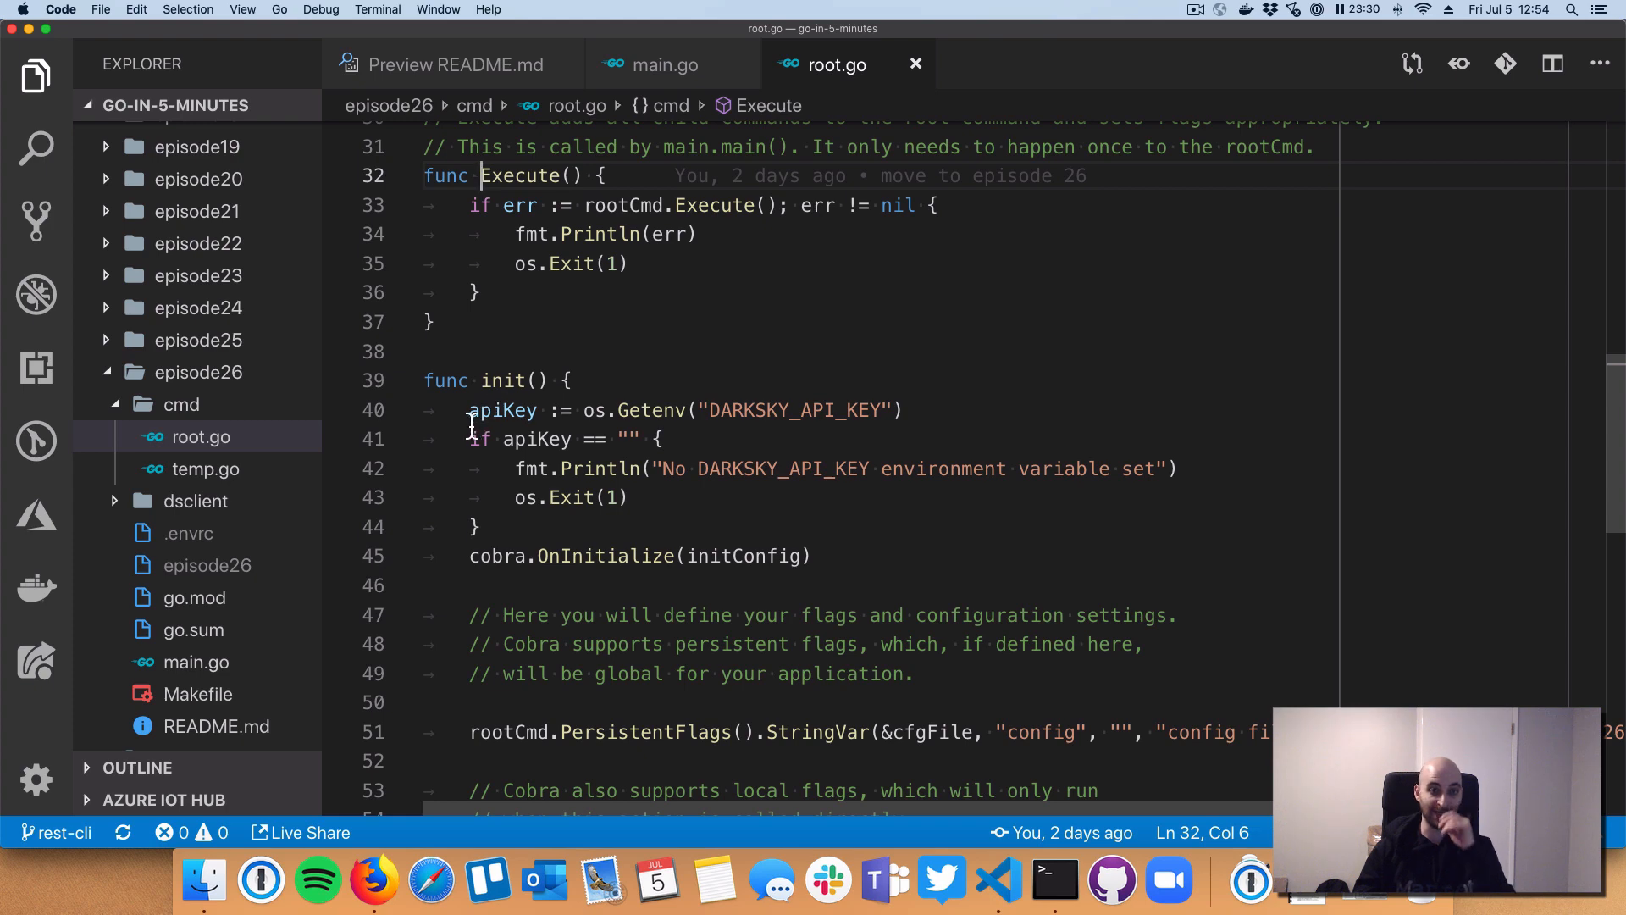
left_click_drag(470, 408, 586, 439)
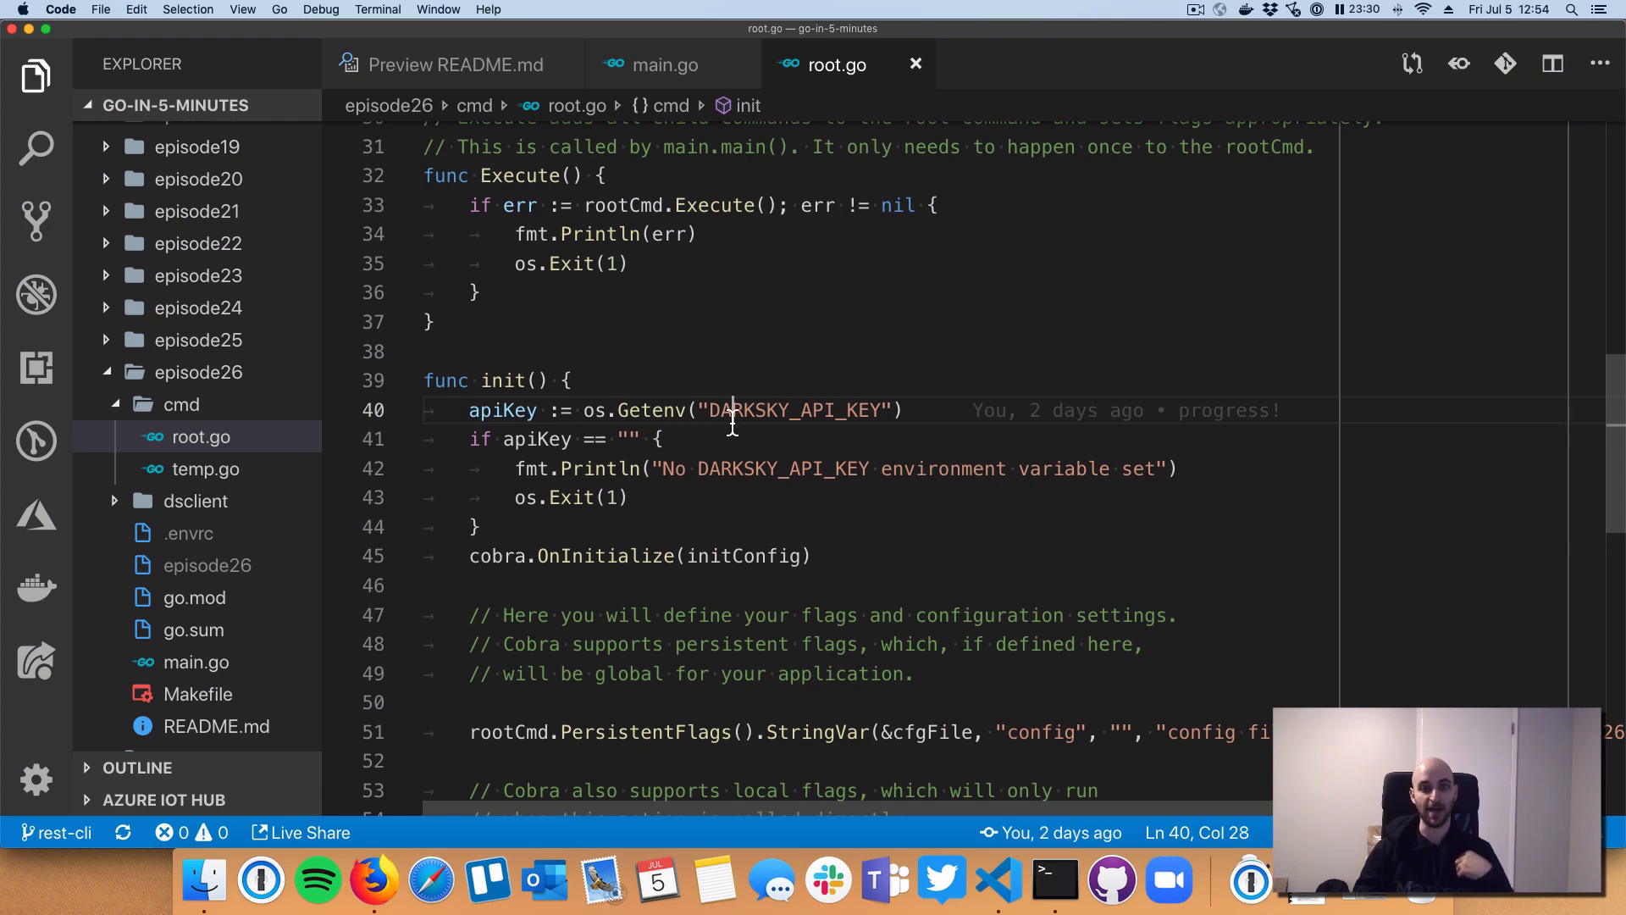
mouse_move(732, 421)
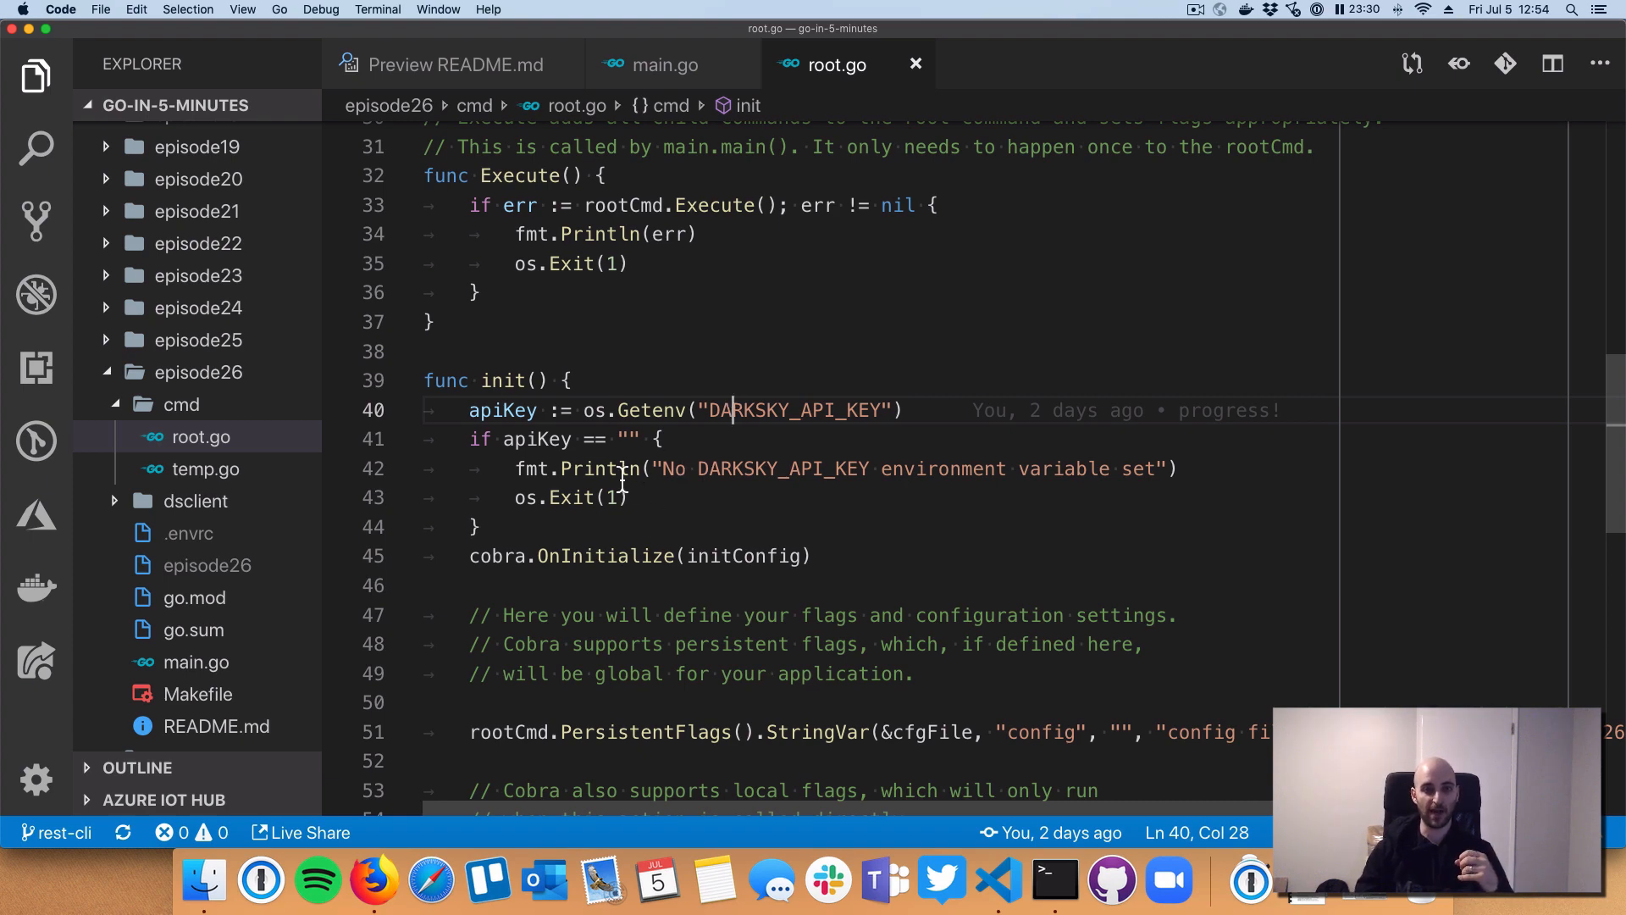
scroll("down", 3)
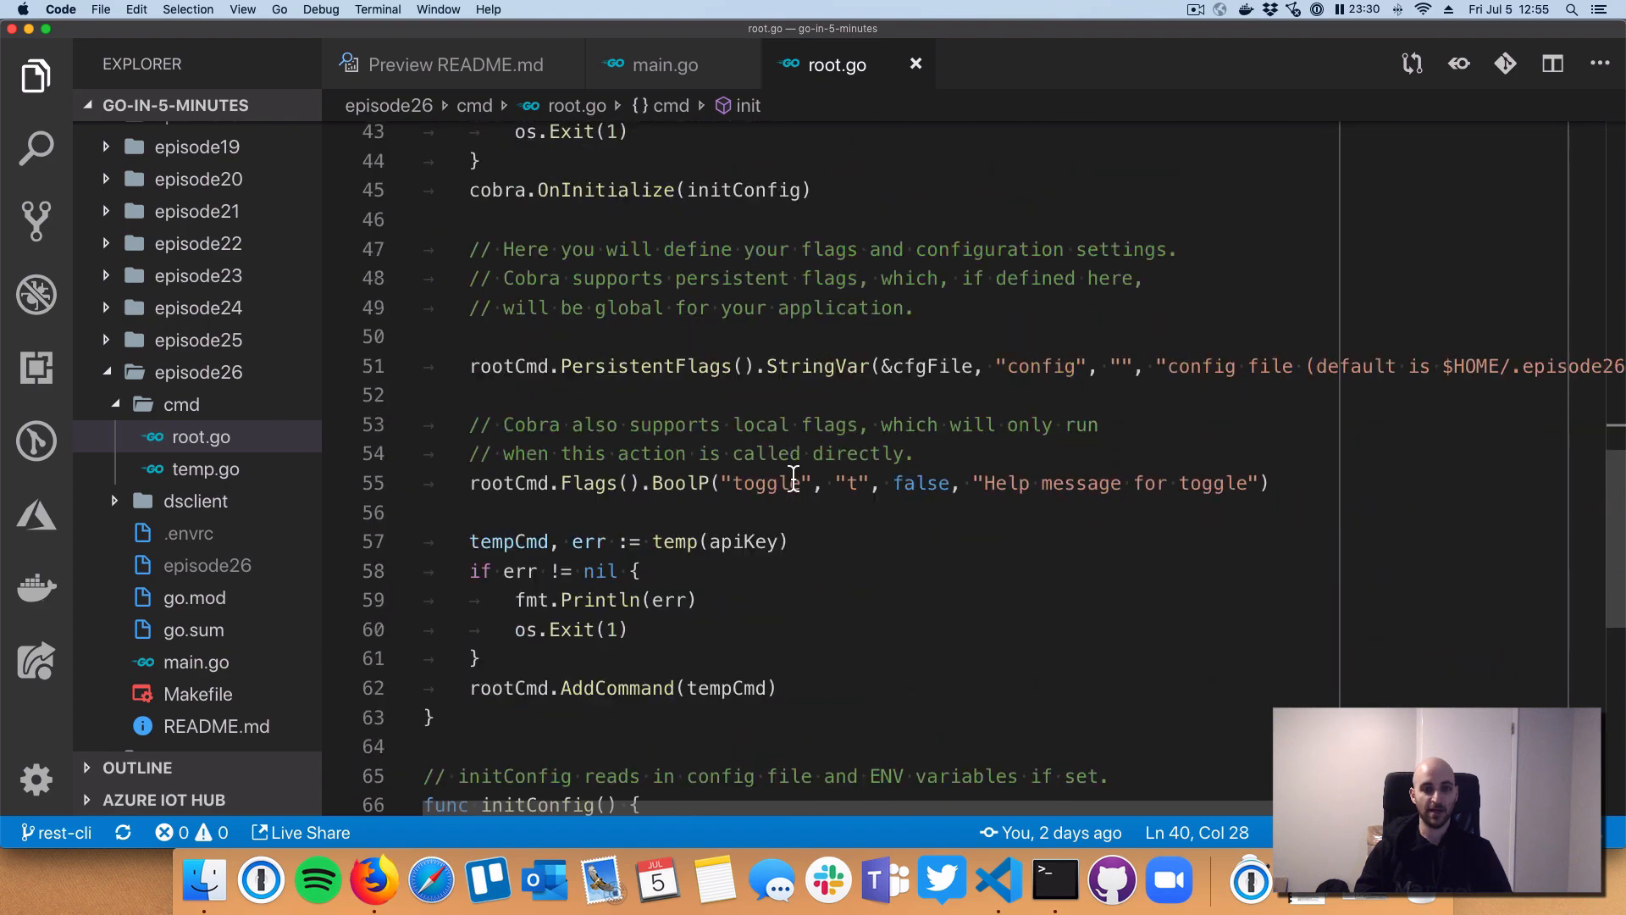
mouse_move(681, 541)
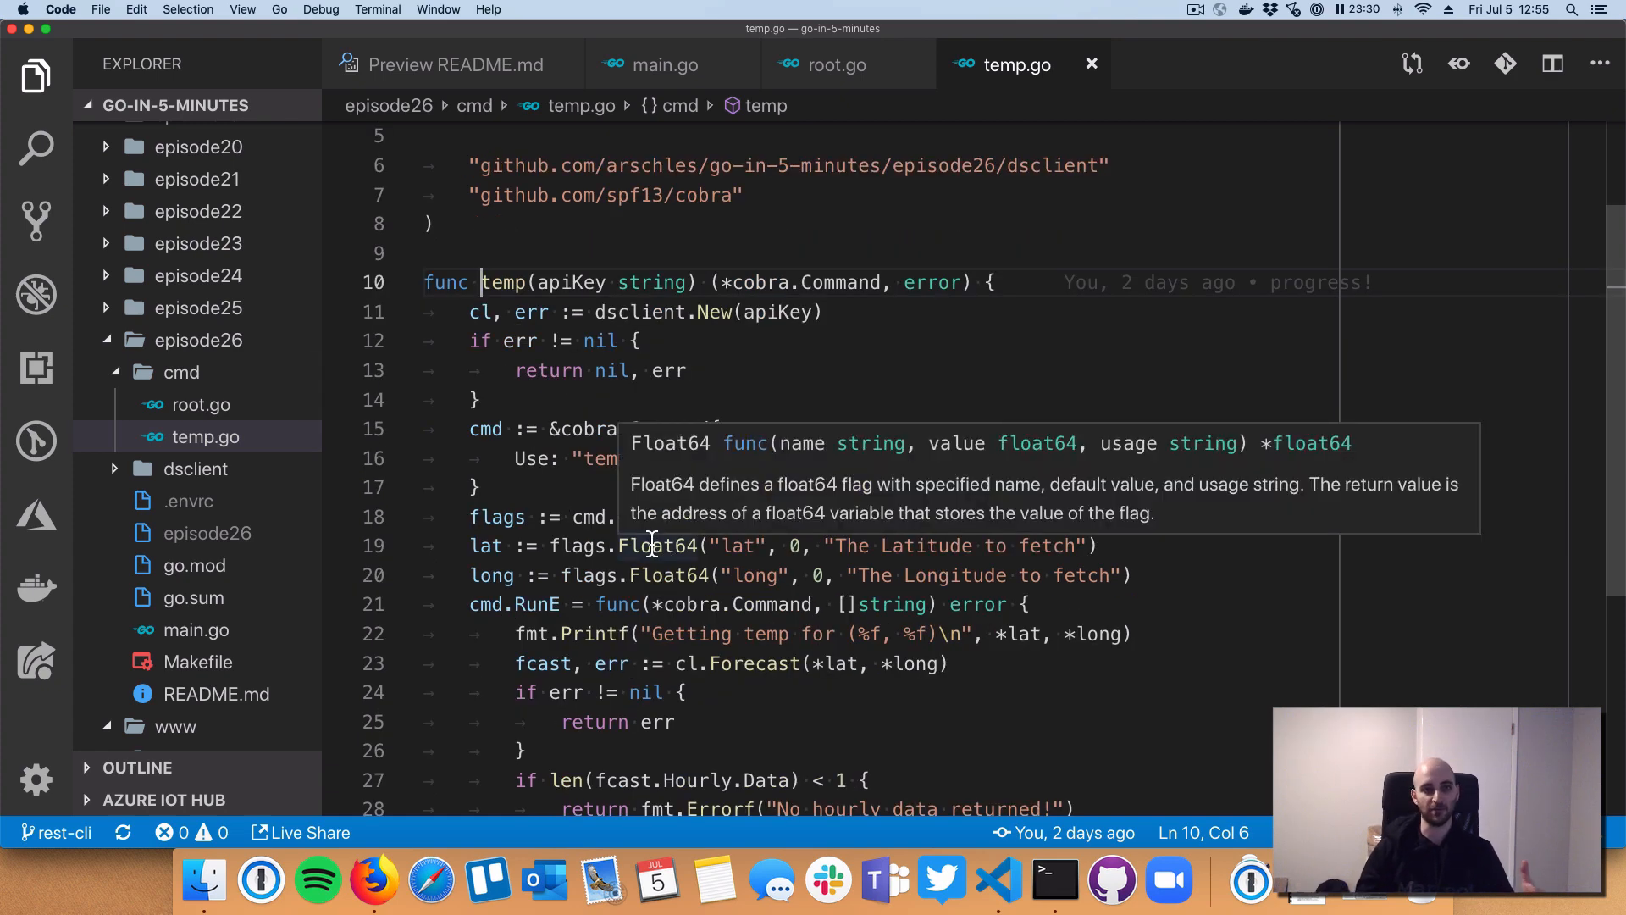
mouse_move(803, 343)
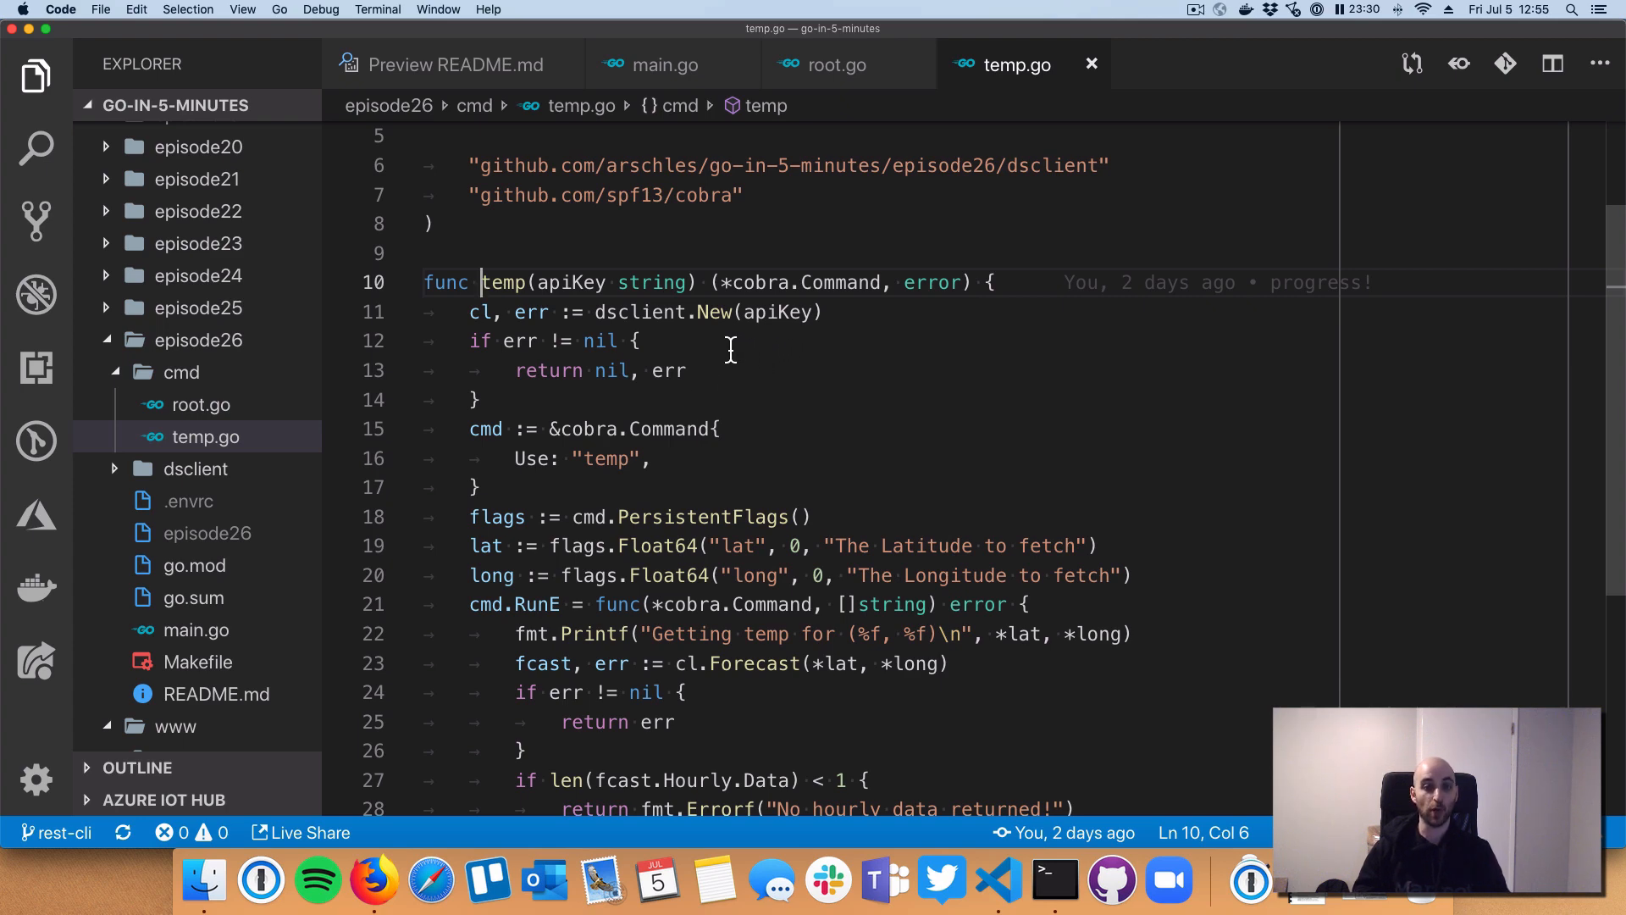
Step: Highlight the line in temp.go creating the dsclient client with latitude and longitude flags
left_click_drag(586, 311, 820, 312)
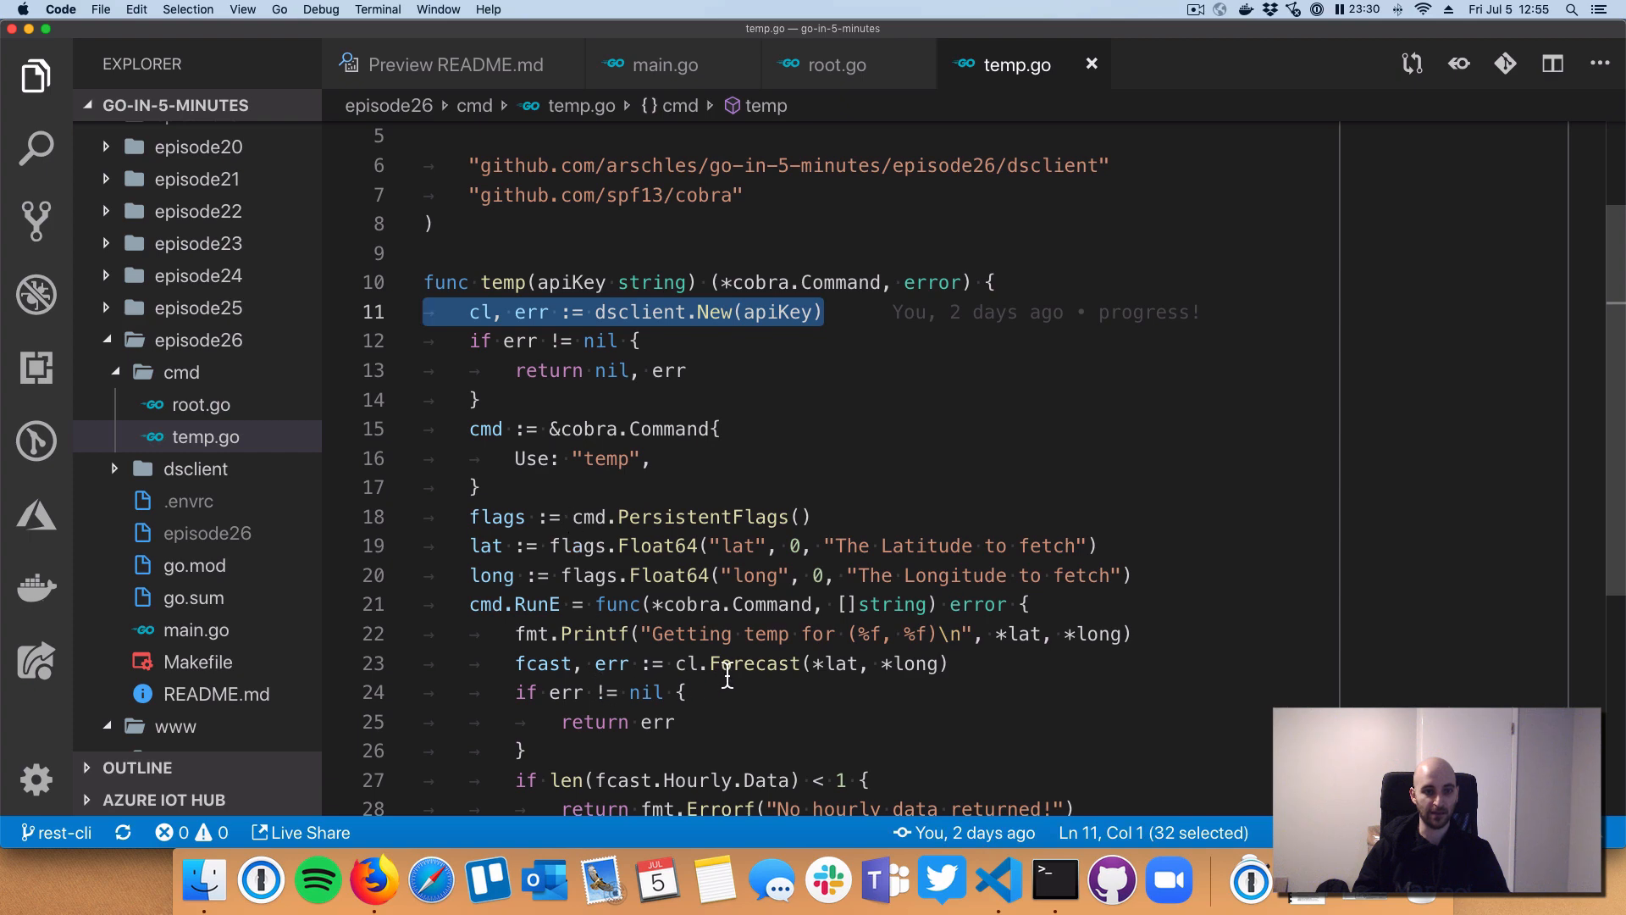
left_click(718, 312)
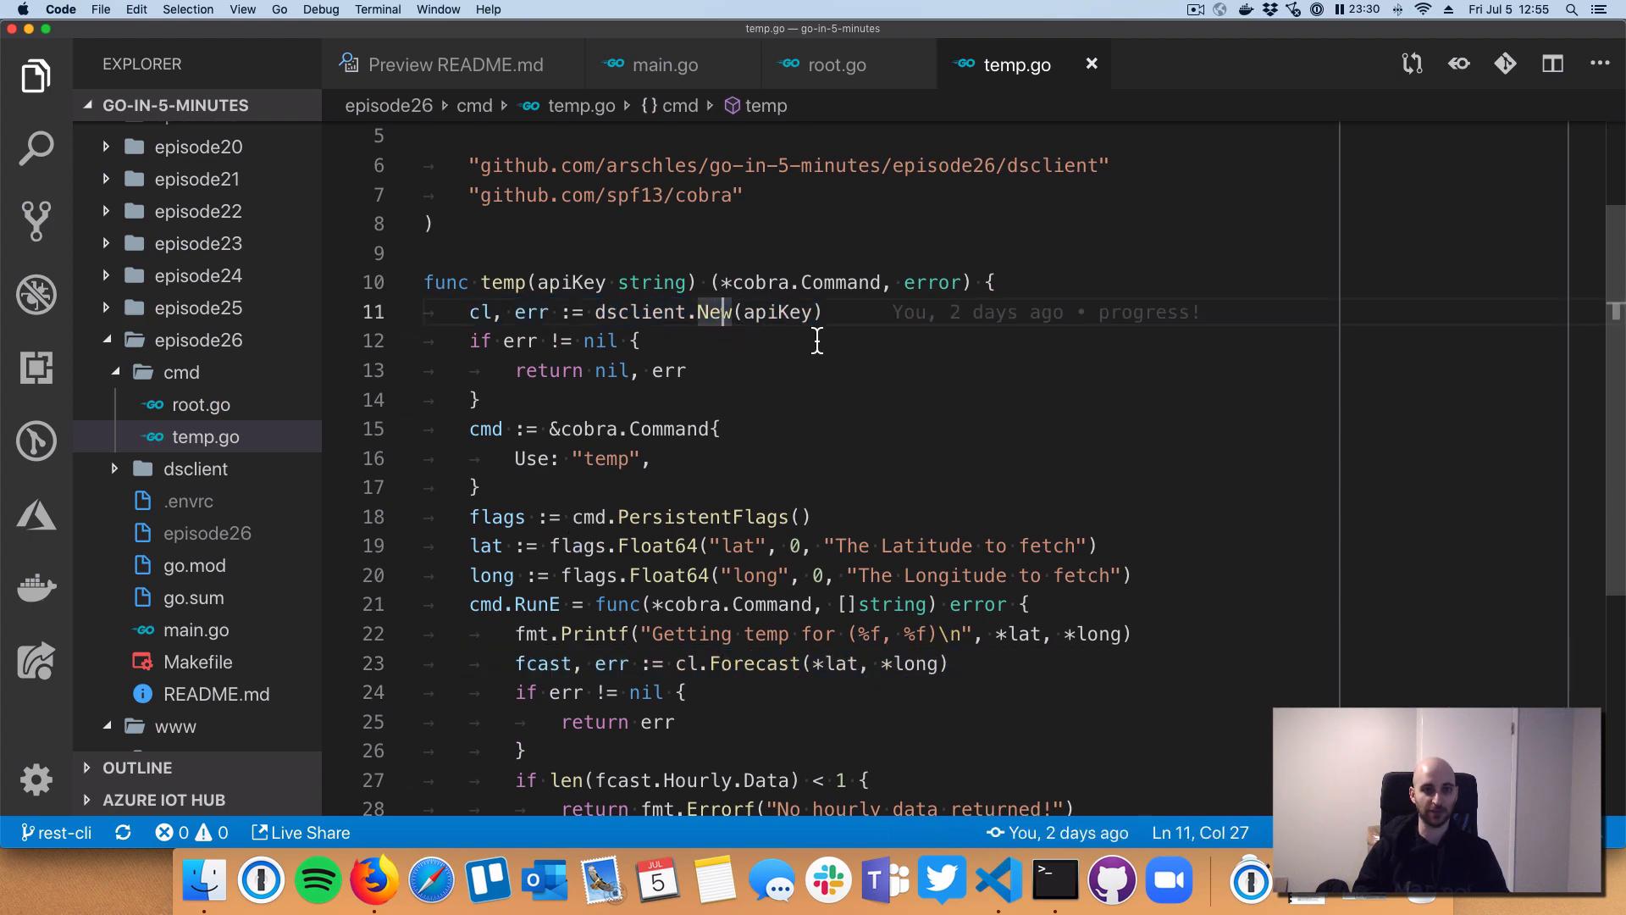
mouse_move(849, 325)
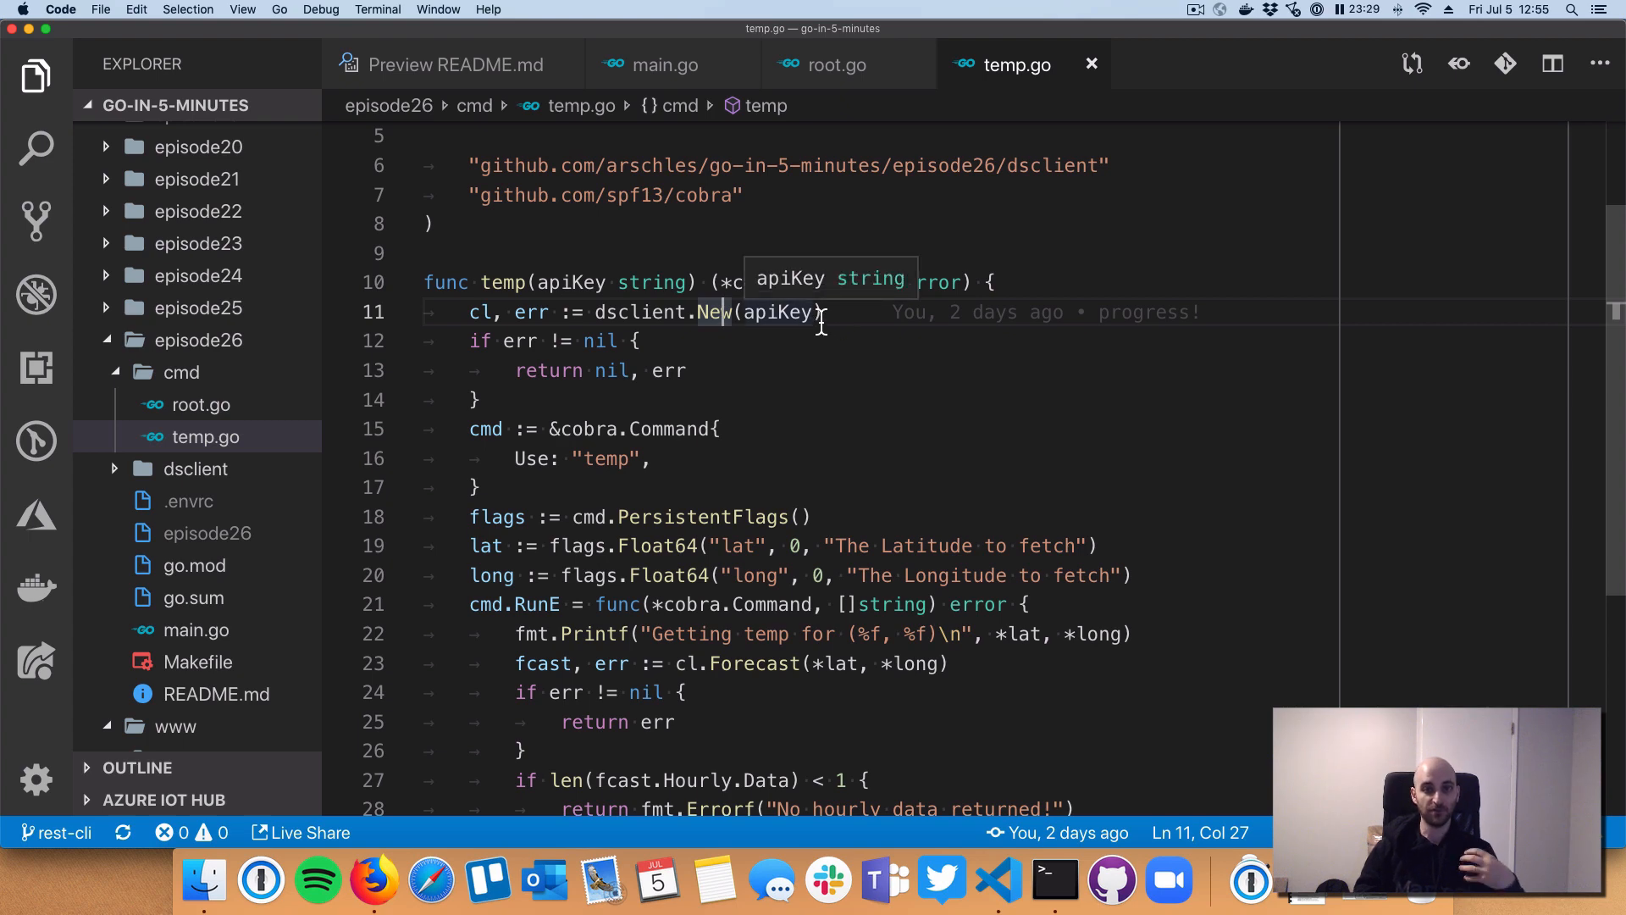
mouse_move(768, 332)
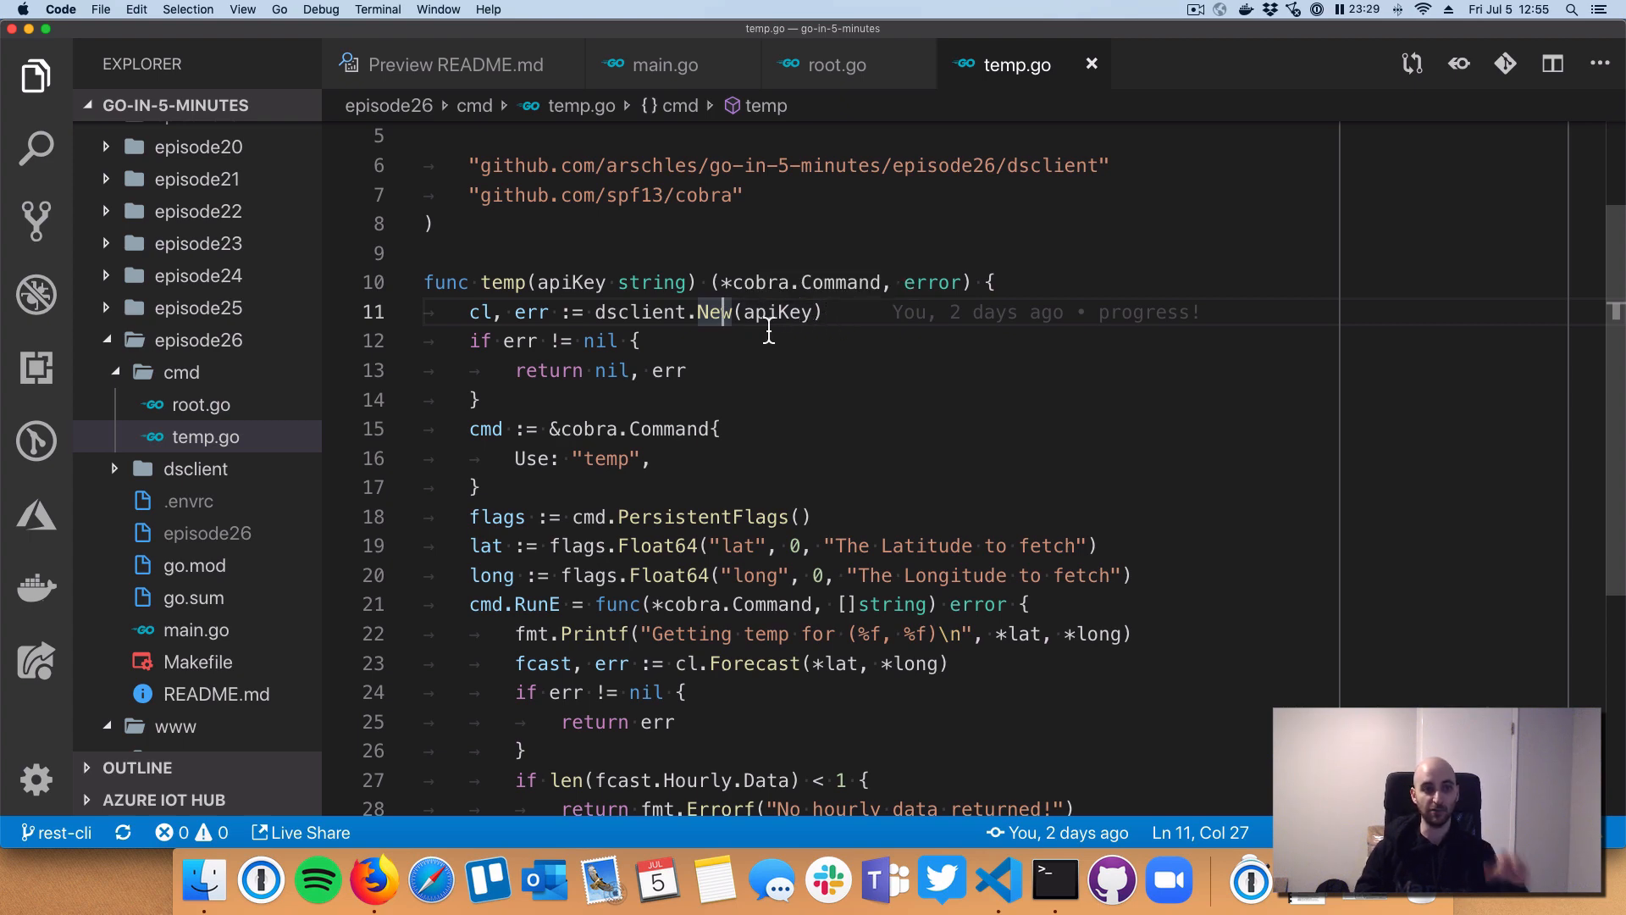
mouse_move(733, 429)
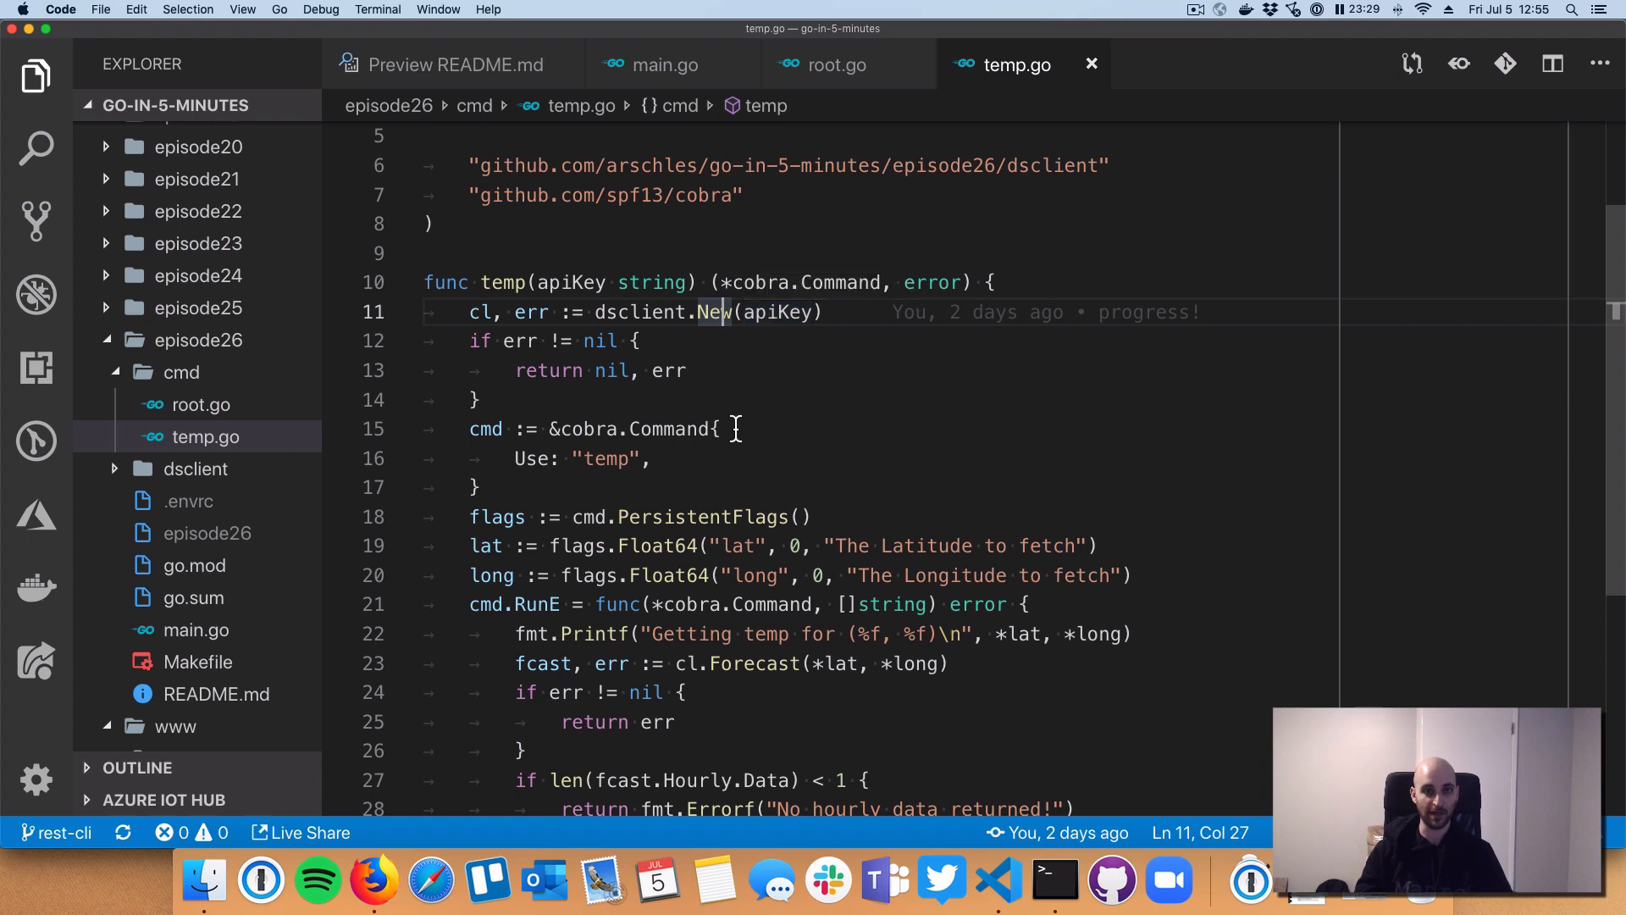
mouse_move(774, 388)
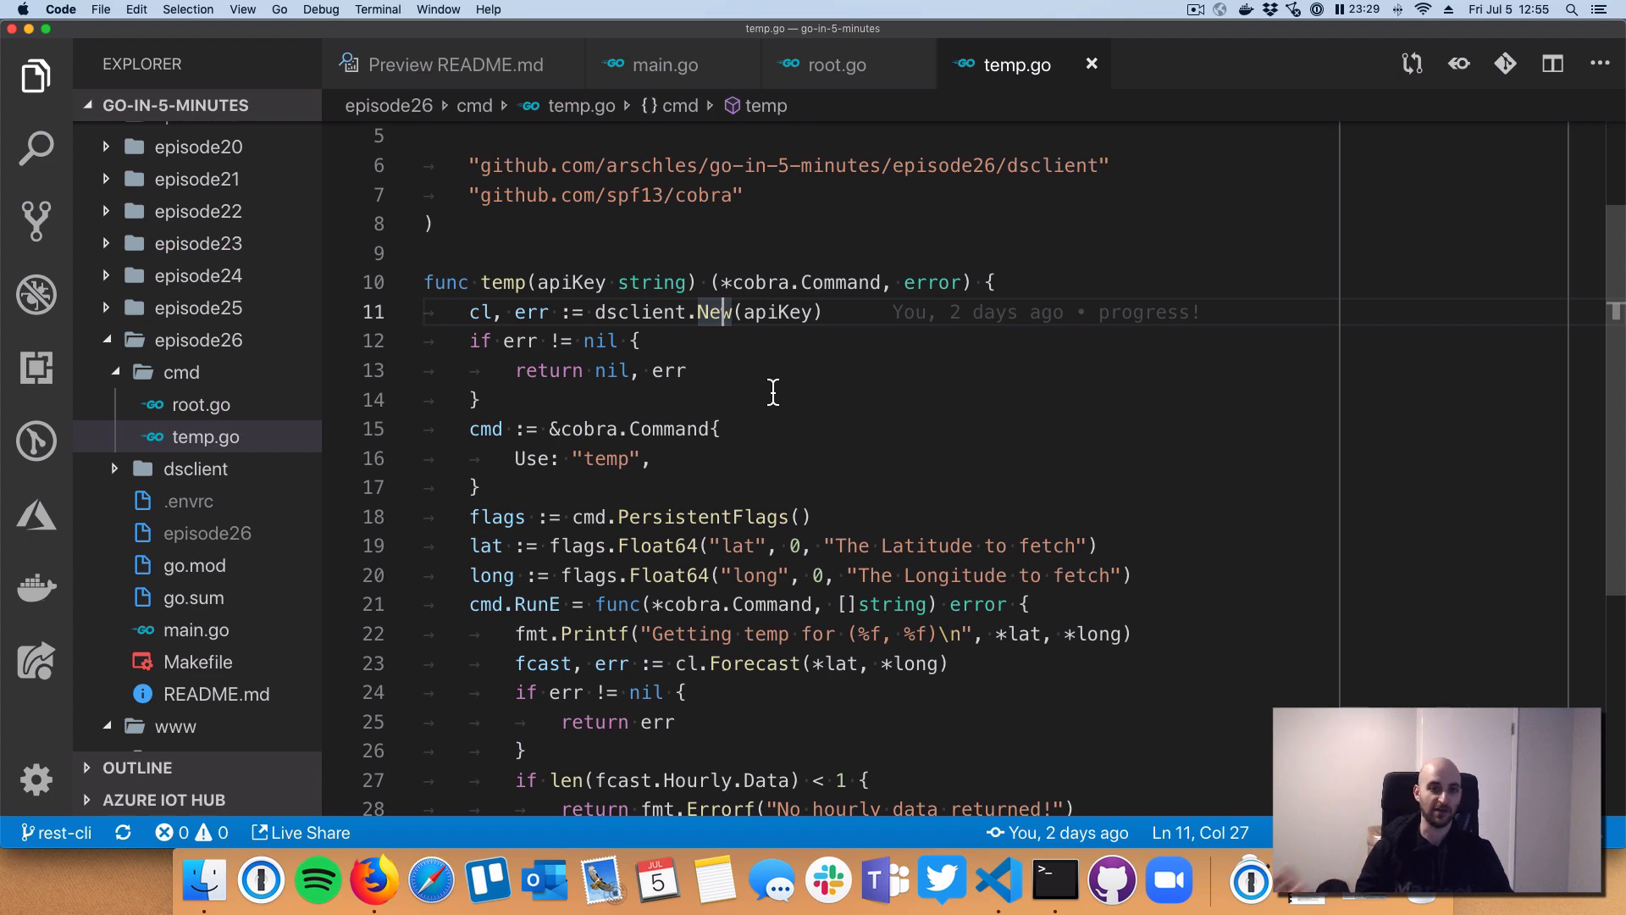
mouse_move(713, 341)
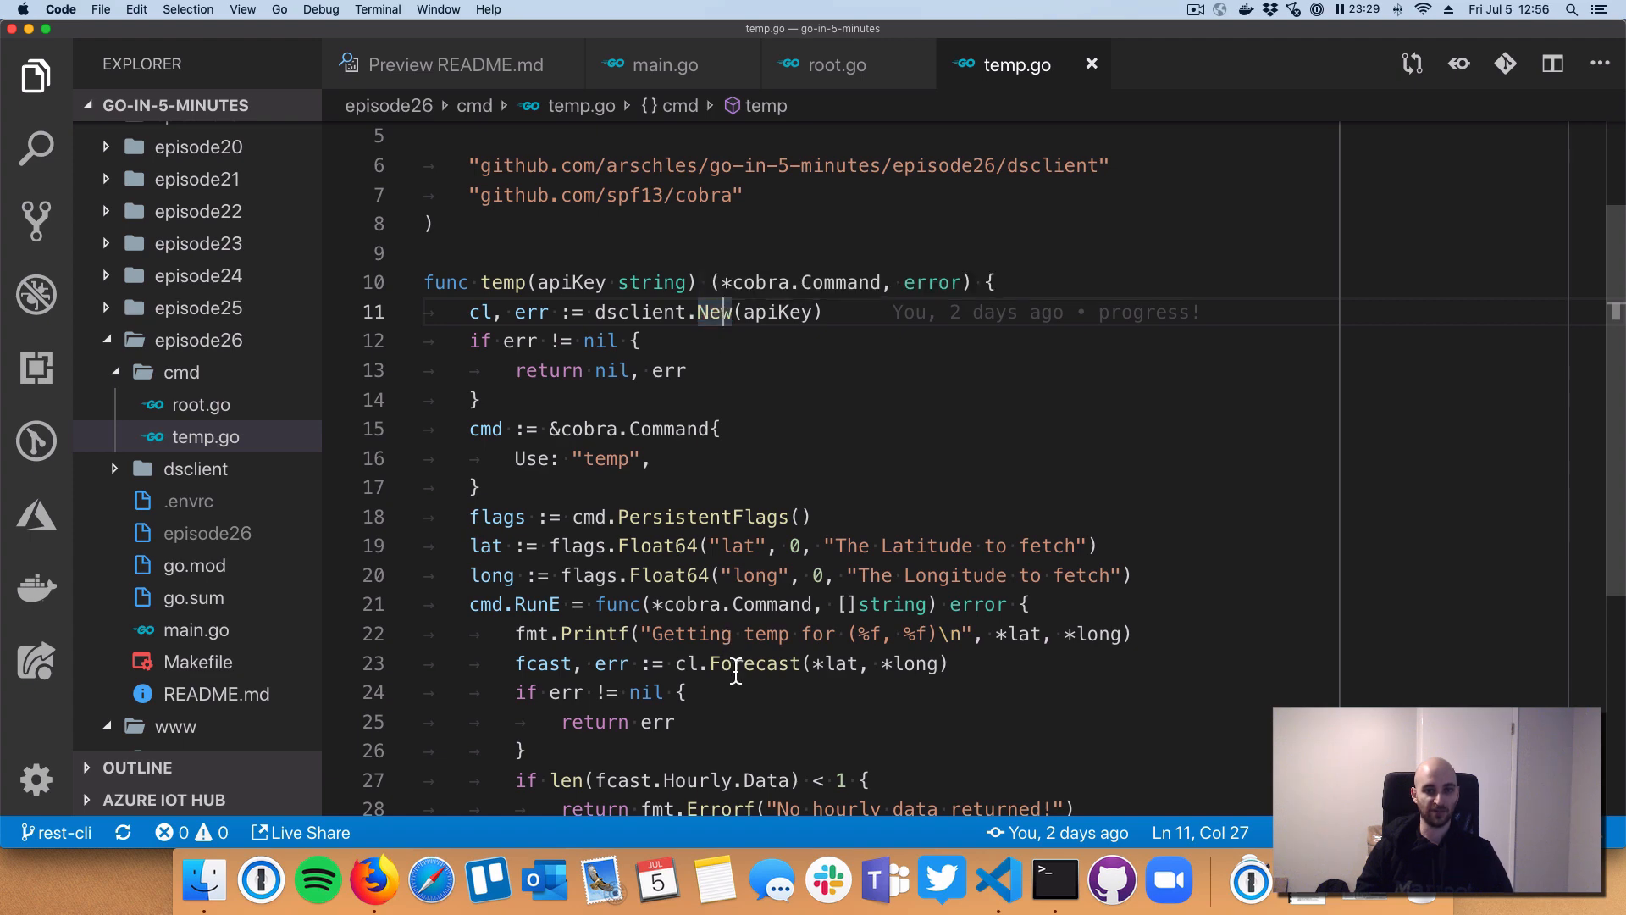
mouse_move(654, 654)
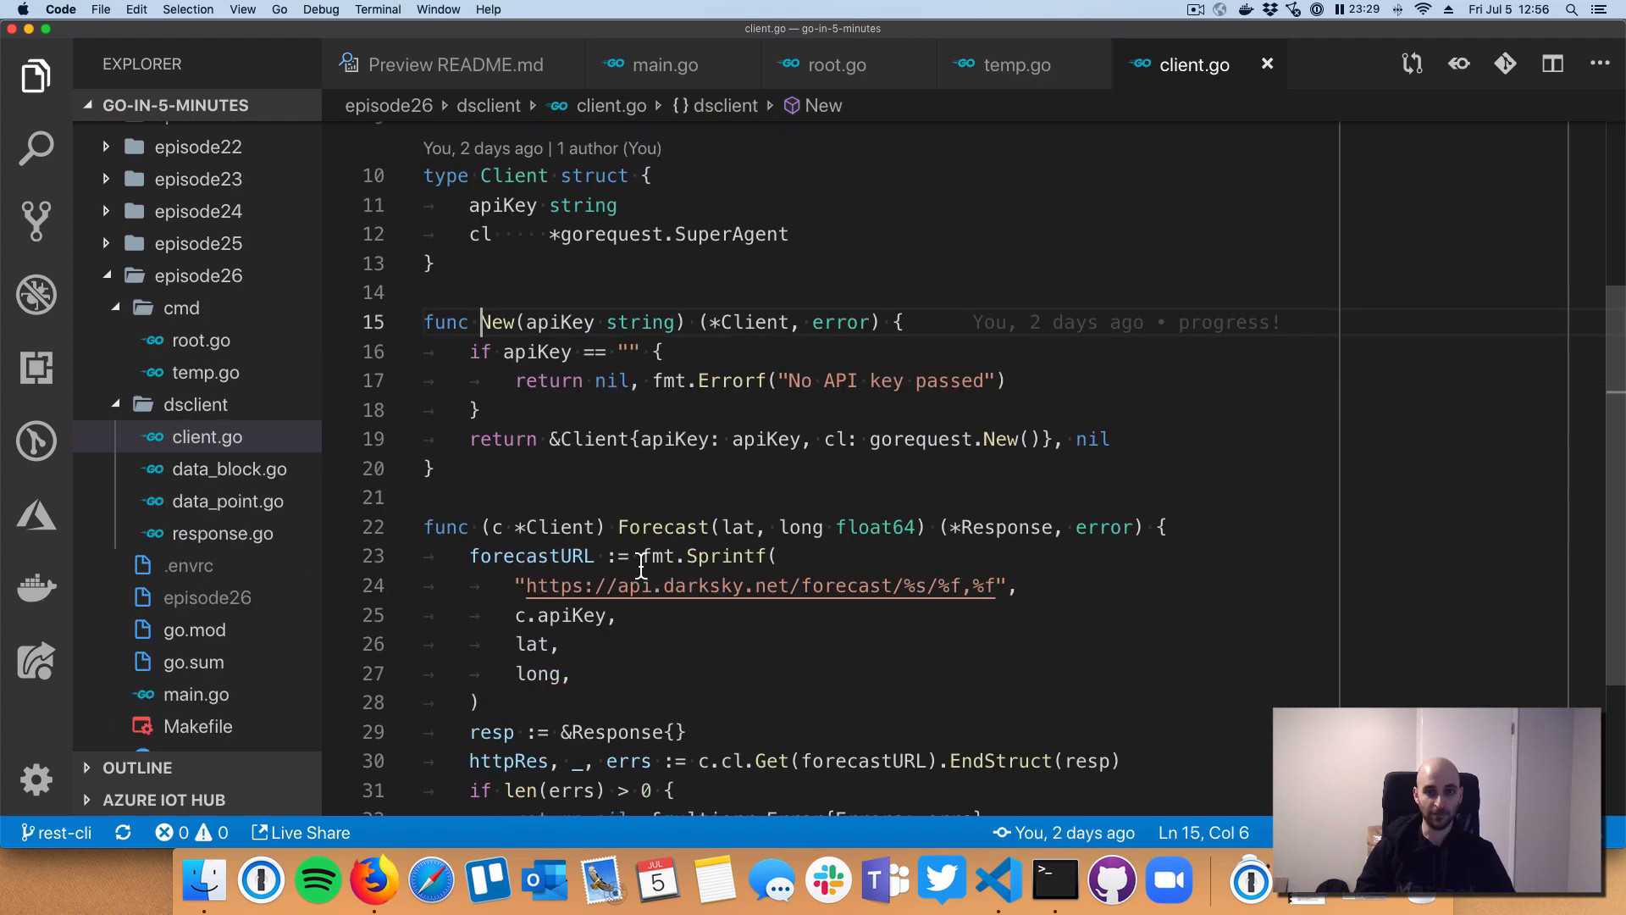
mouse_move(653, 508)
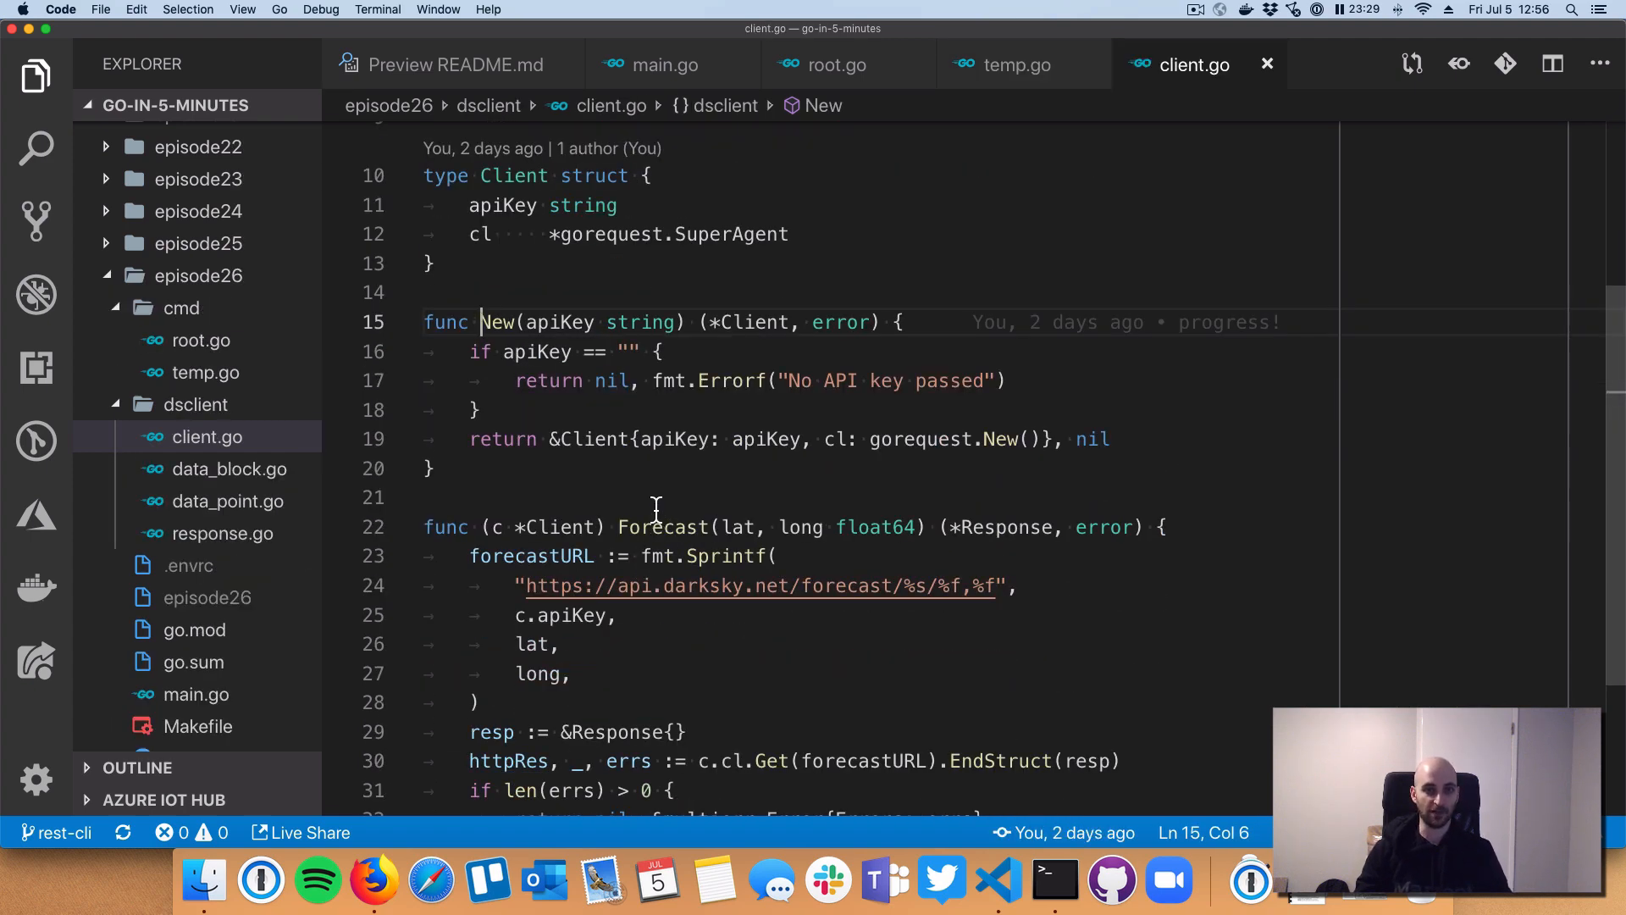
Step: Highlight dsclient.New's constructor and its gorequest field initialisation in client.go
left_click_drag(642, 439, 798, 439)
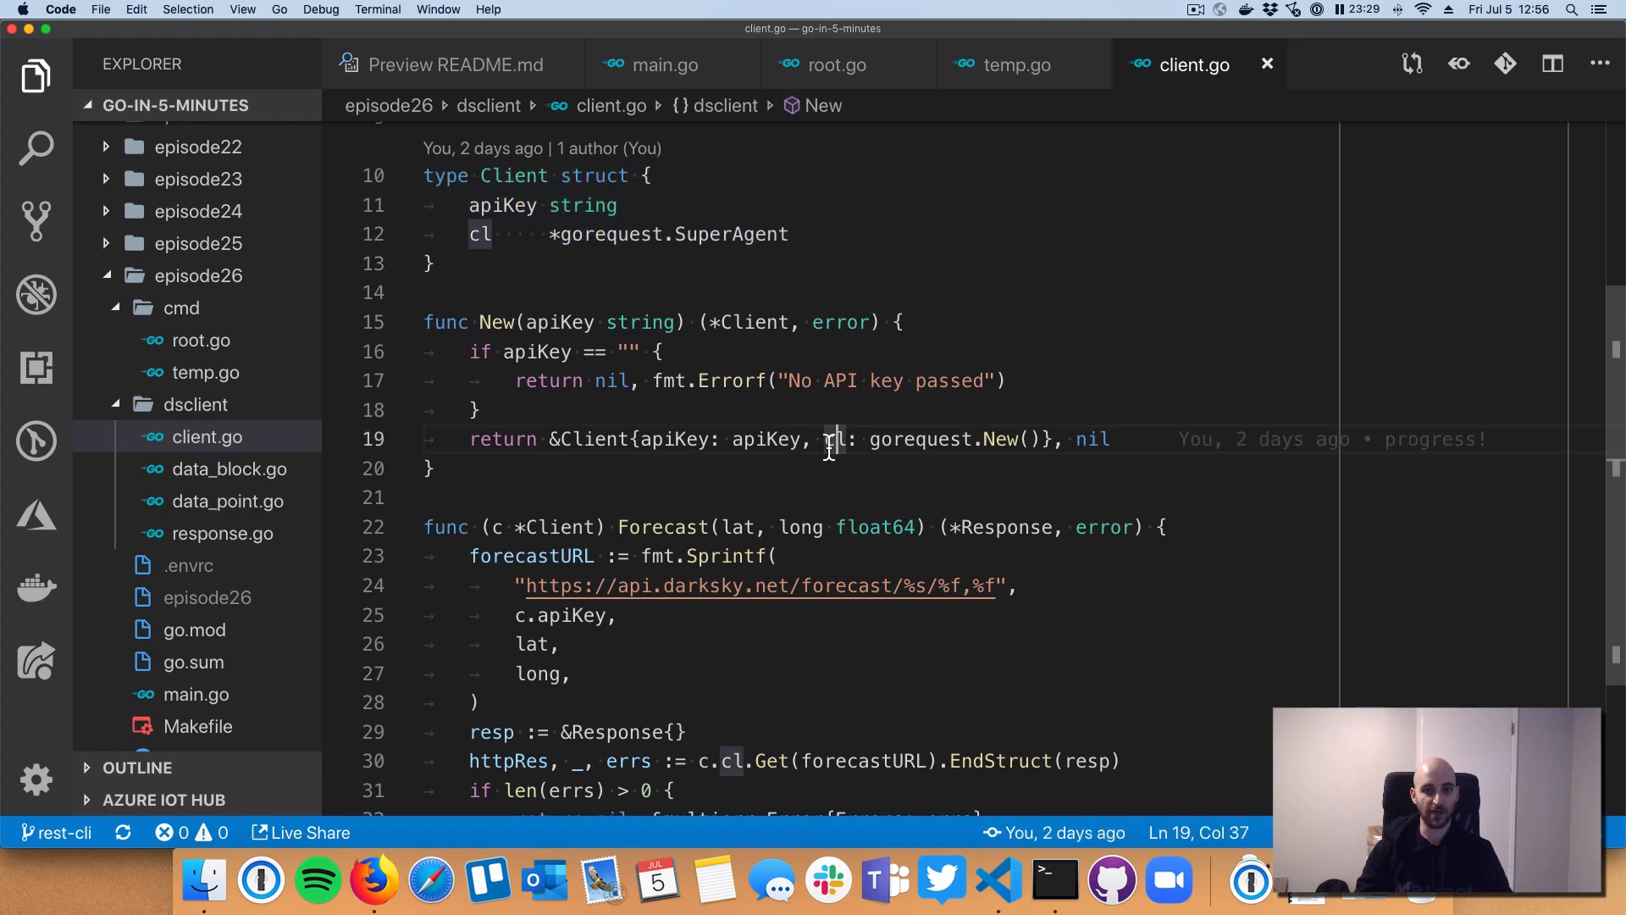
left_click_drag(831, 437, 1042, 437)
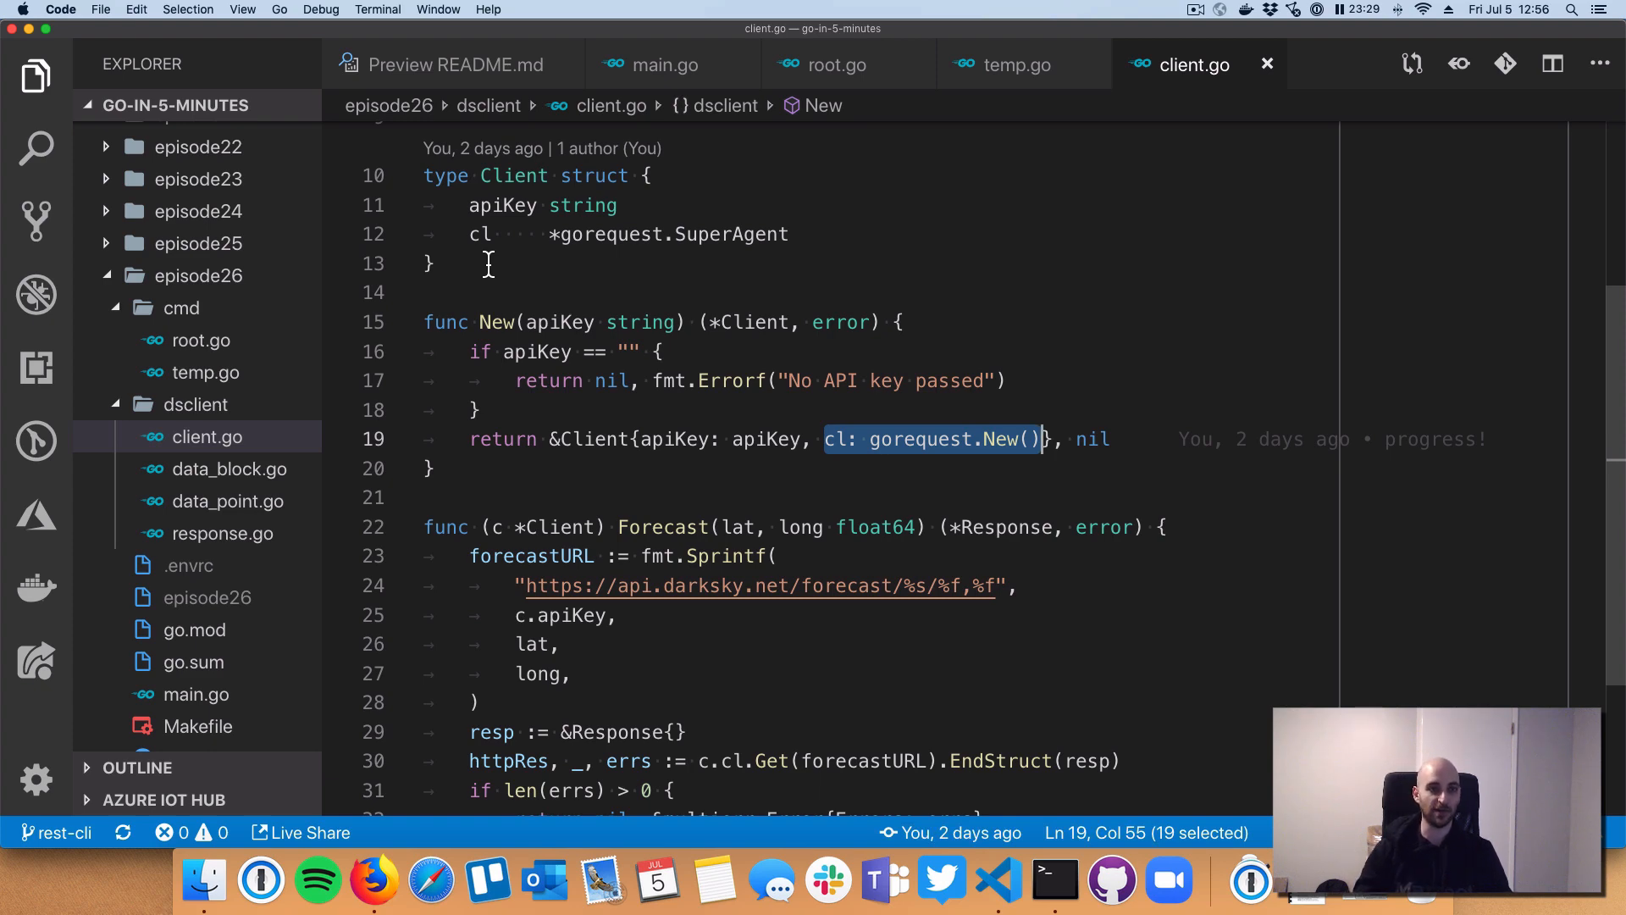
mouse_move(480, 234)
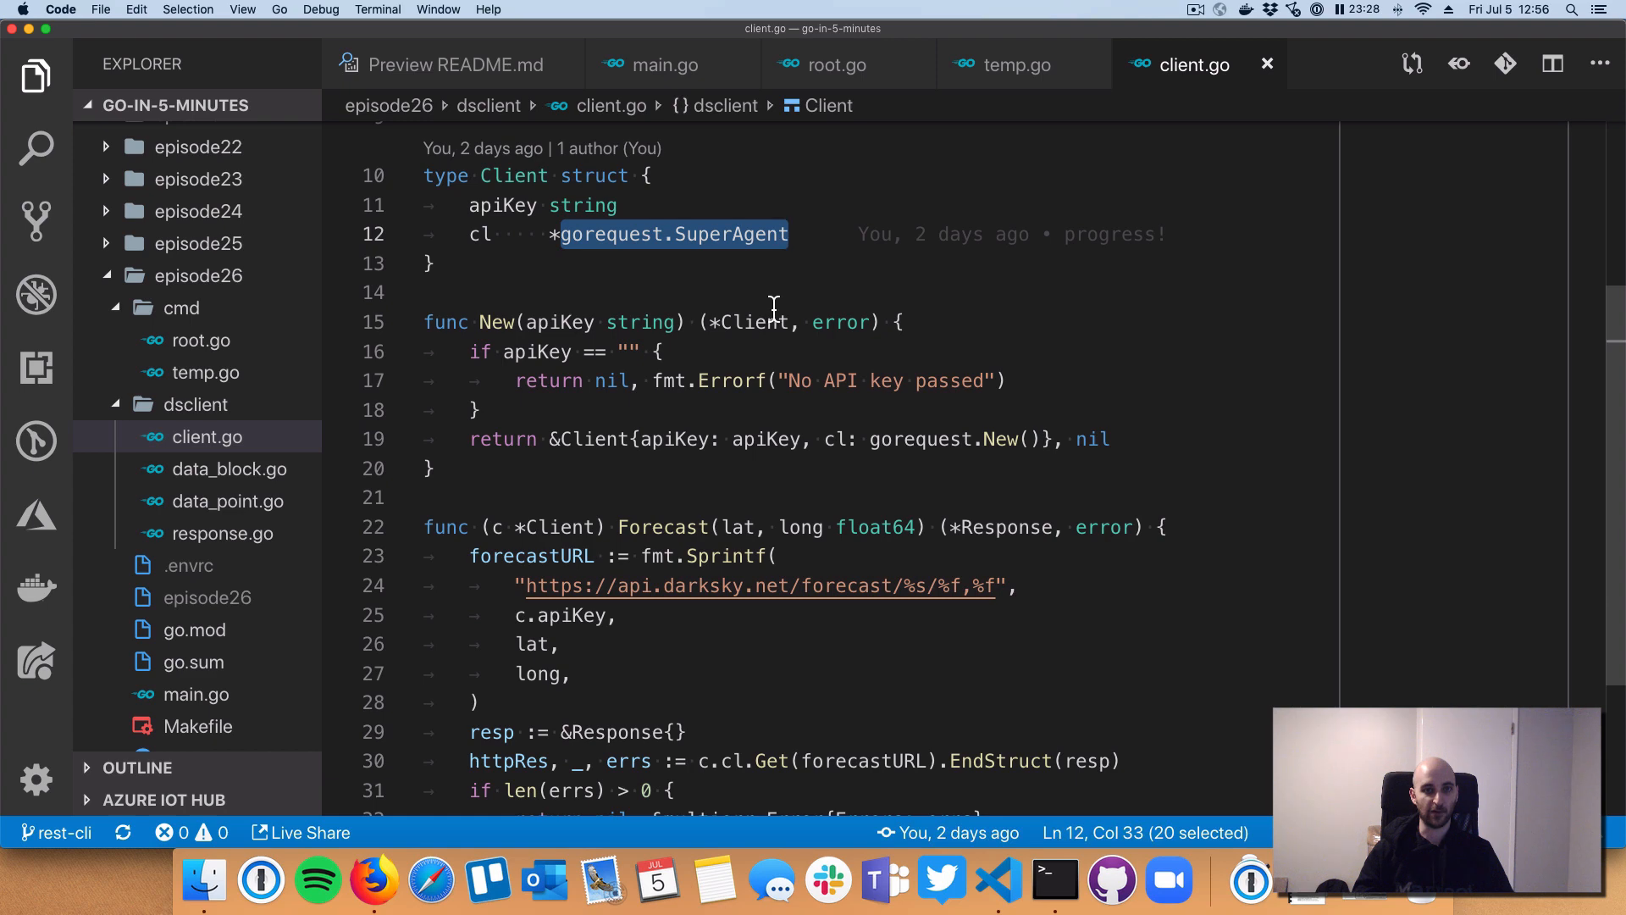
mouse_move(672, 234)
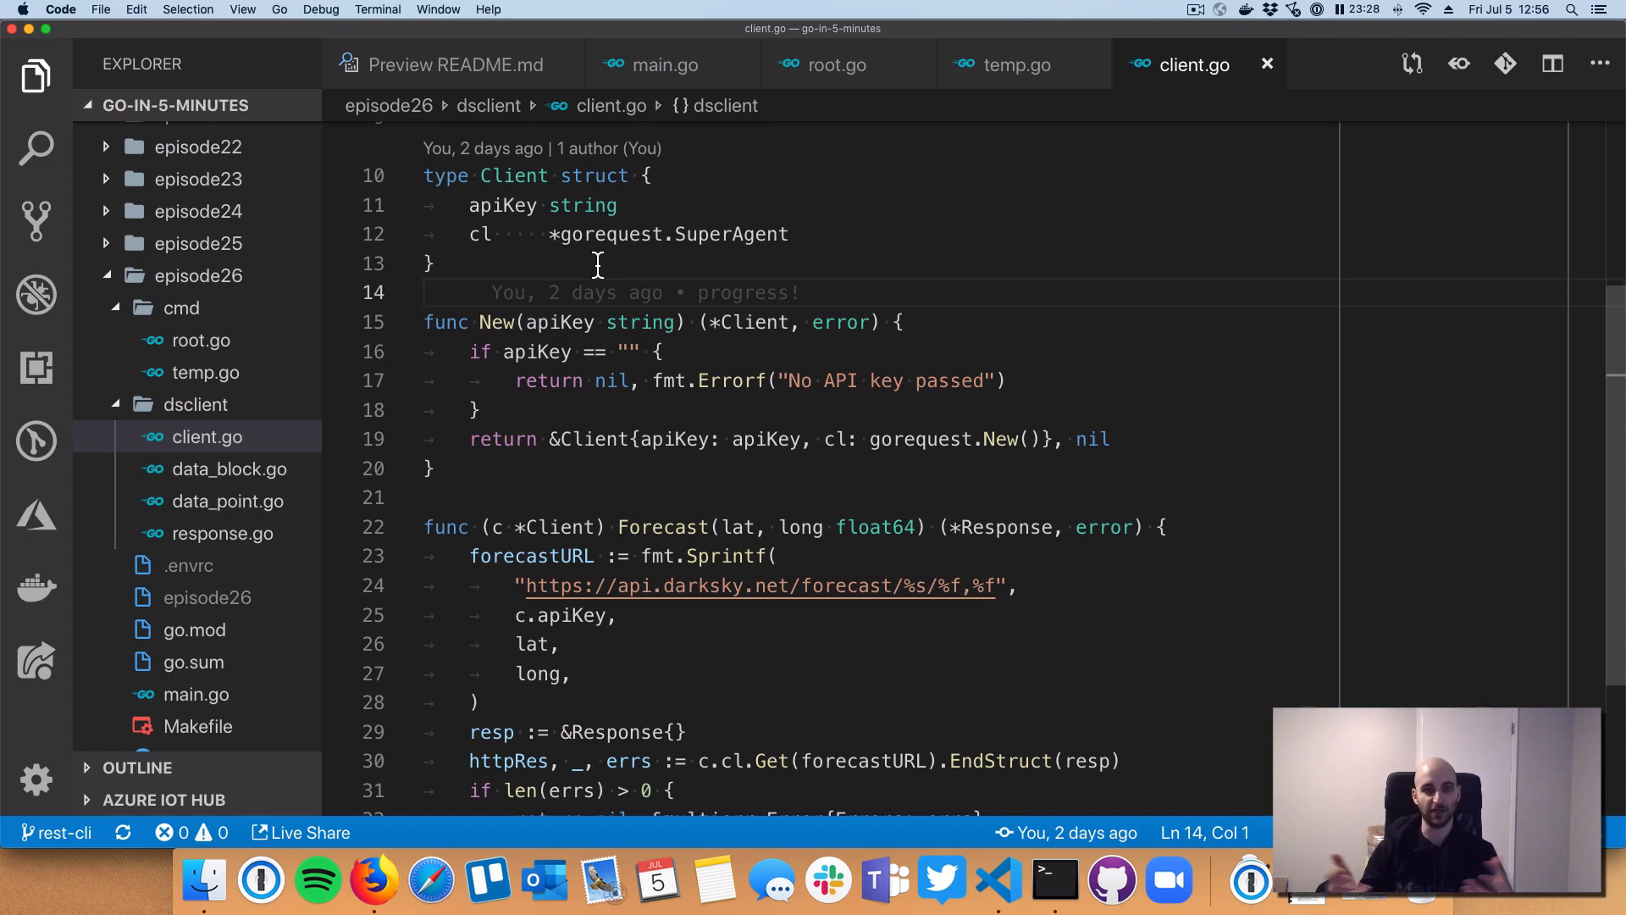
mouse_move(562, 464)
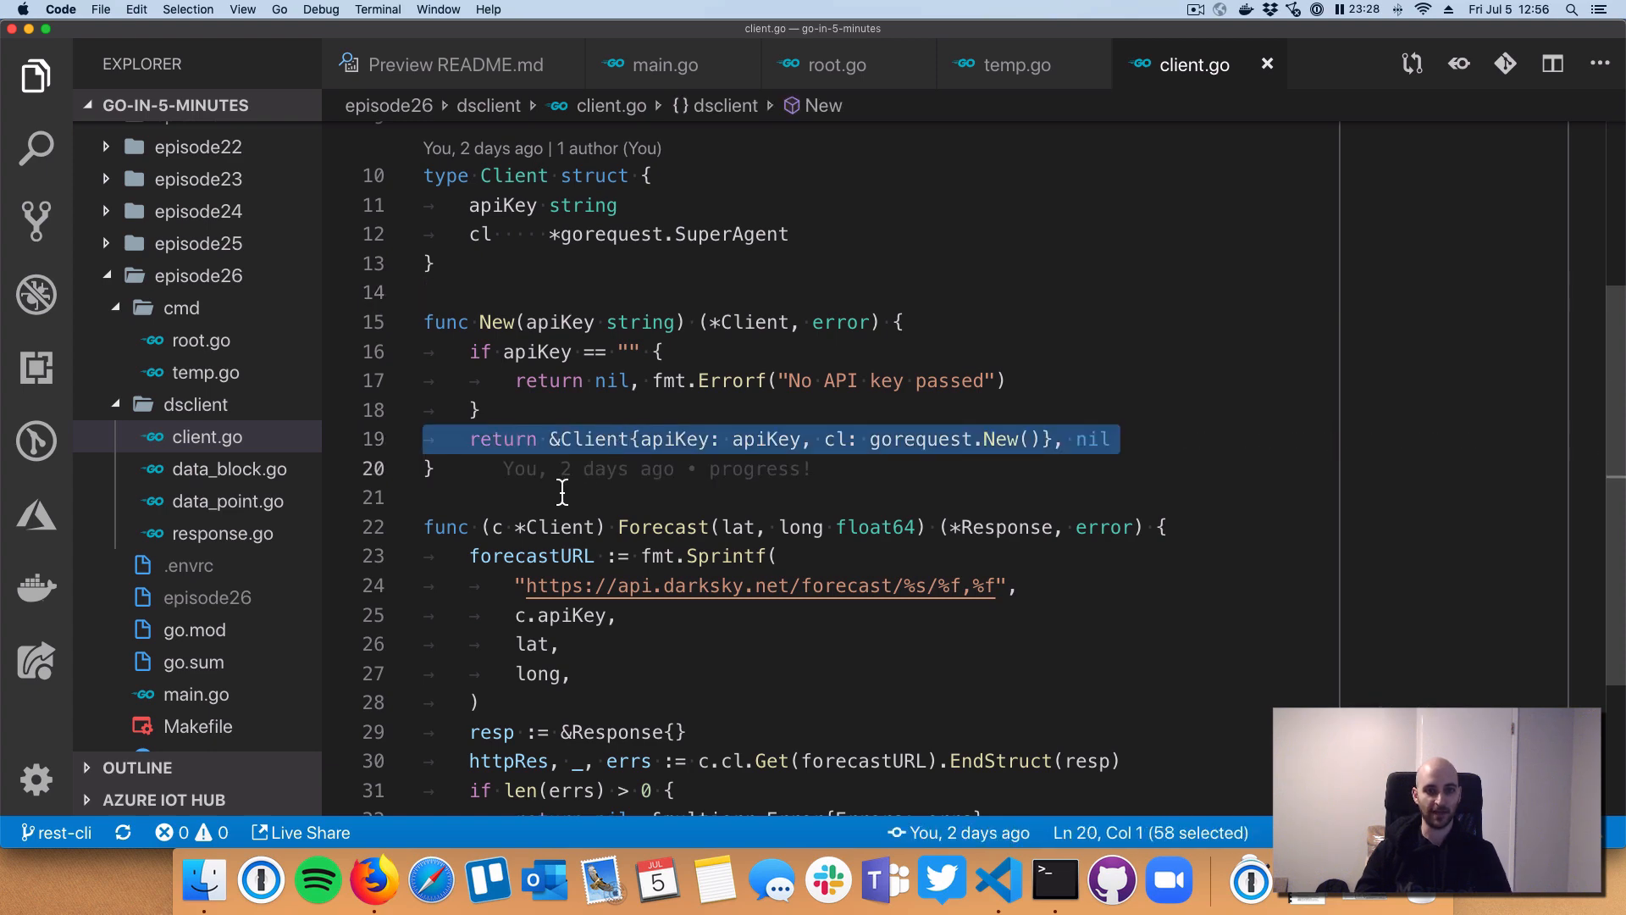
scroll("down", 3)
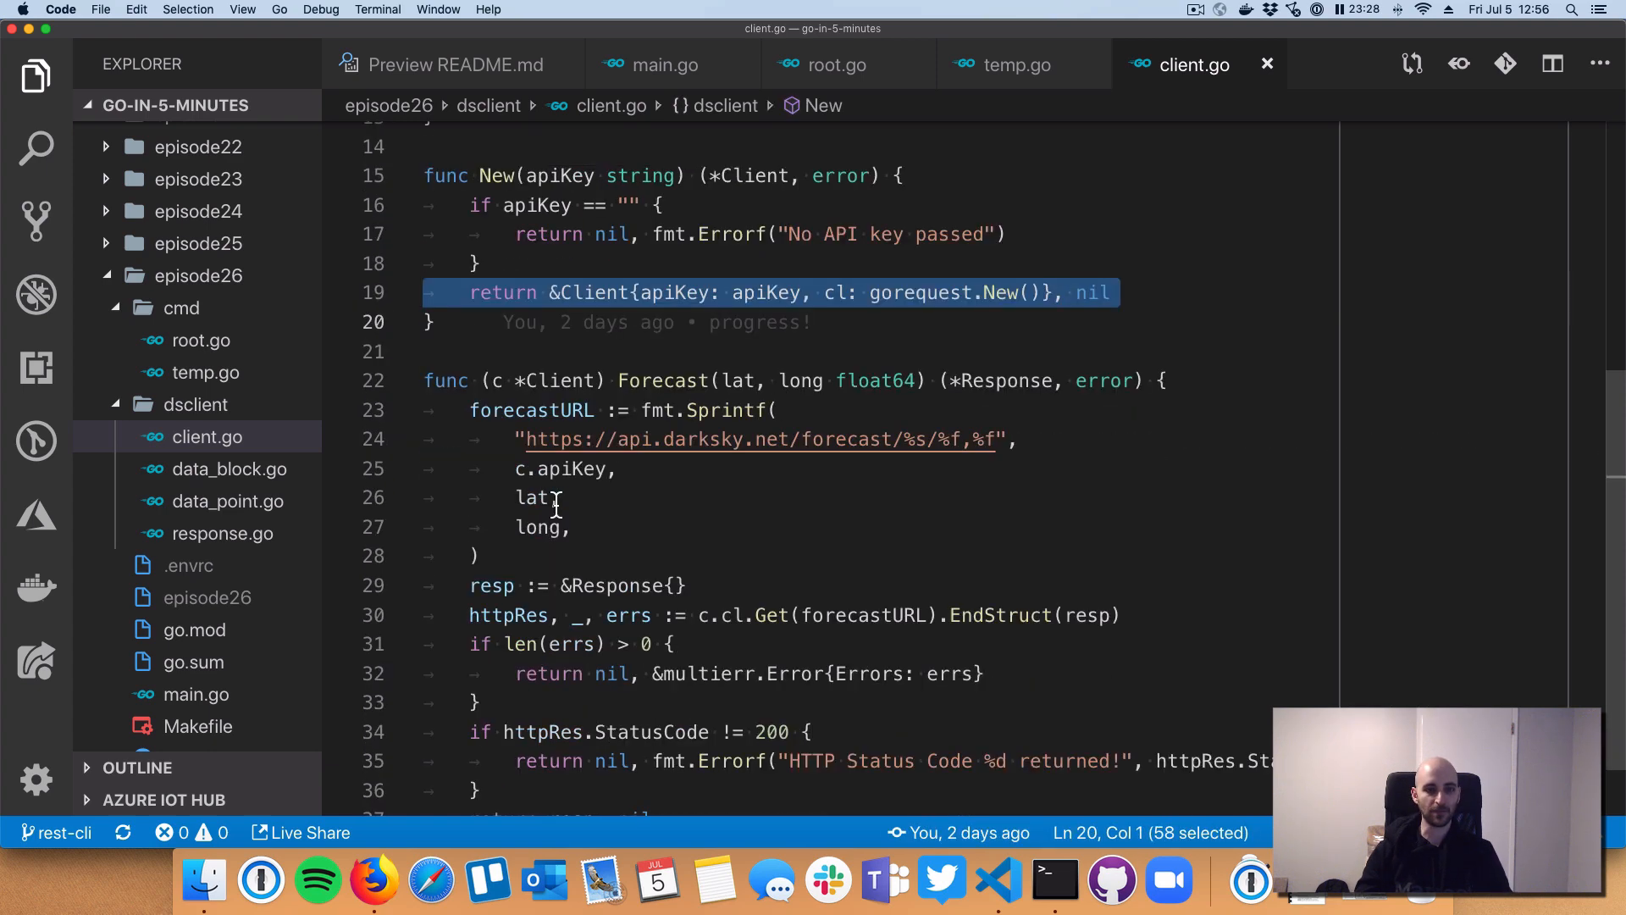
scroll("down", 3)
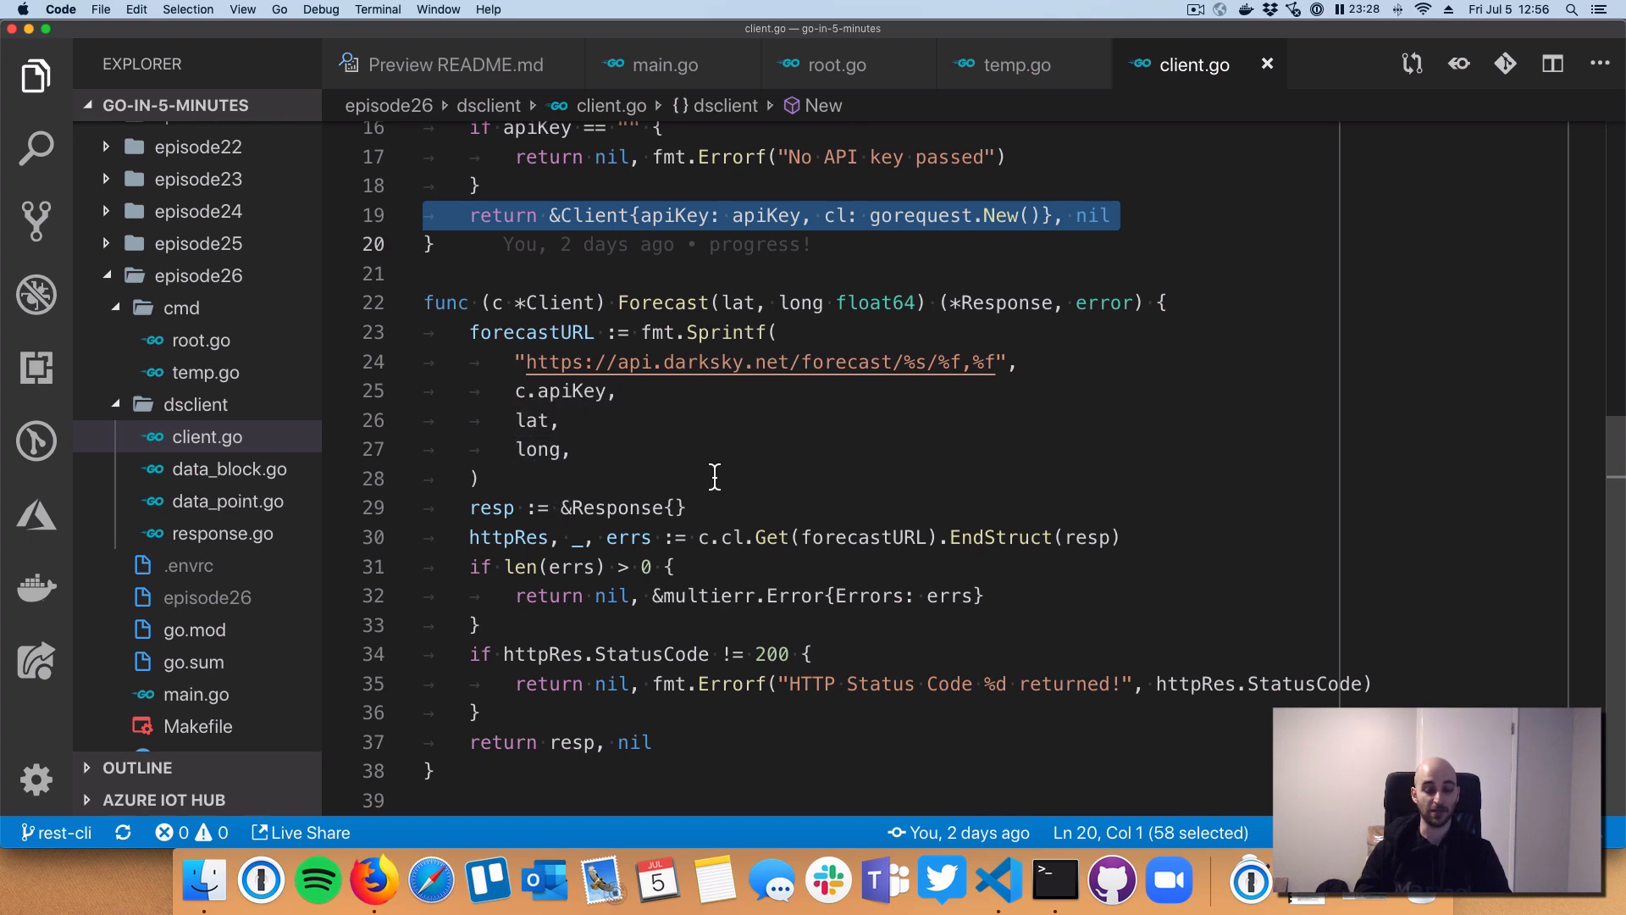
mouse_move(702, 468)
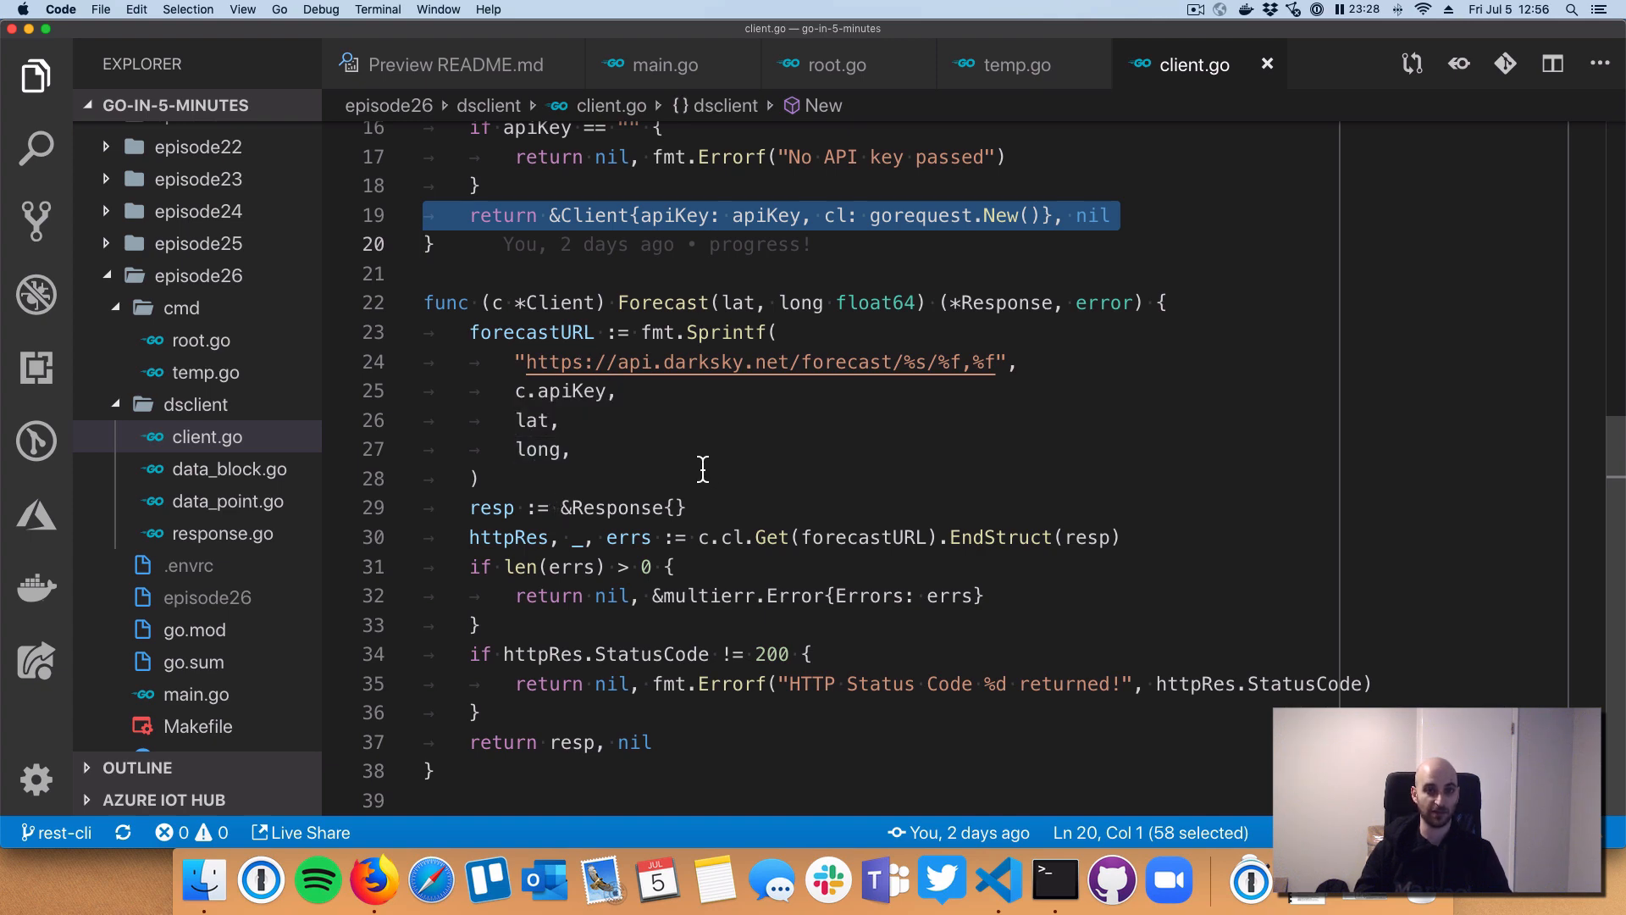
Step: Highlight the Forecast method's Sprintf URL construction and the Get request on that URL
left_click(478, 332)
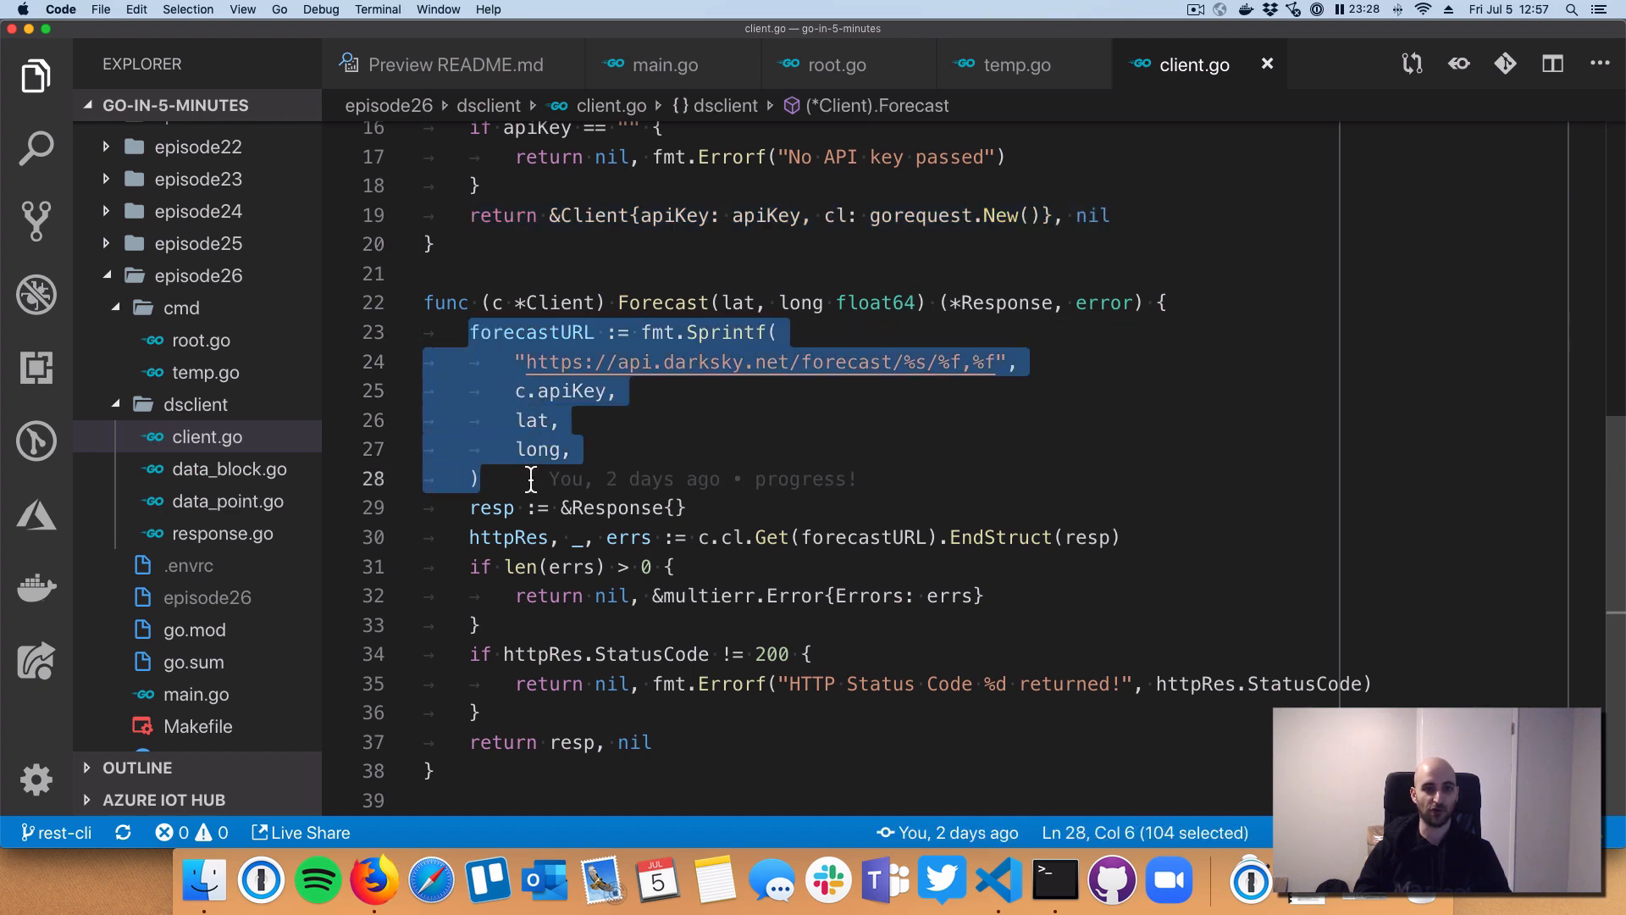
mouse_move(632, 347)
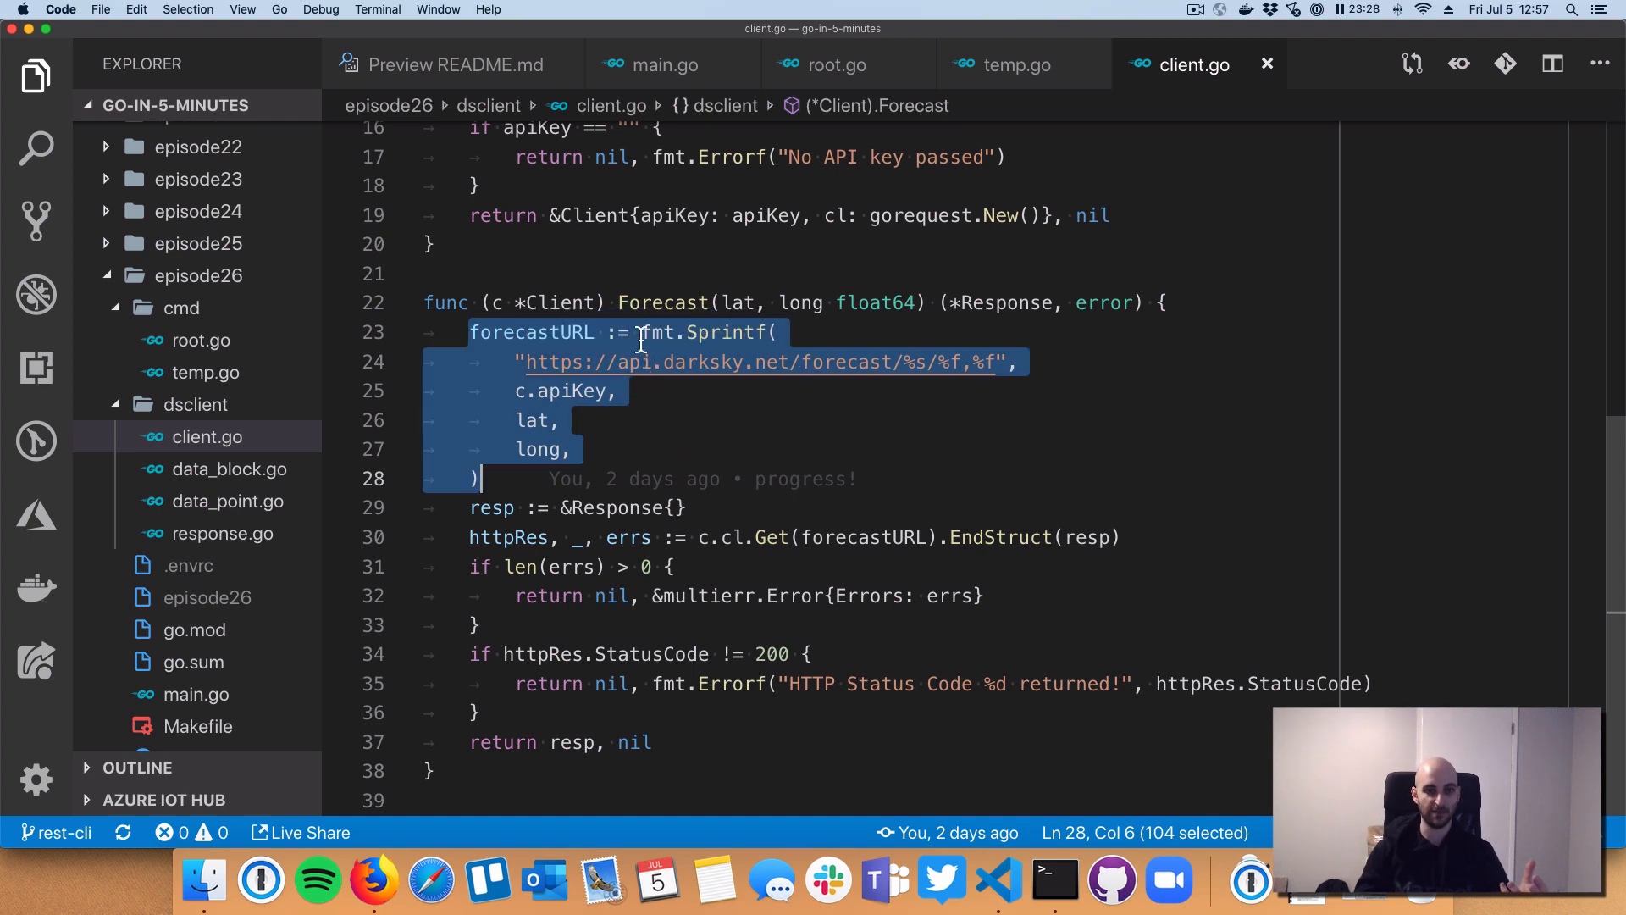
double_click(703, 332)
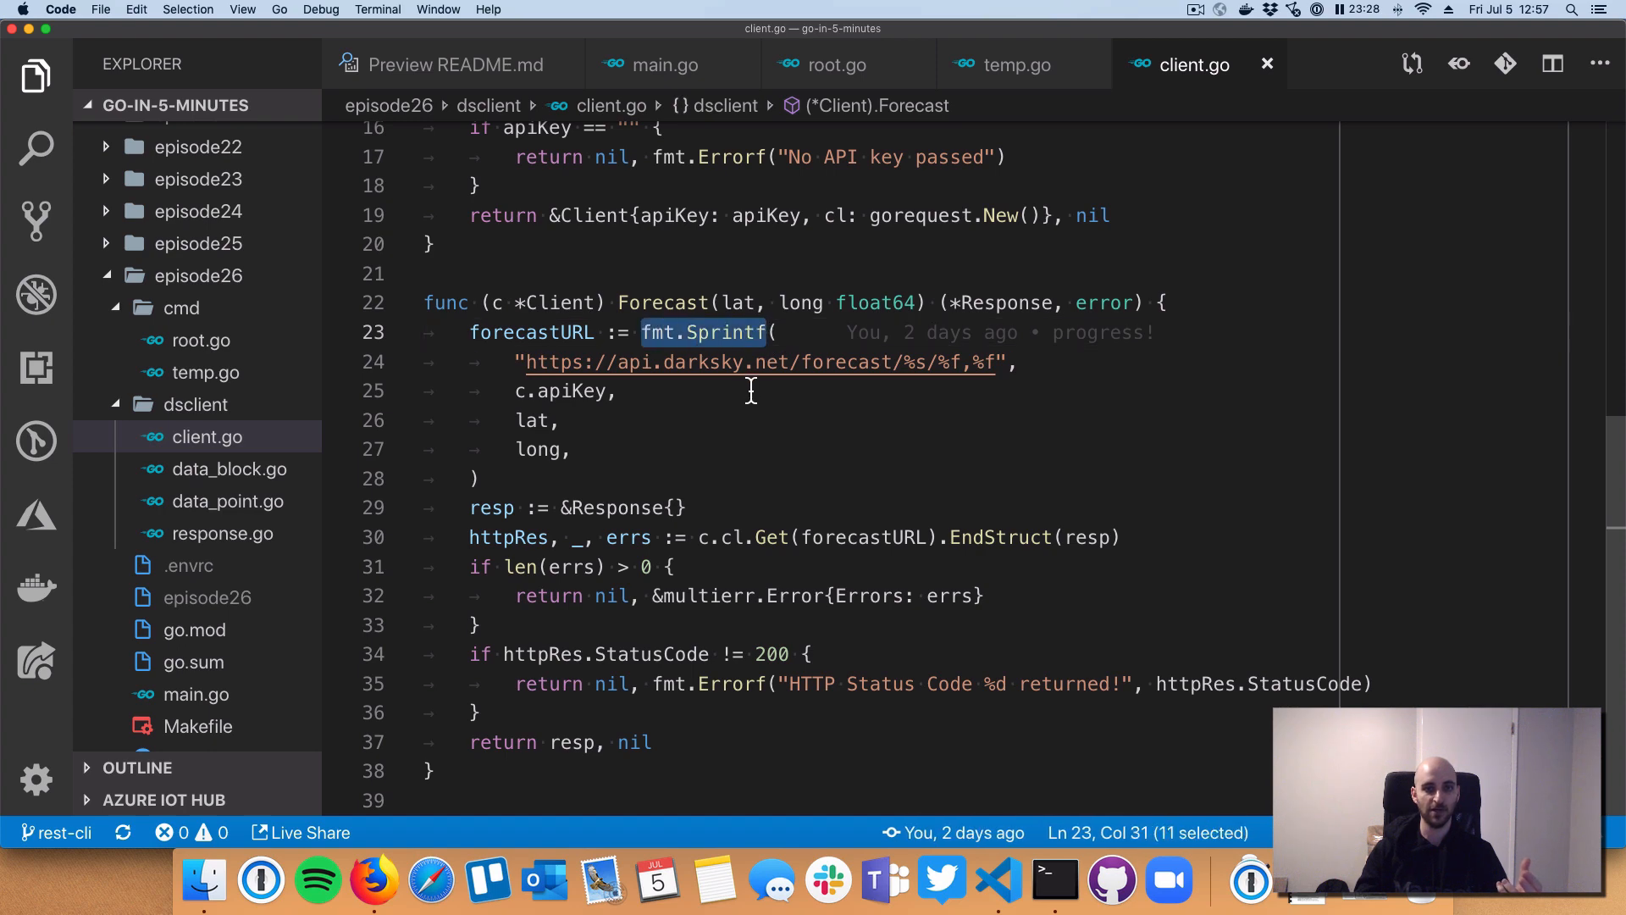
mouse_move(769, 425)
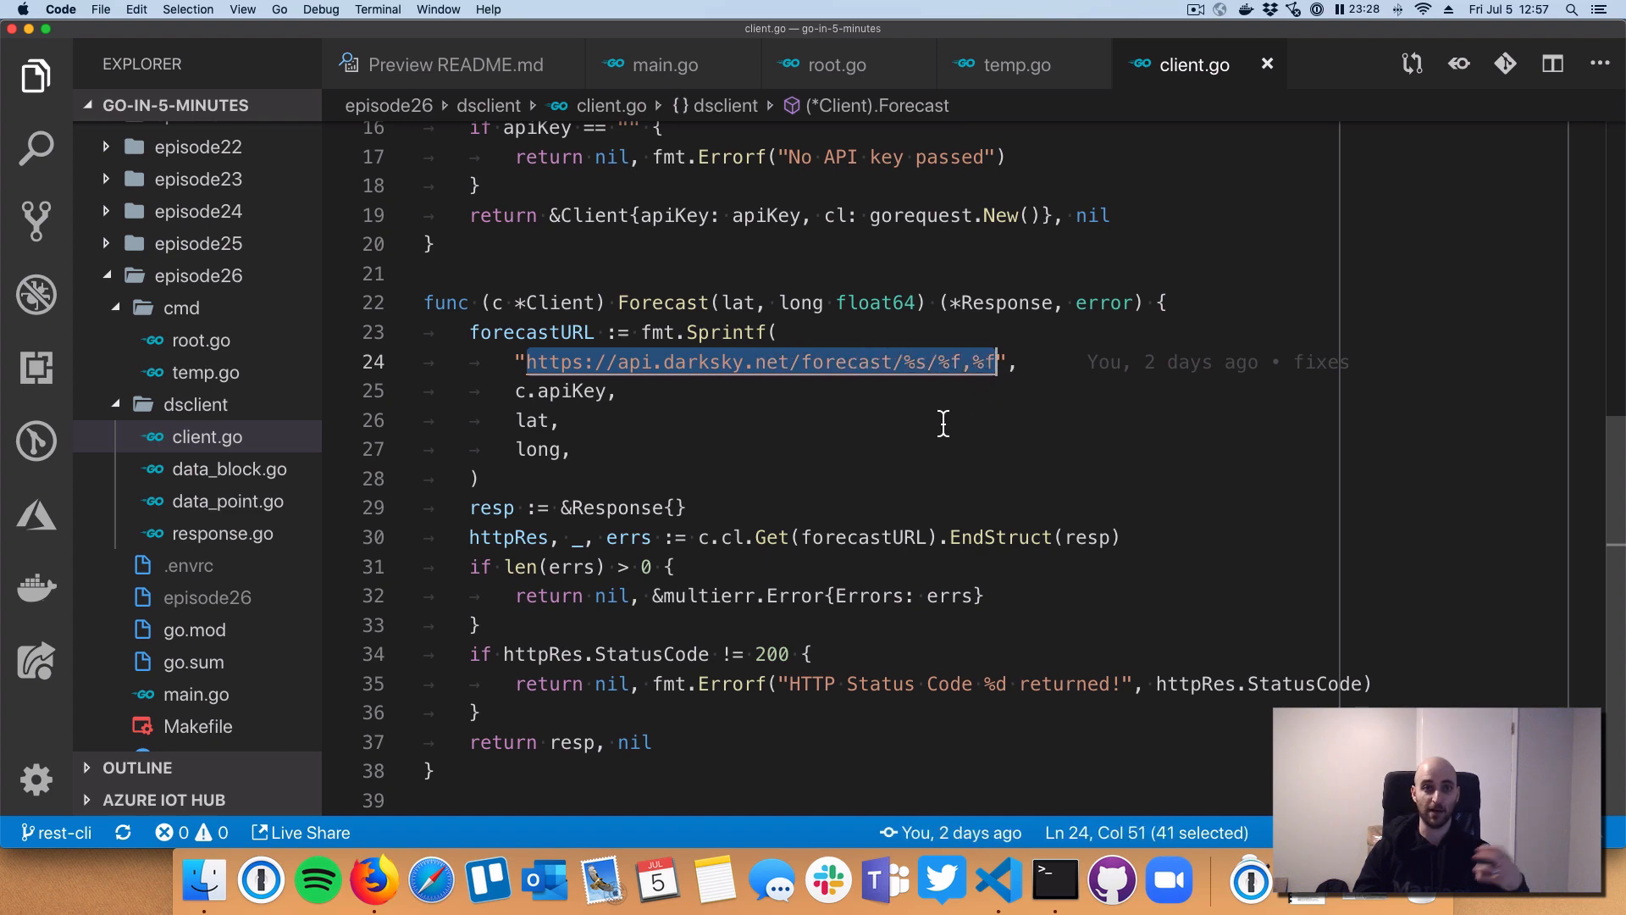
mouse_move(908, 377)
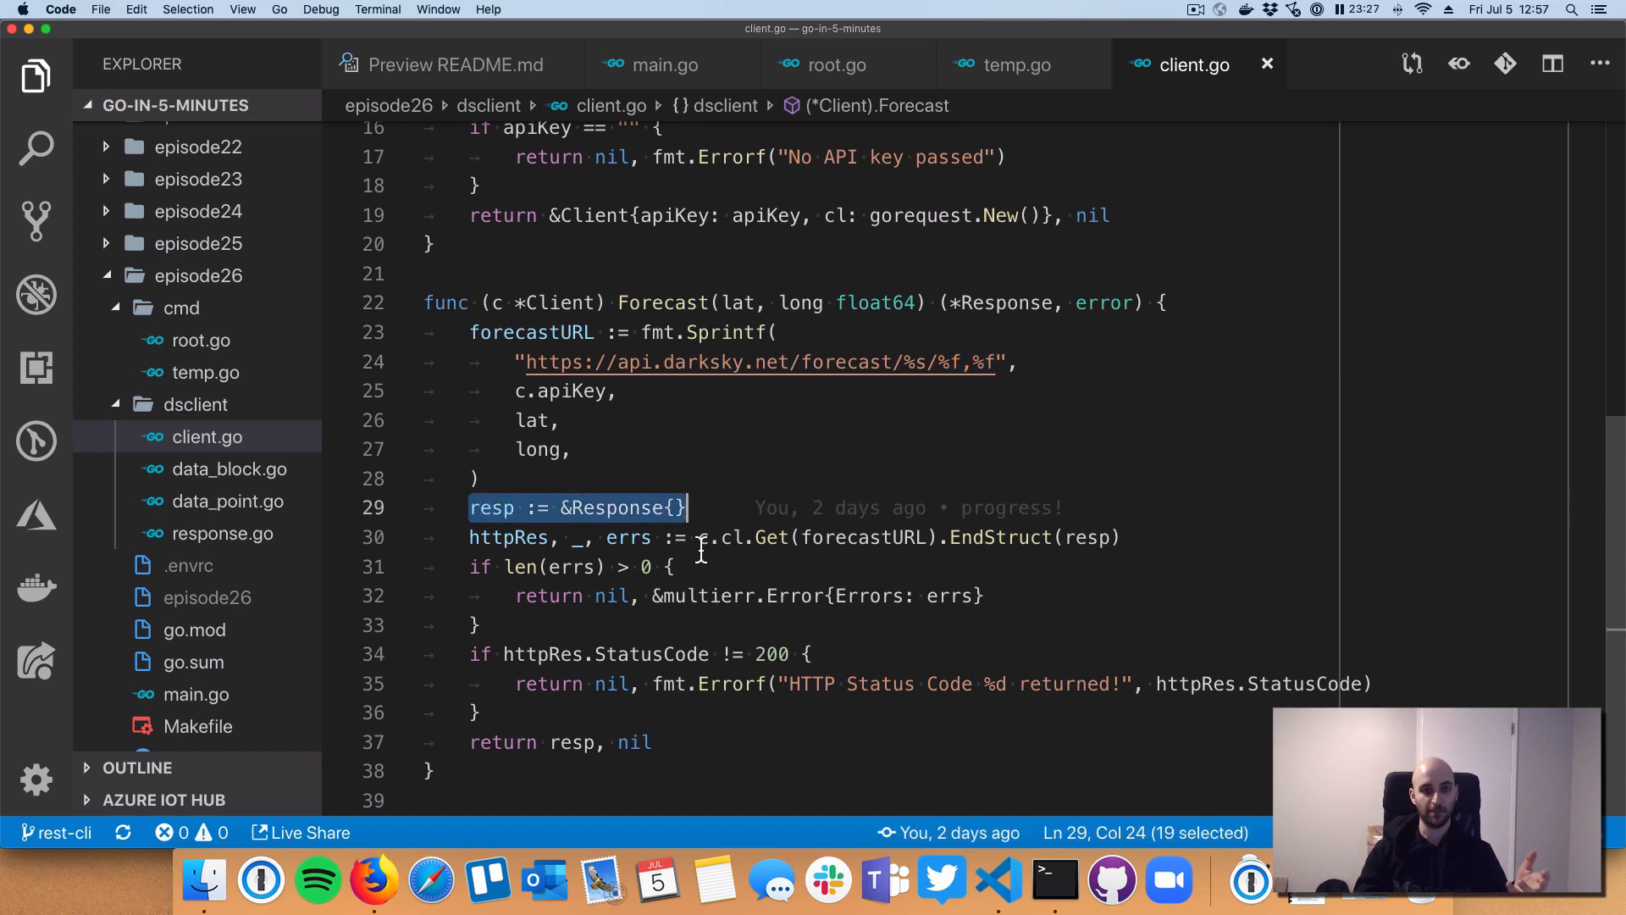
mouse_move(708, 547)
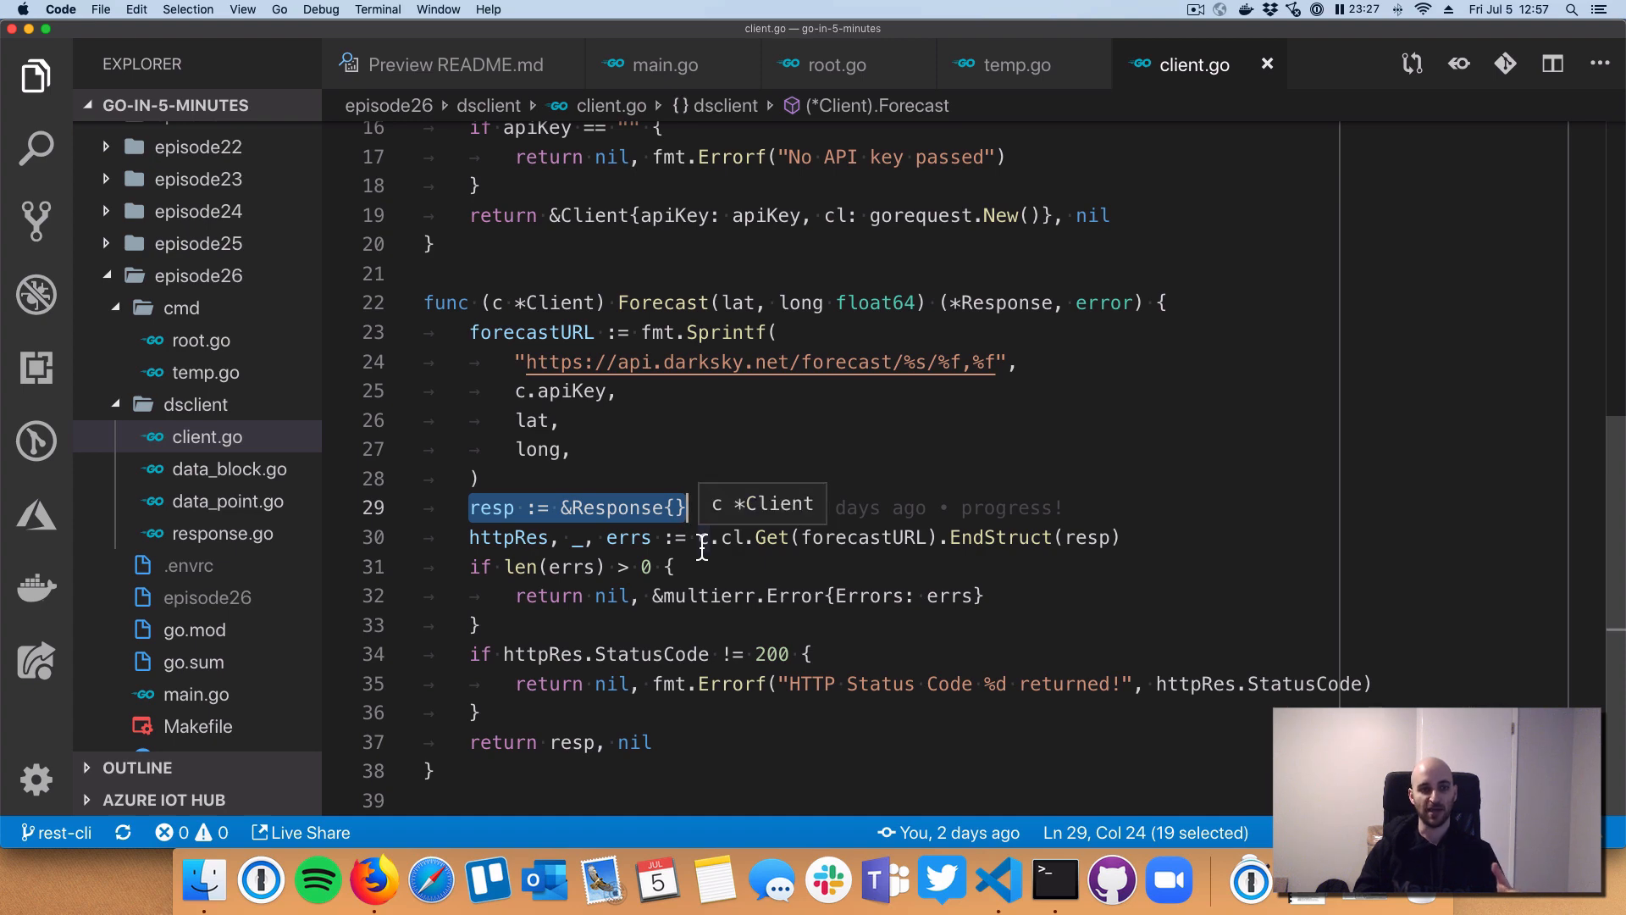
mouse_move(652, 607)
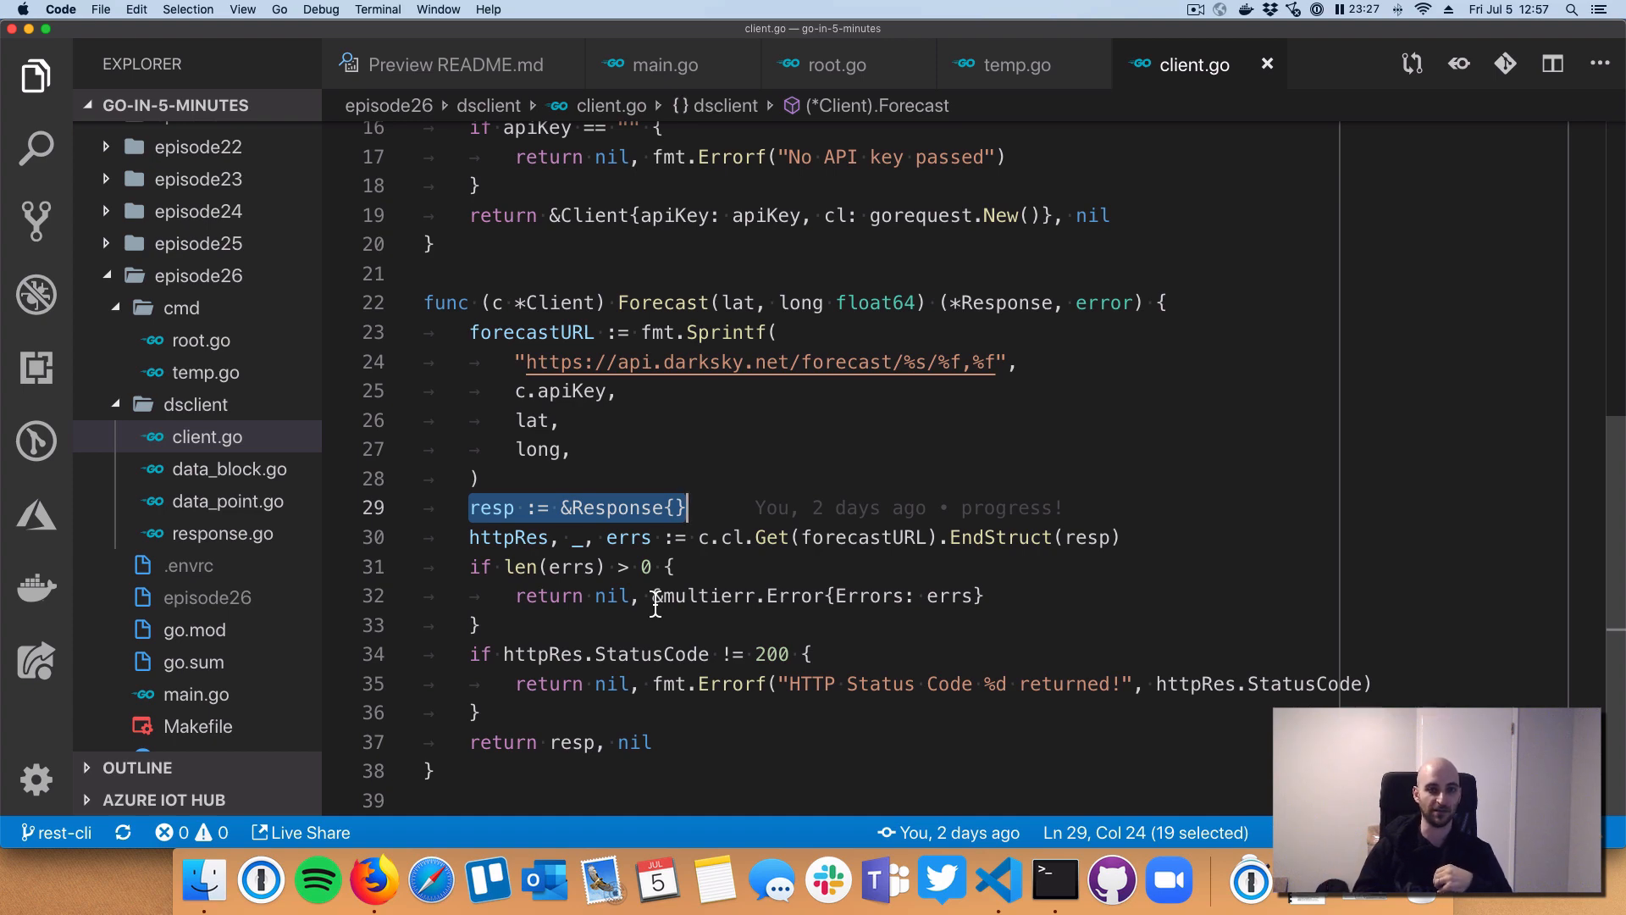
mouse_move(671, 595)
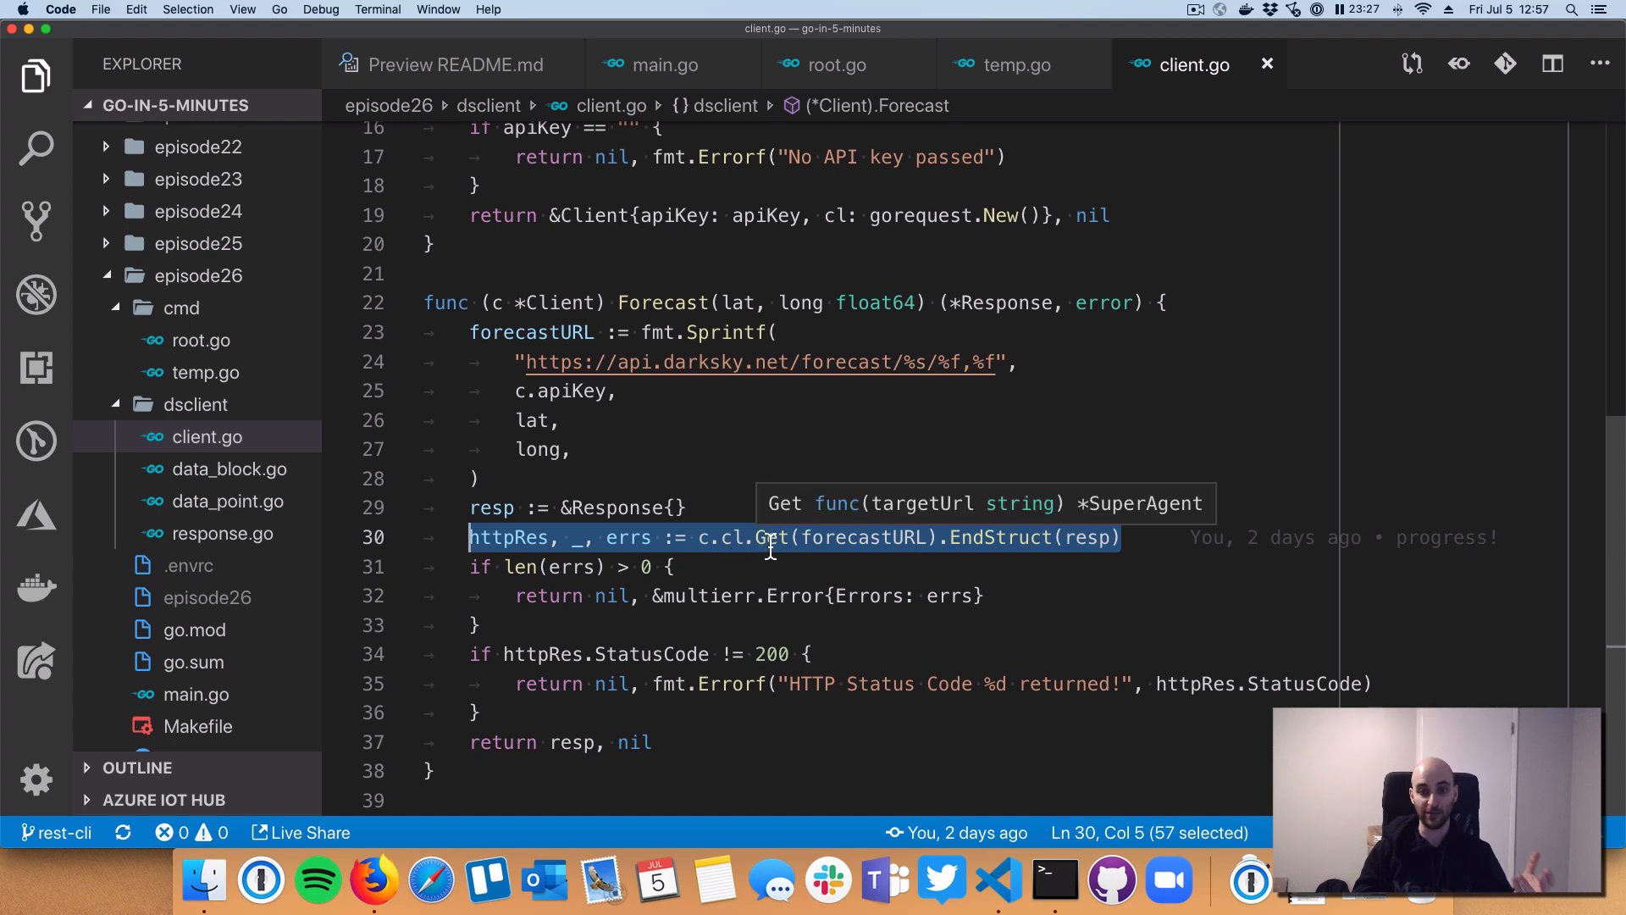
double_click(999, 537)
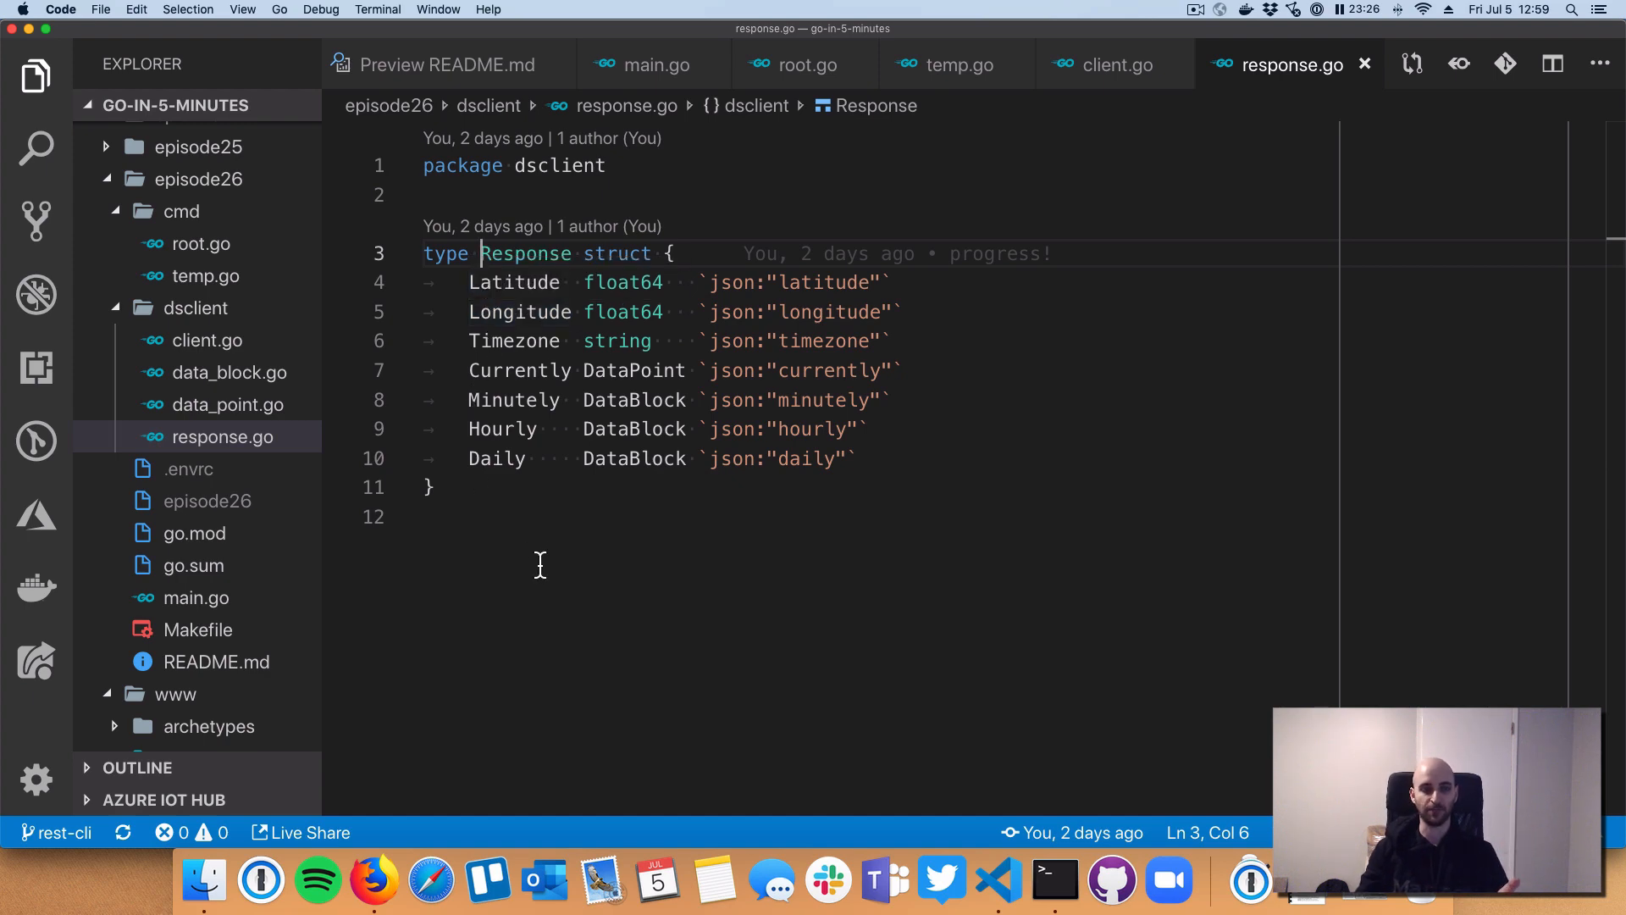
mouse_move(874, 600)
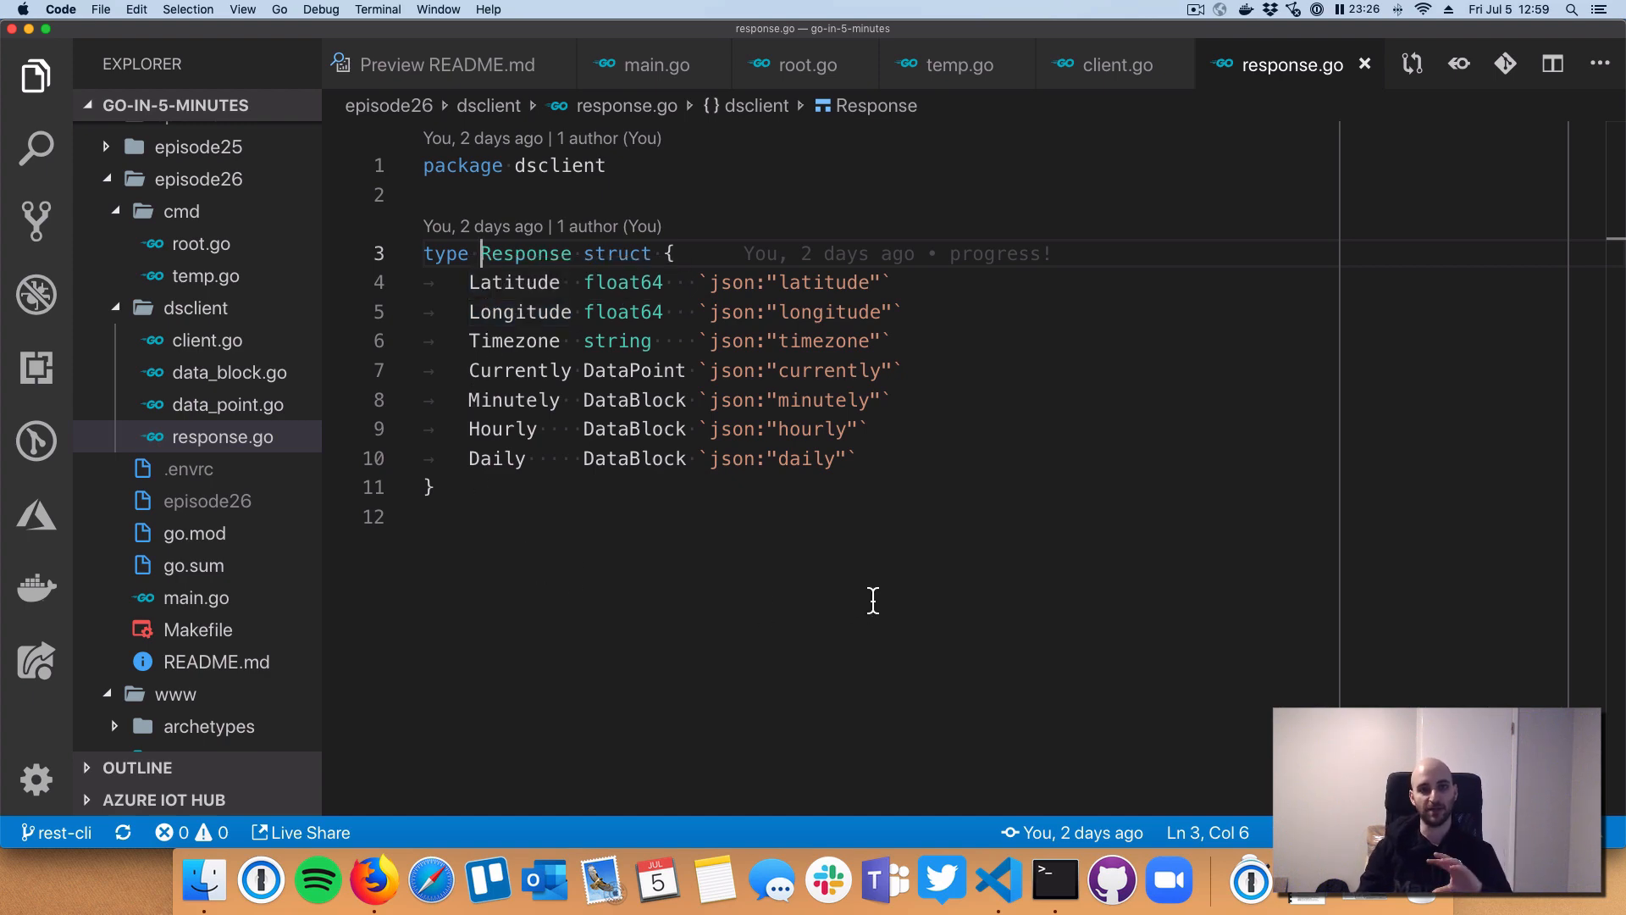
mouse_move(774, 597)
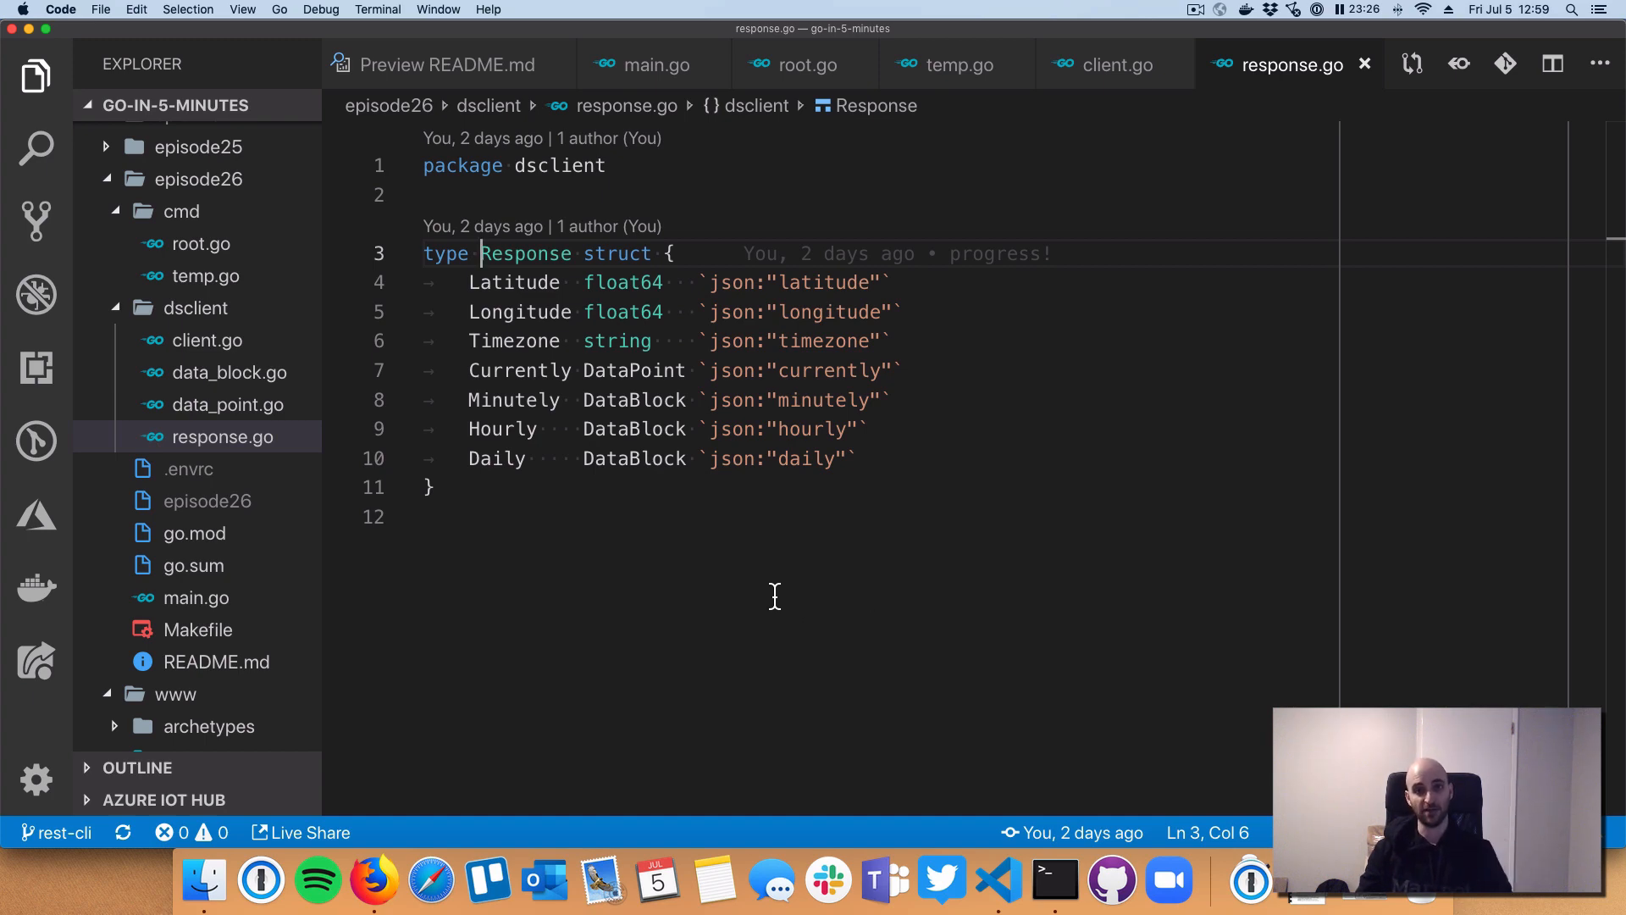
mouse_move(737, 622)
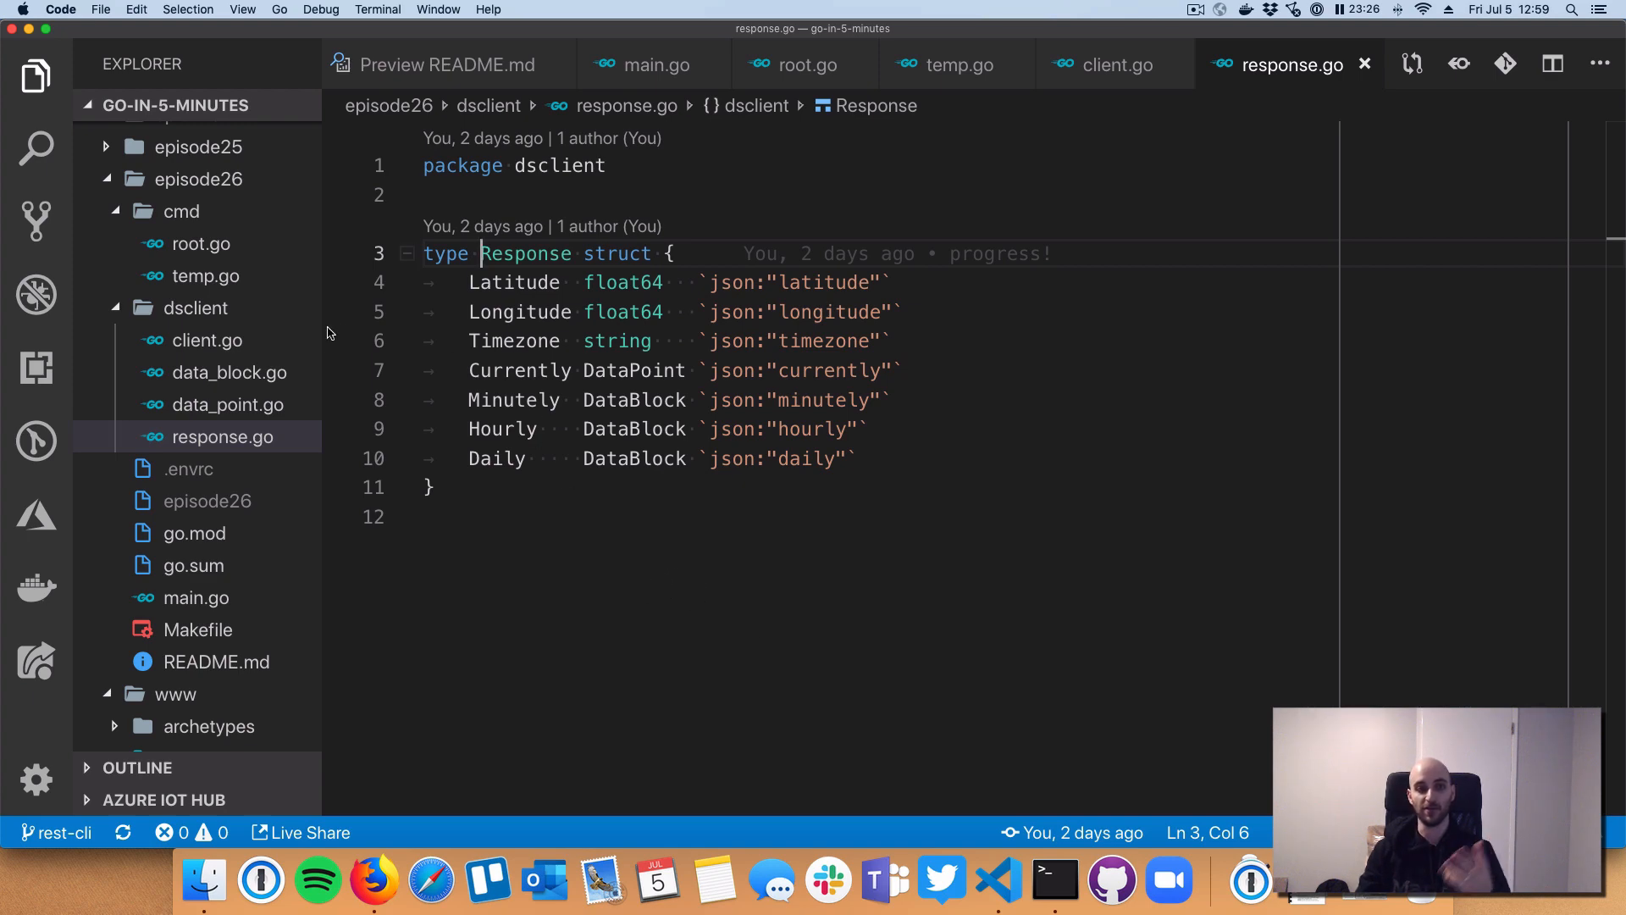
Step: Mark the Response struct's Latitude, Longitude and Timezone fields in response.go
left_click_drag(469, 283, 756, 341)
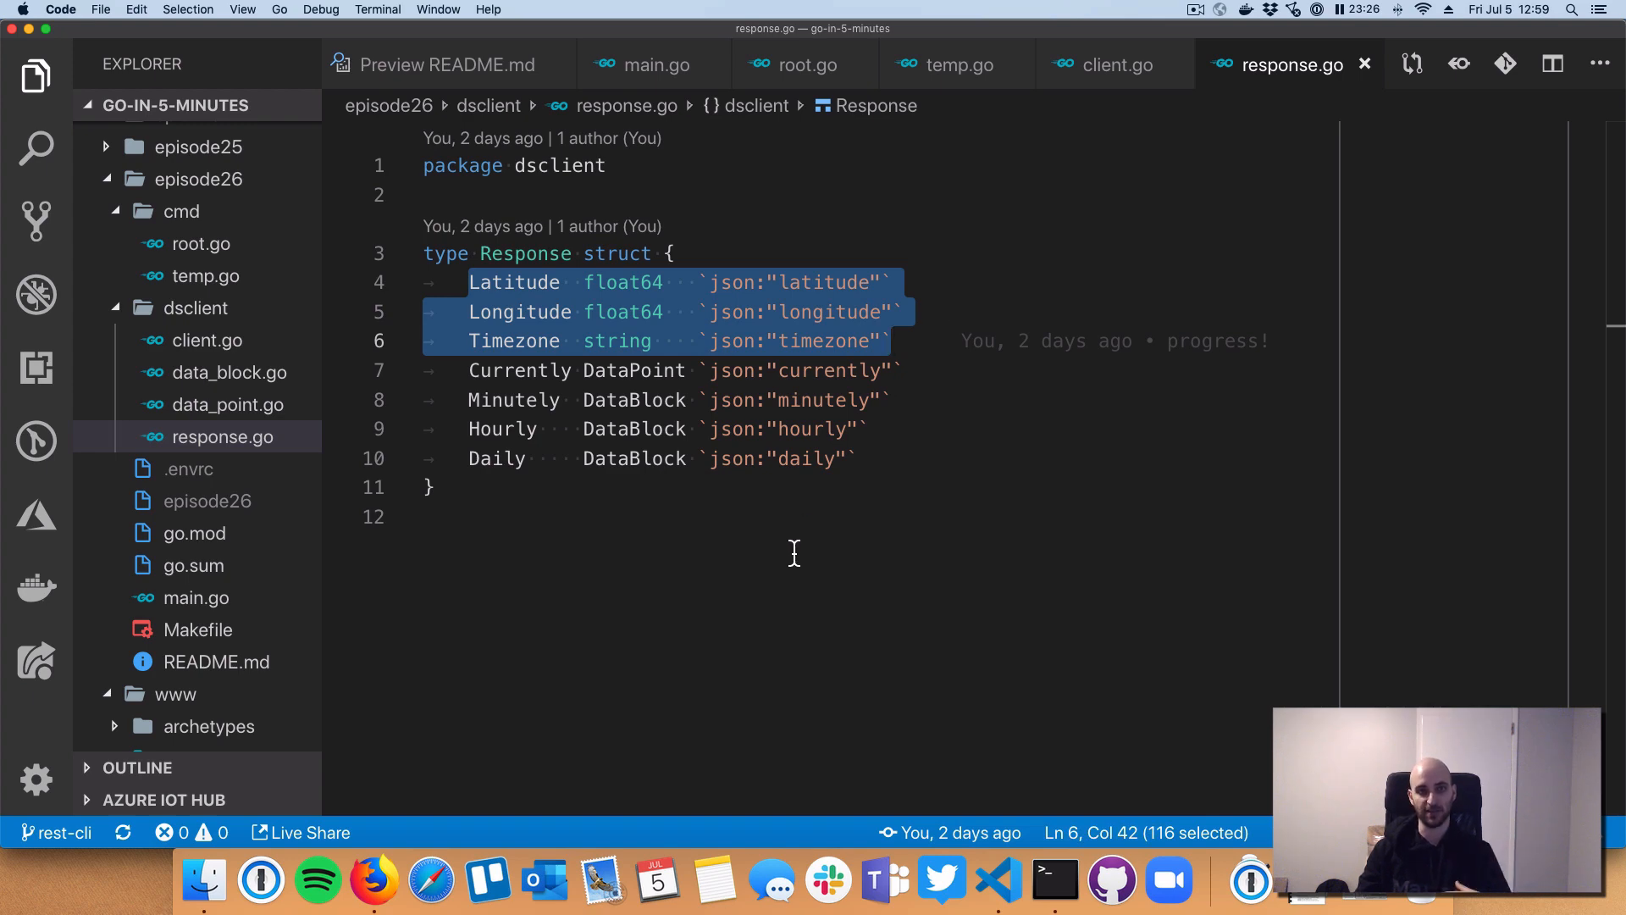
mouse_move(464, 377)
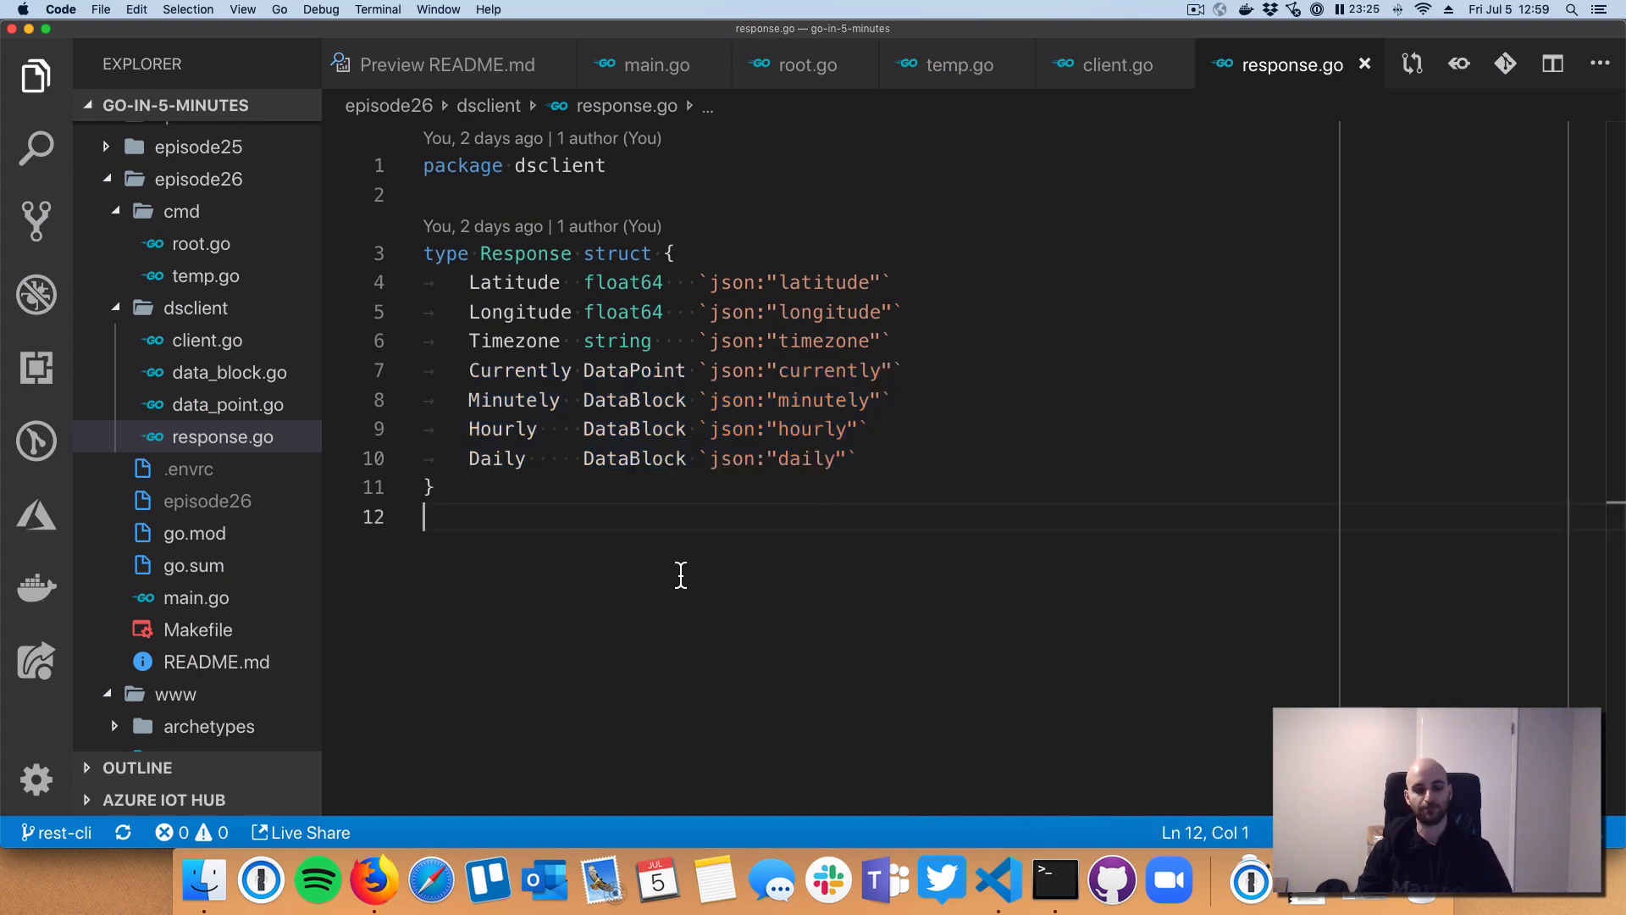
mouse_move(592, 371)
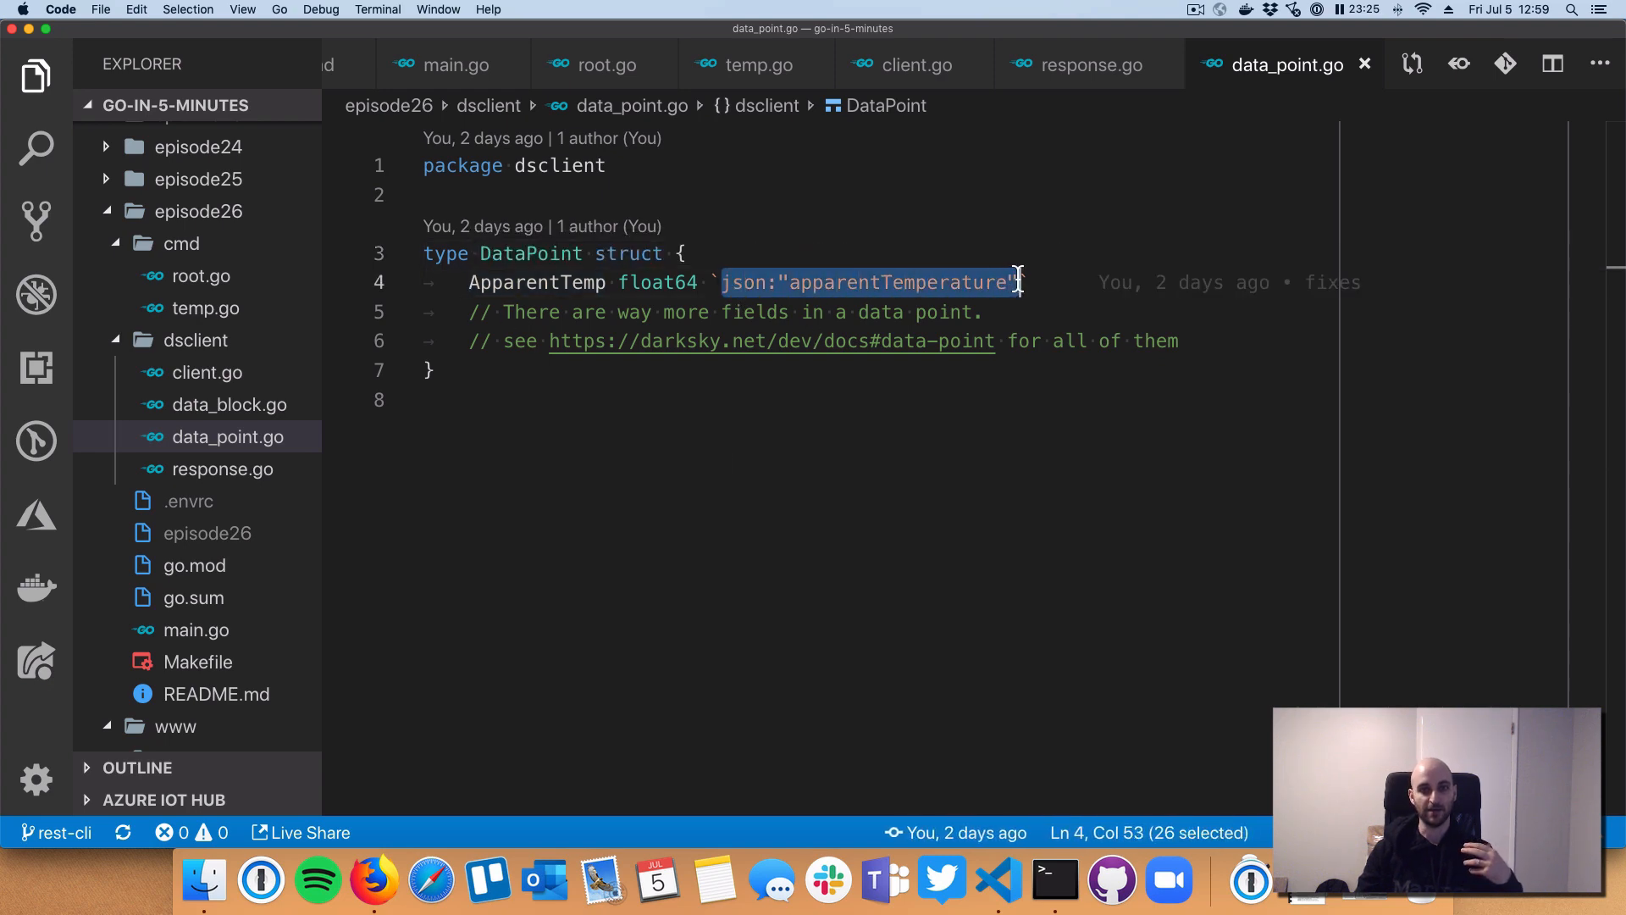
mouse_move(992, 323)
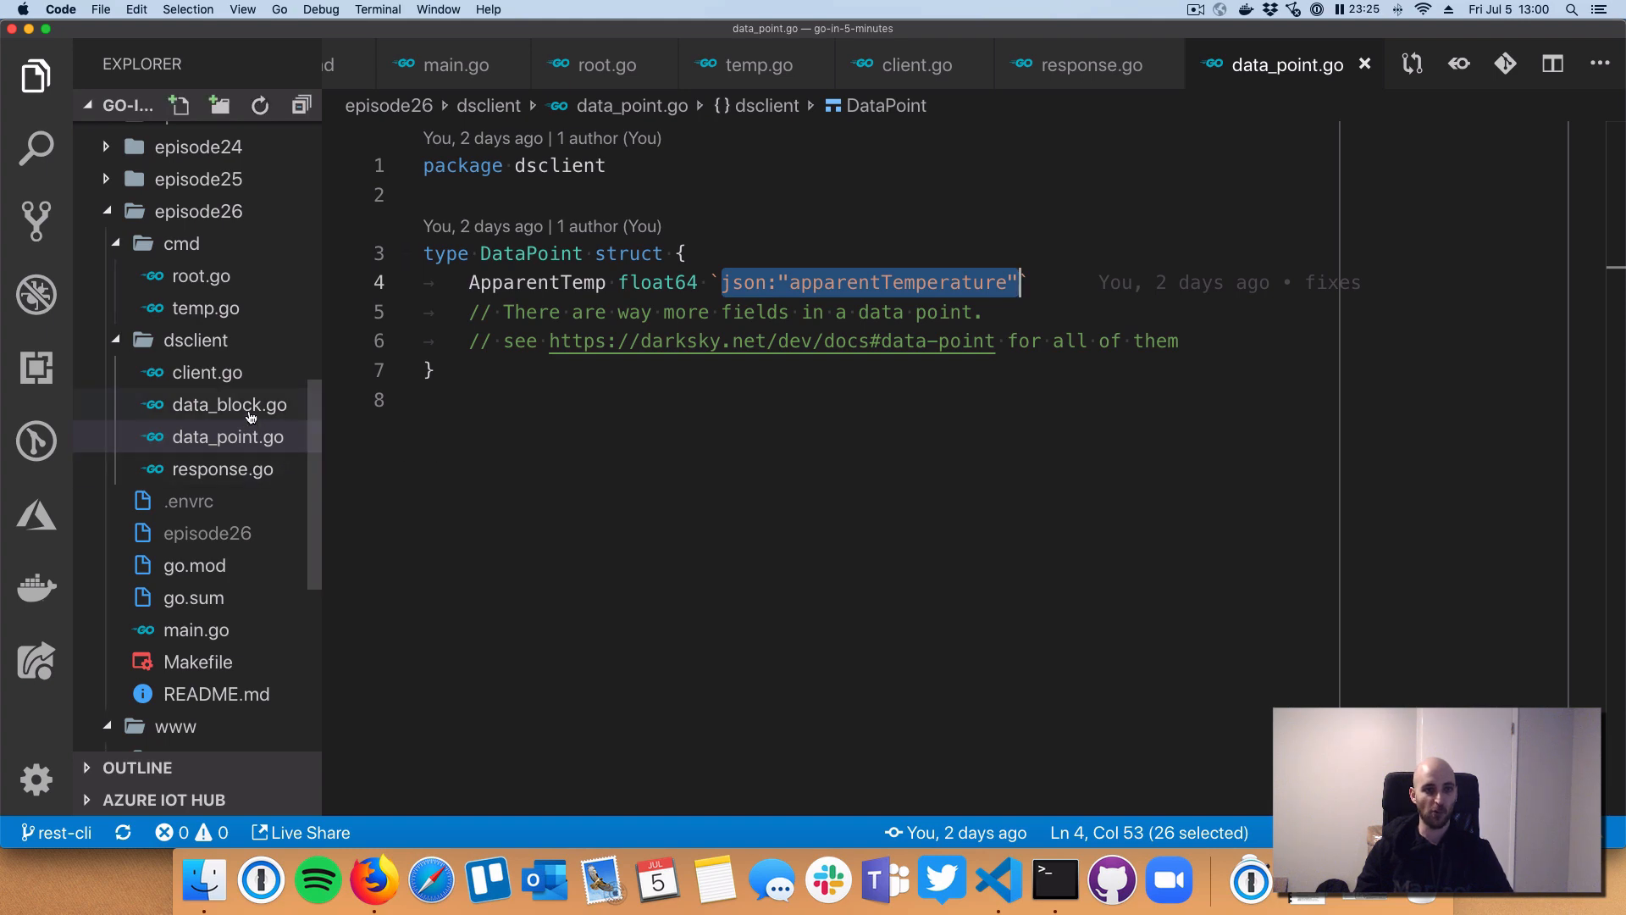
Step: Open data_block.go from the Explorer after reviewing DataPoint's apparentTemperature field
left_click(229, 405)
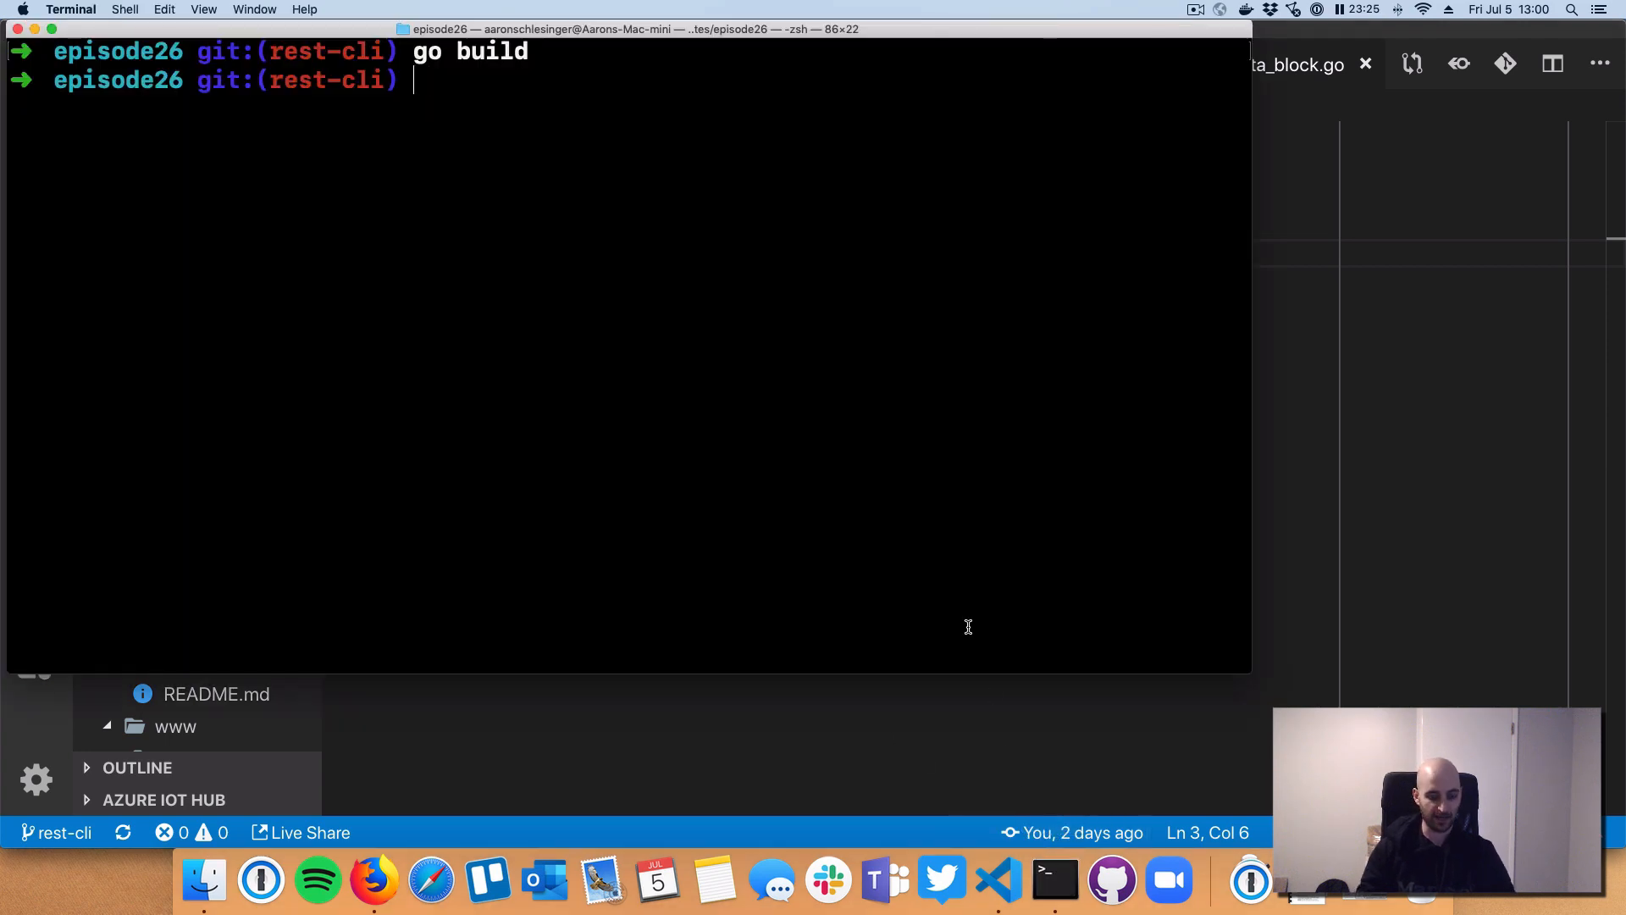
Step: Run go build -o ds . in Terminal, then ./ds for help and ./ds temp
type("go build -o")
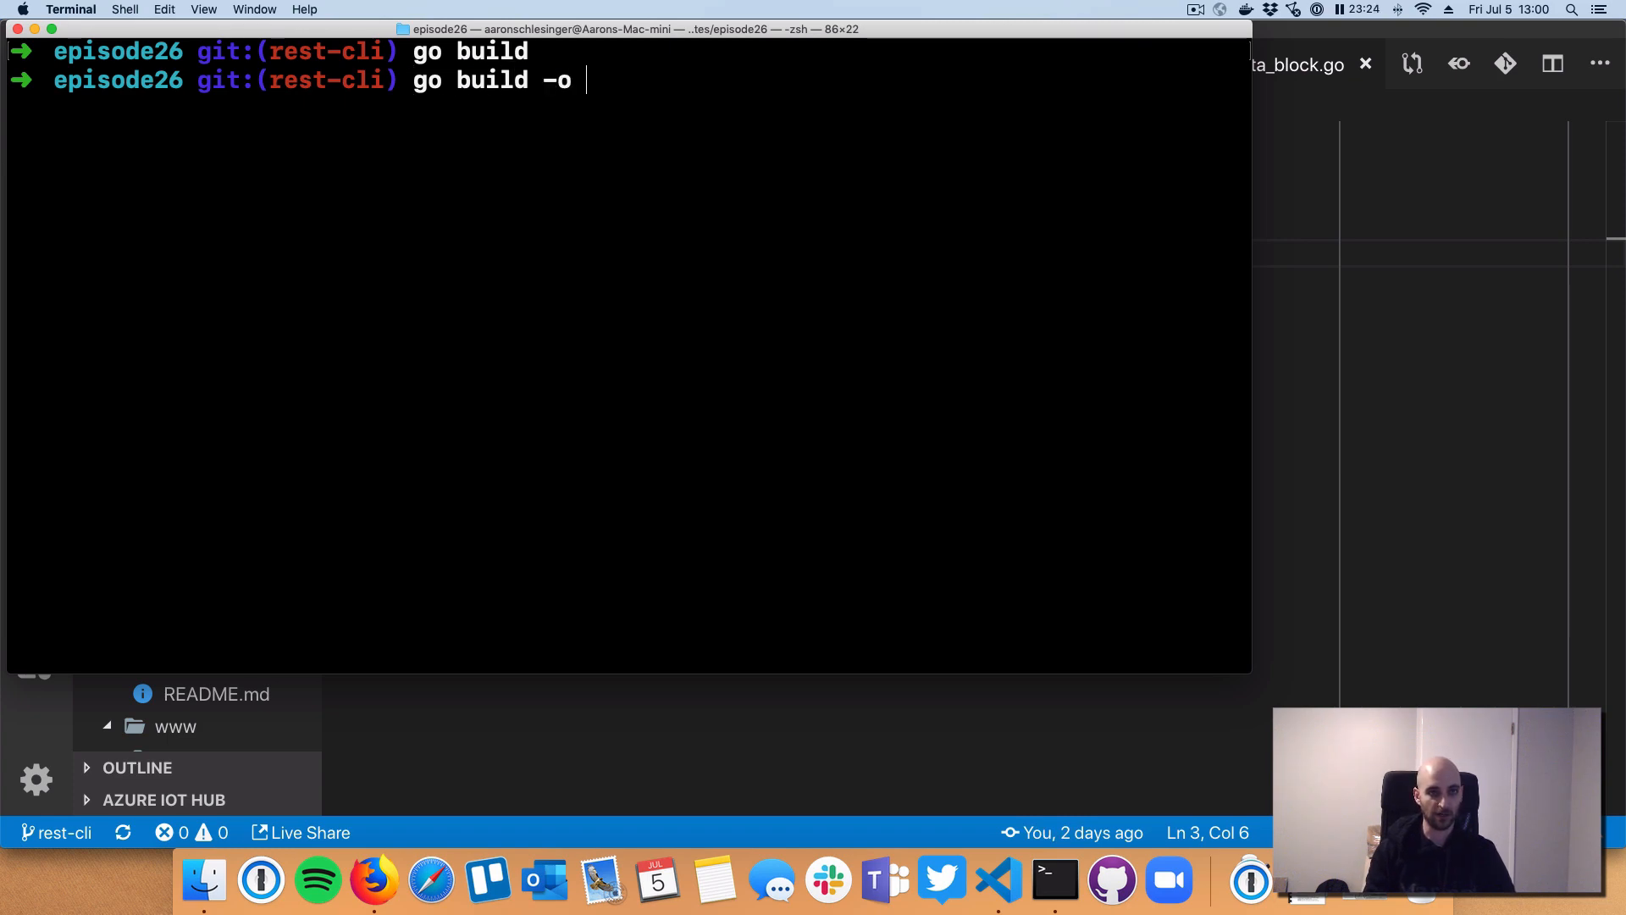
type("ds")
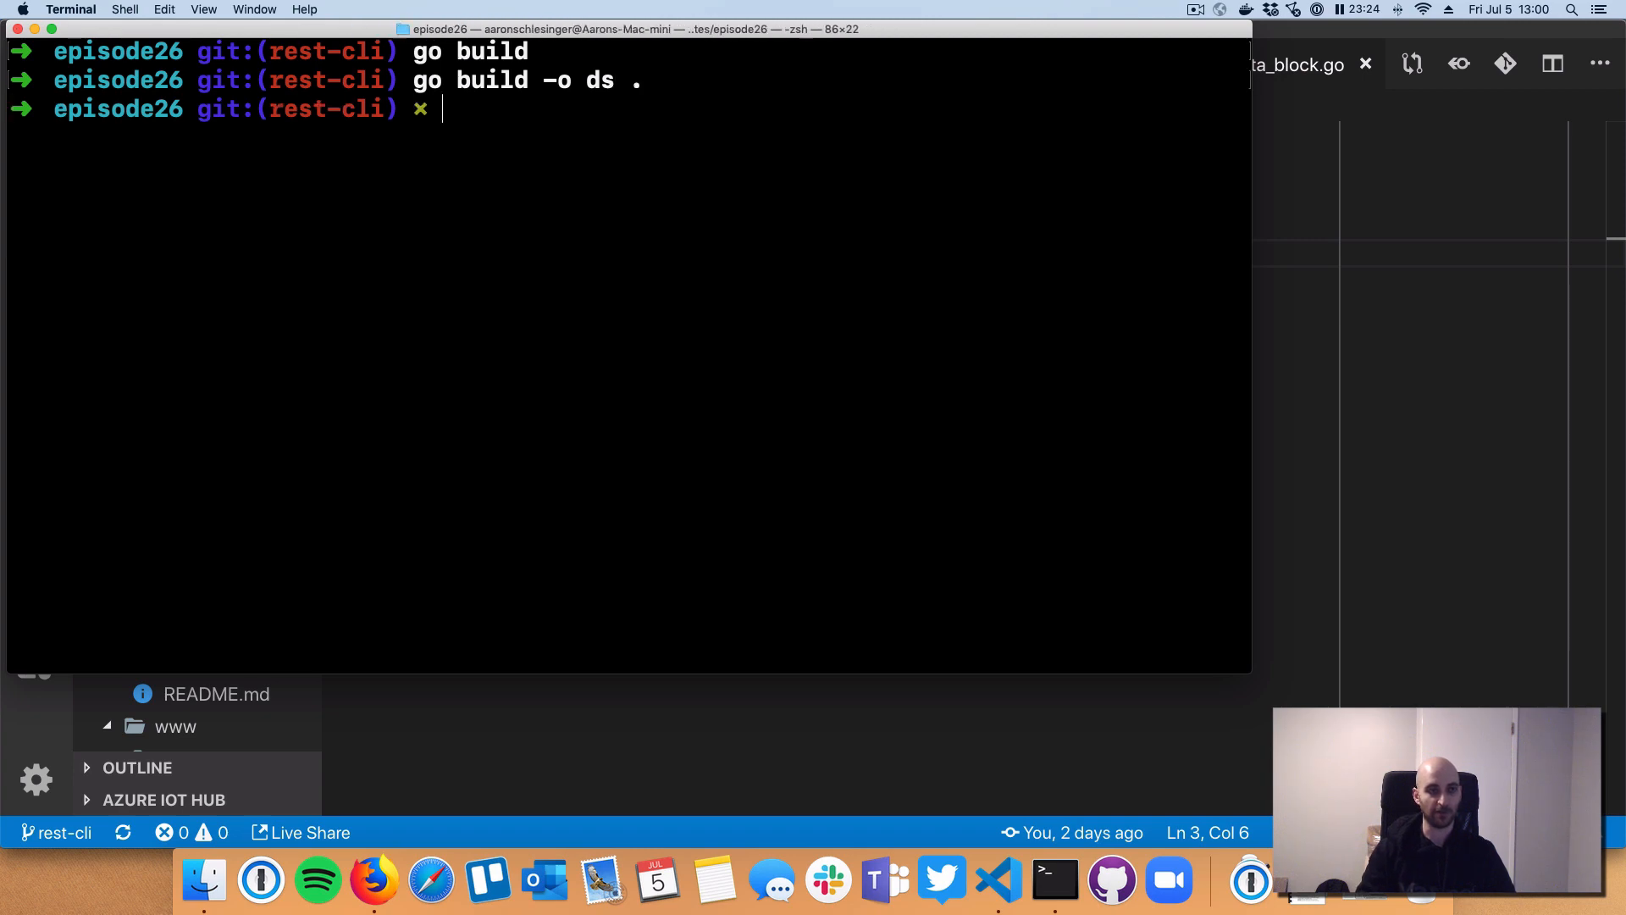
type("./ds")
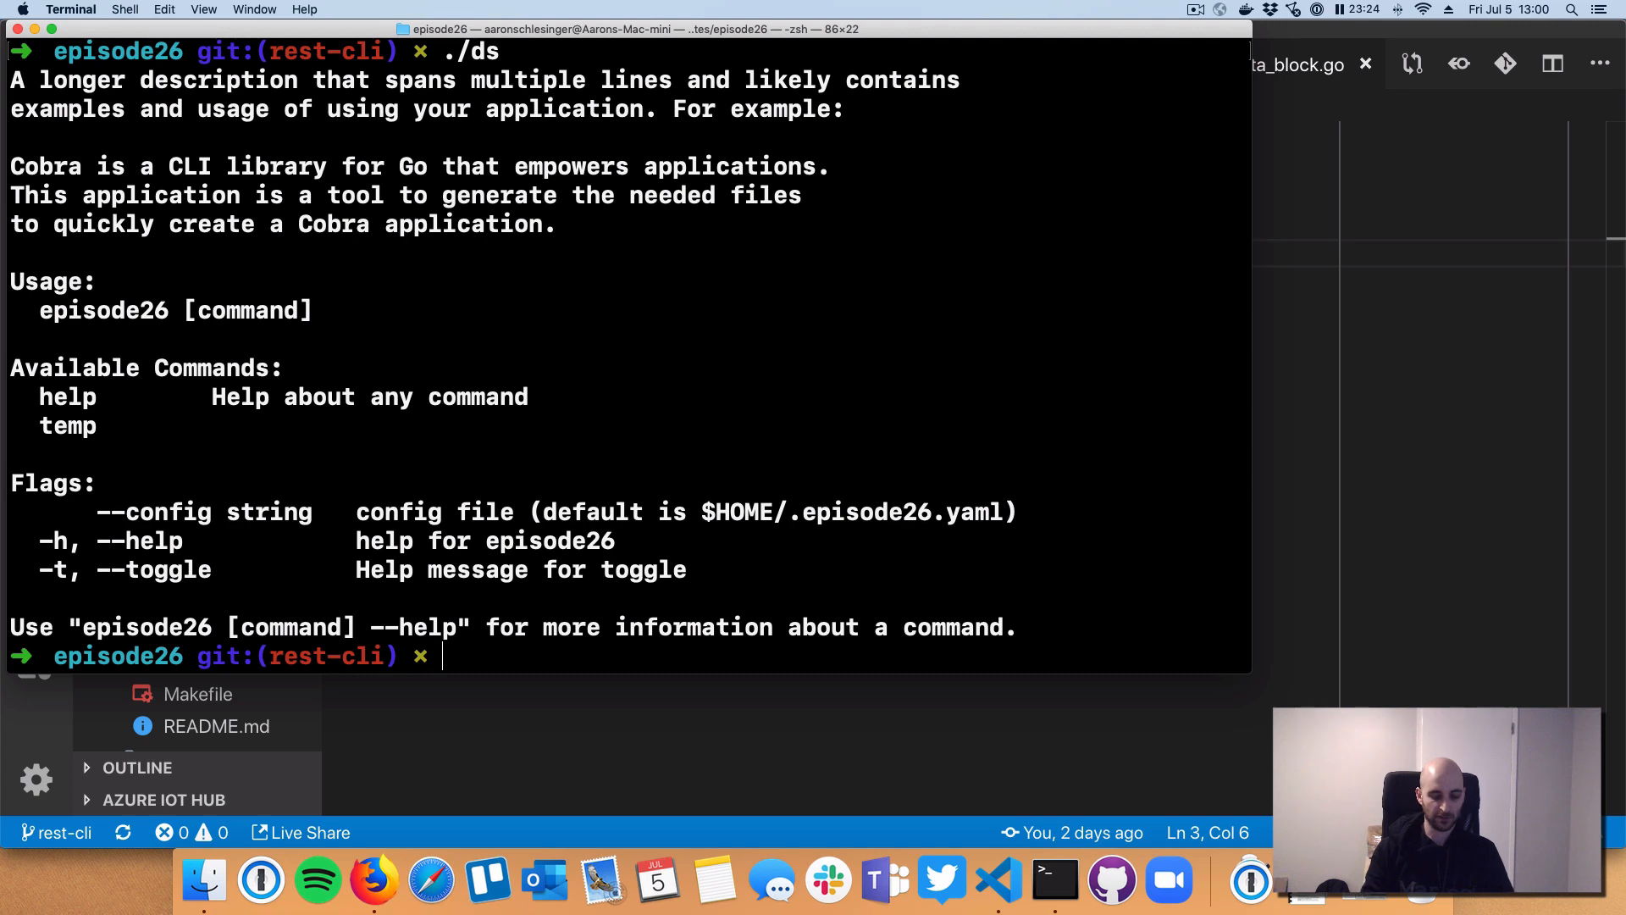
type("./ds")
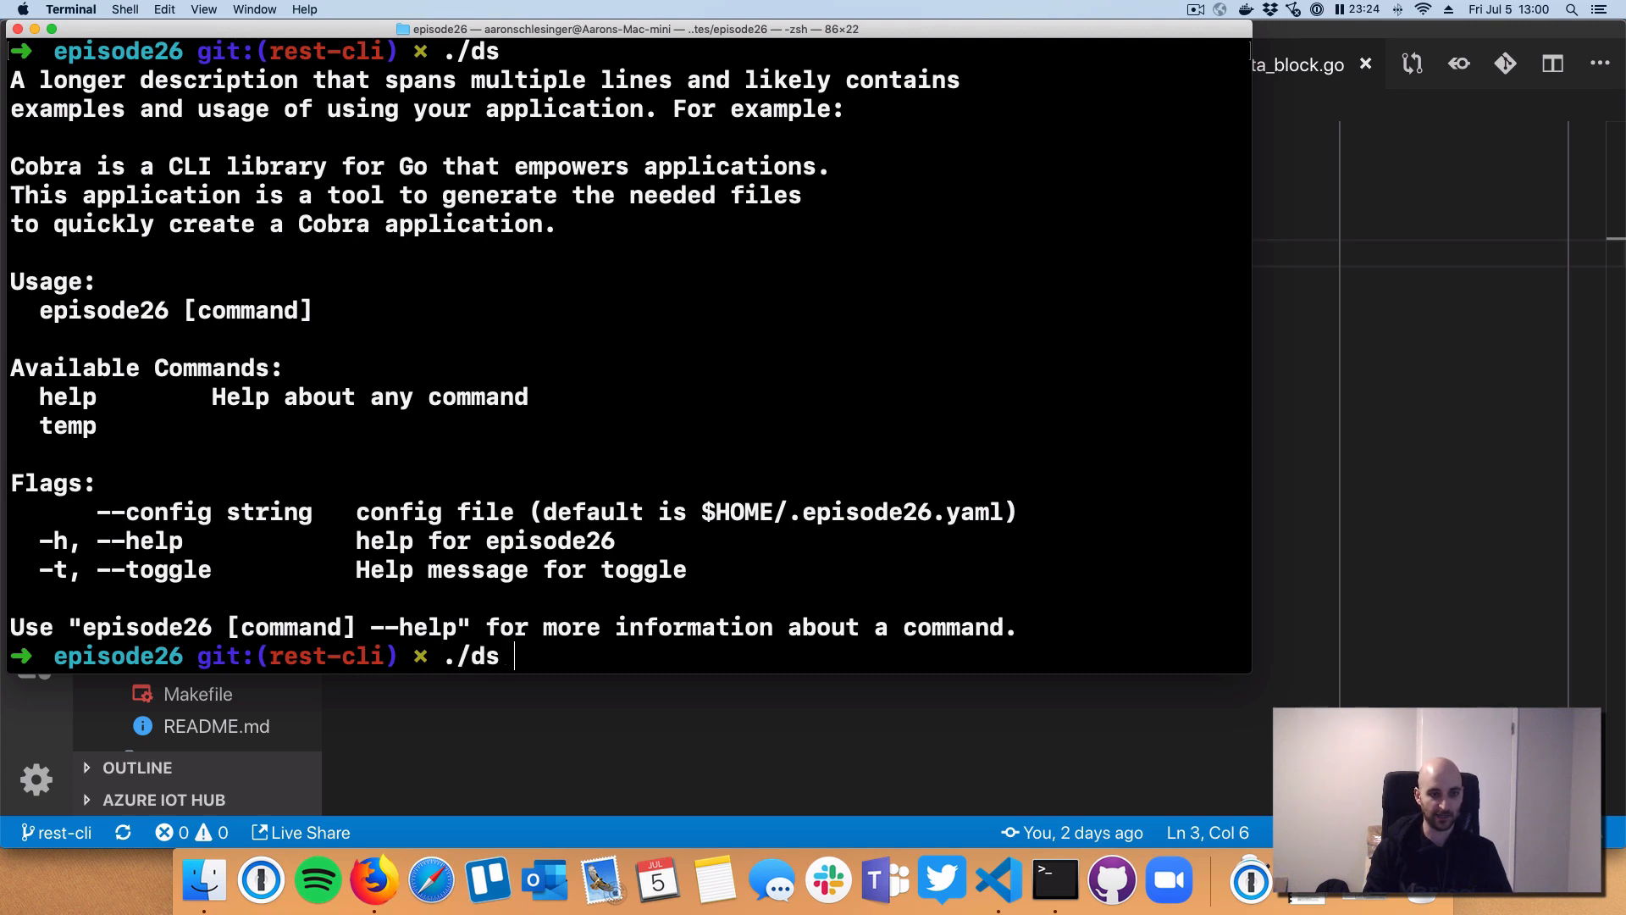
type("temp")
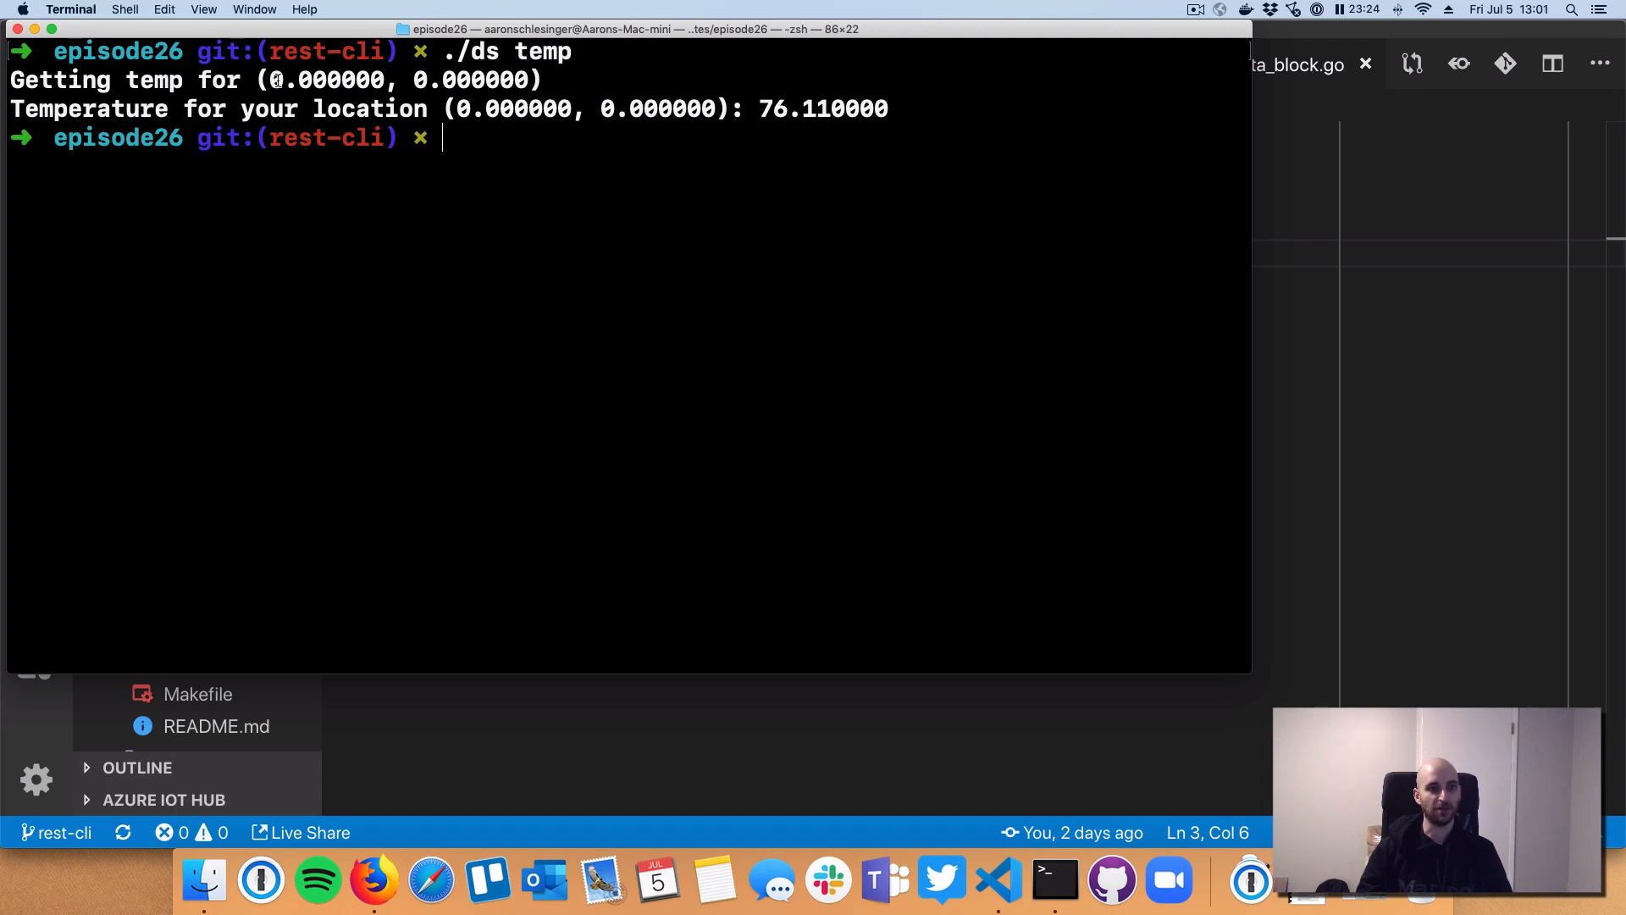
Step: Pick out the longitude value 0.000000 in the ./ds temp output showing 76.110000
double_click(325, 80)
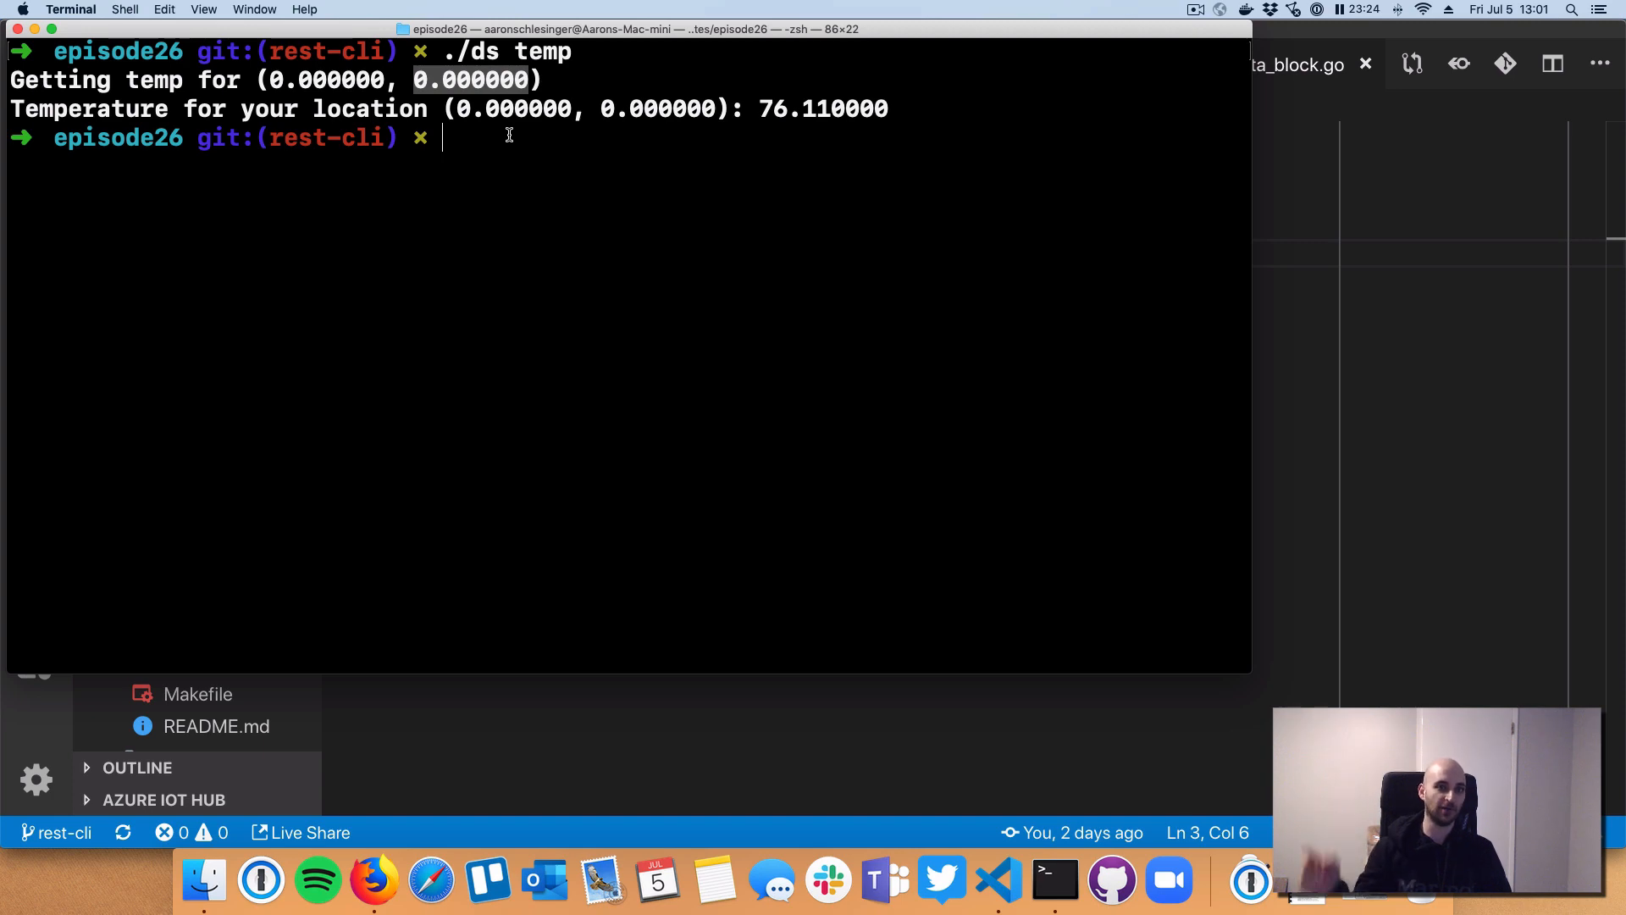
mouse_move(760, 103)
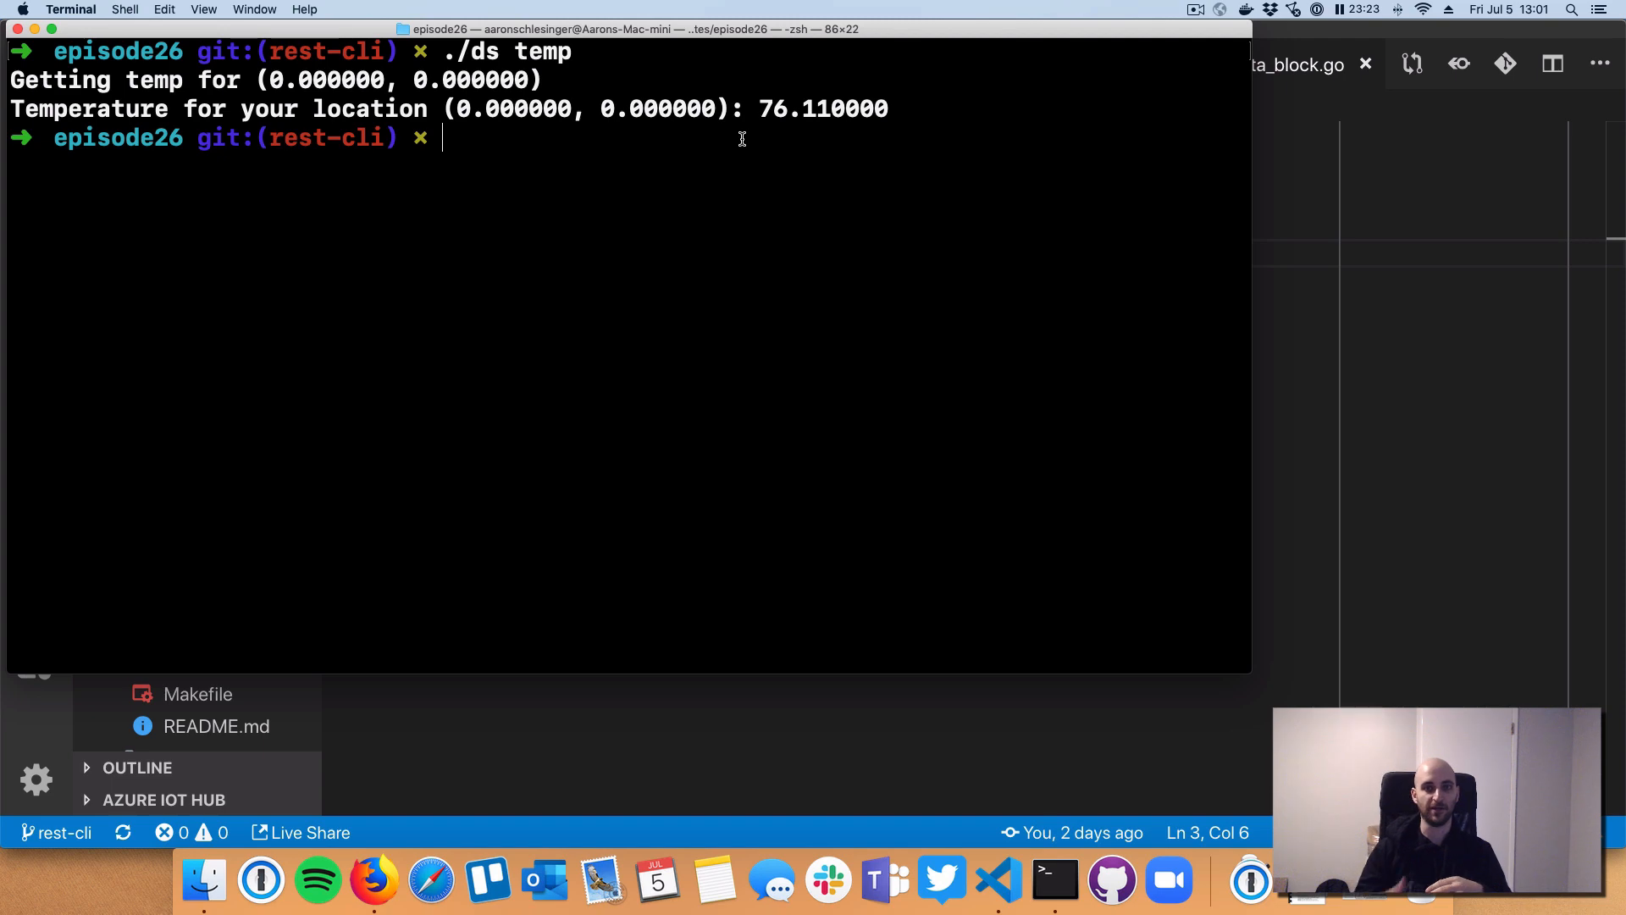
mouse_move(710, 715)
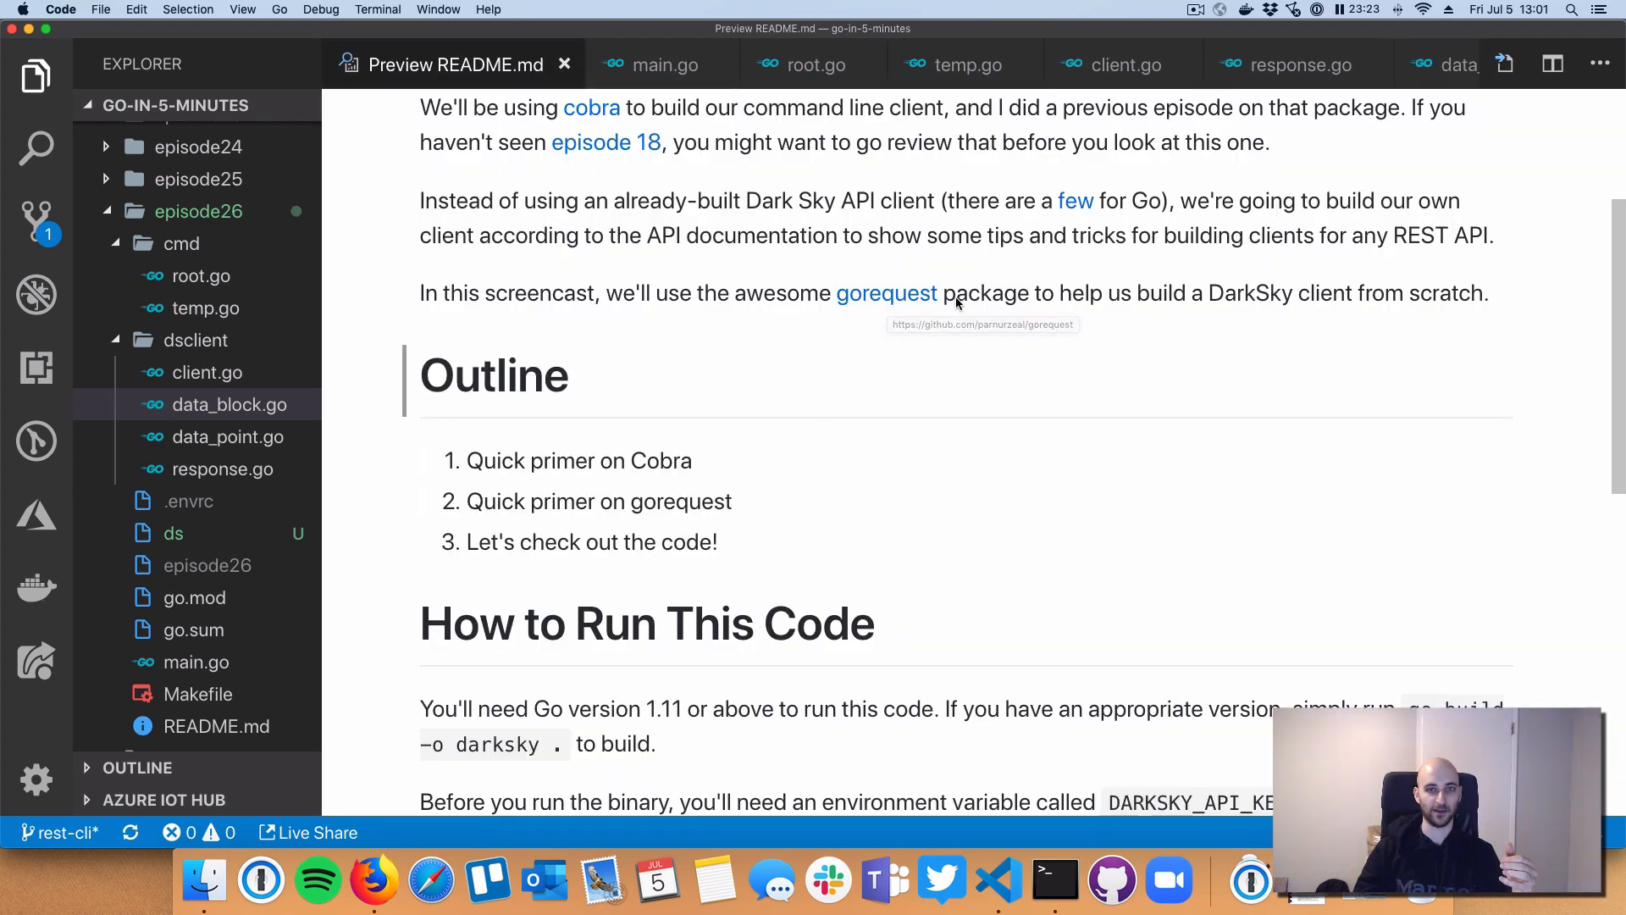
mouse_move(812, 478)
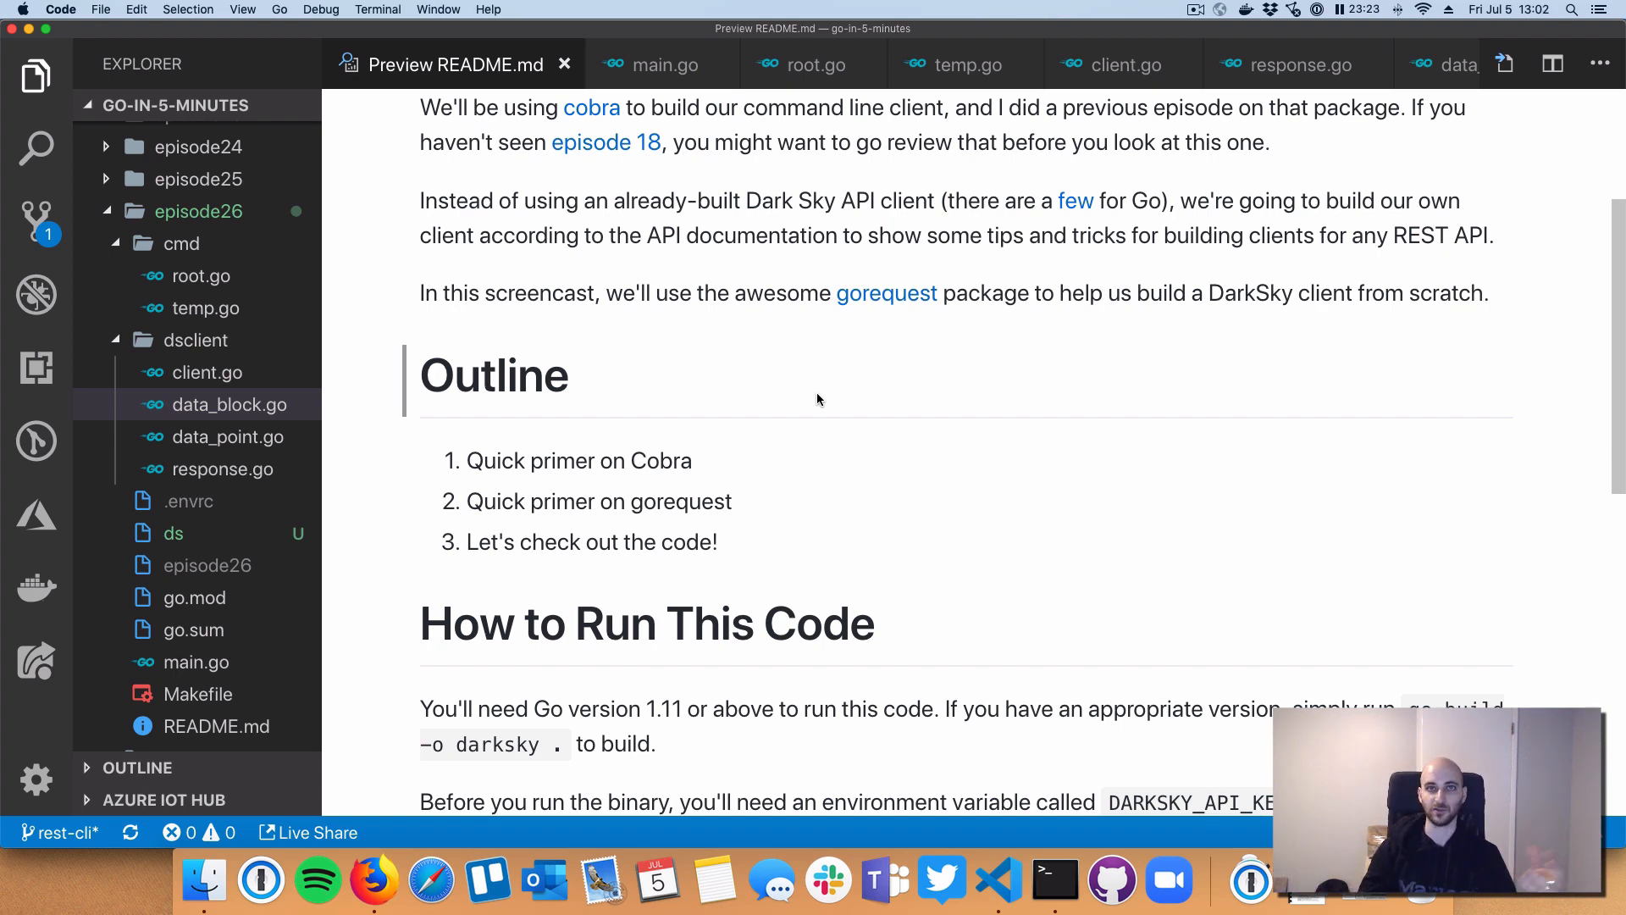
mouse_move(810, 422)
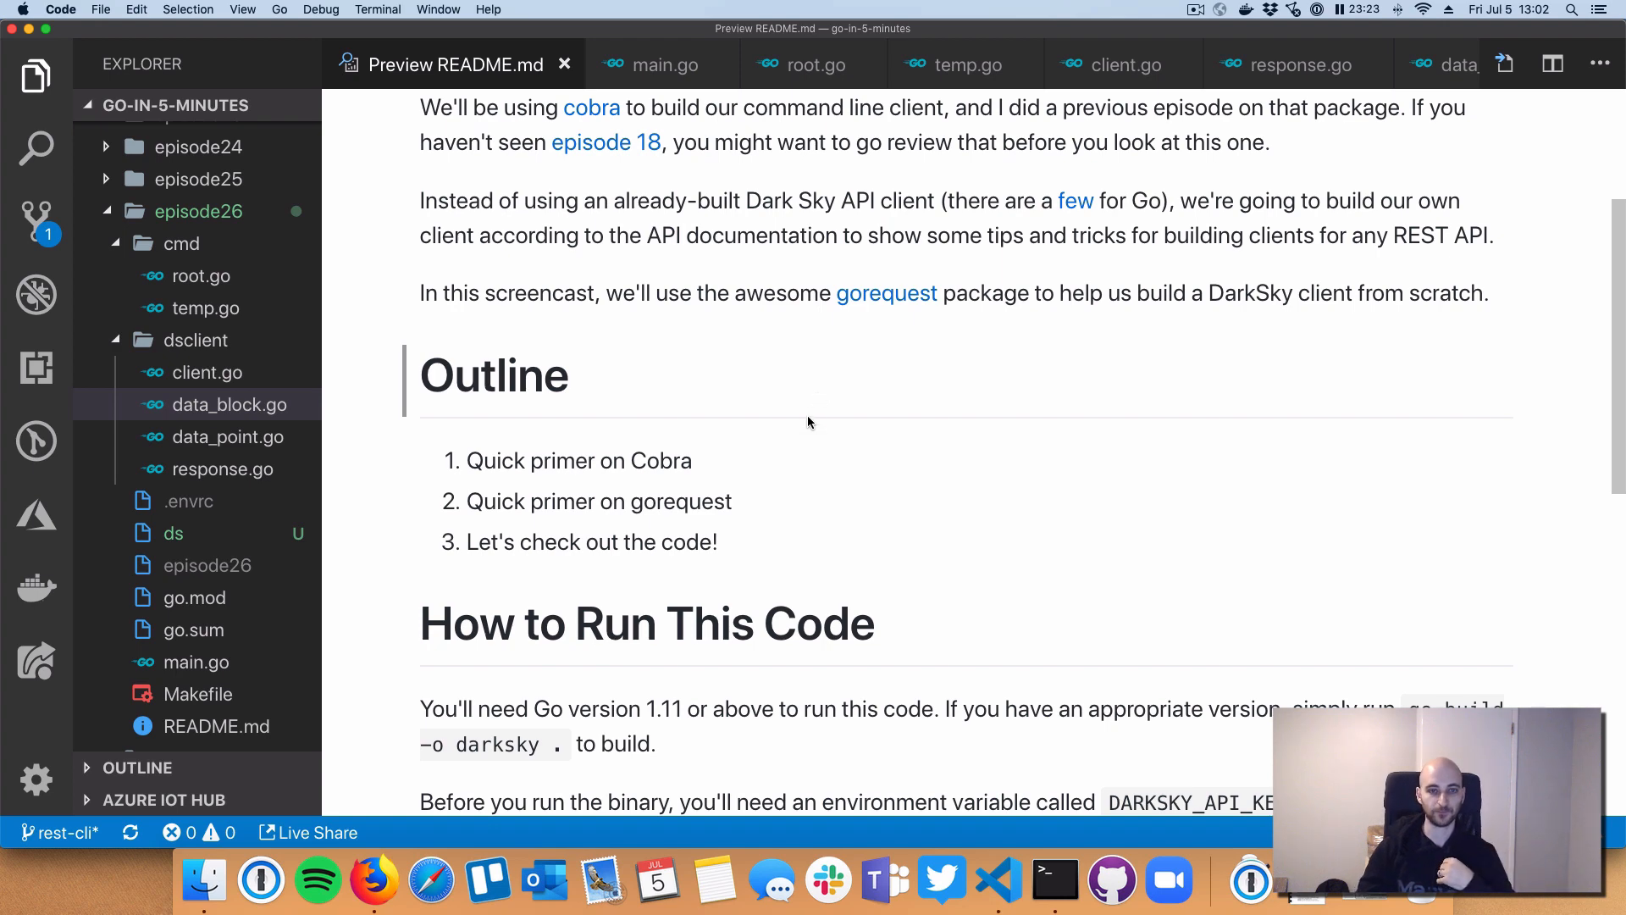
Step: Scroll the README preview through the Outline to the How to Run This Code section
scroll("down", 3)
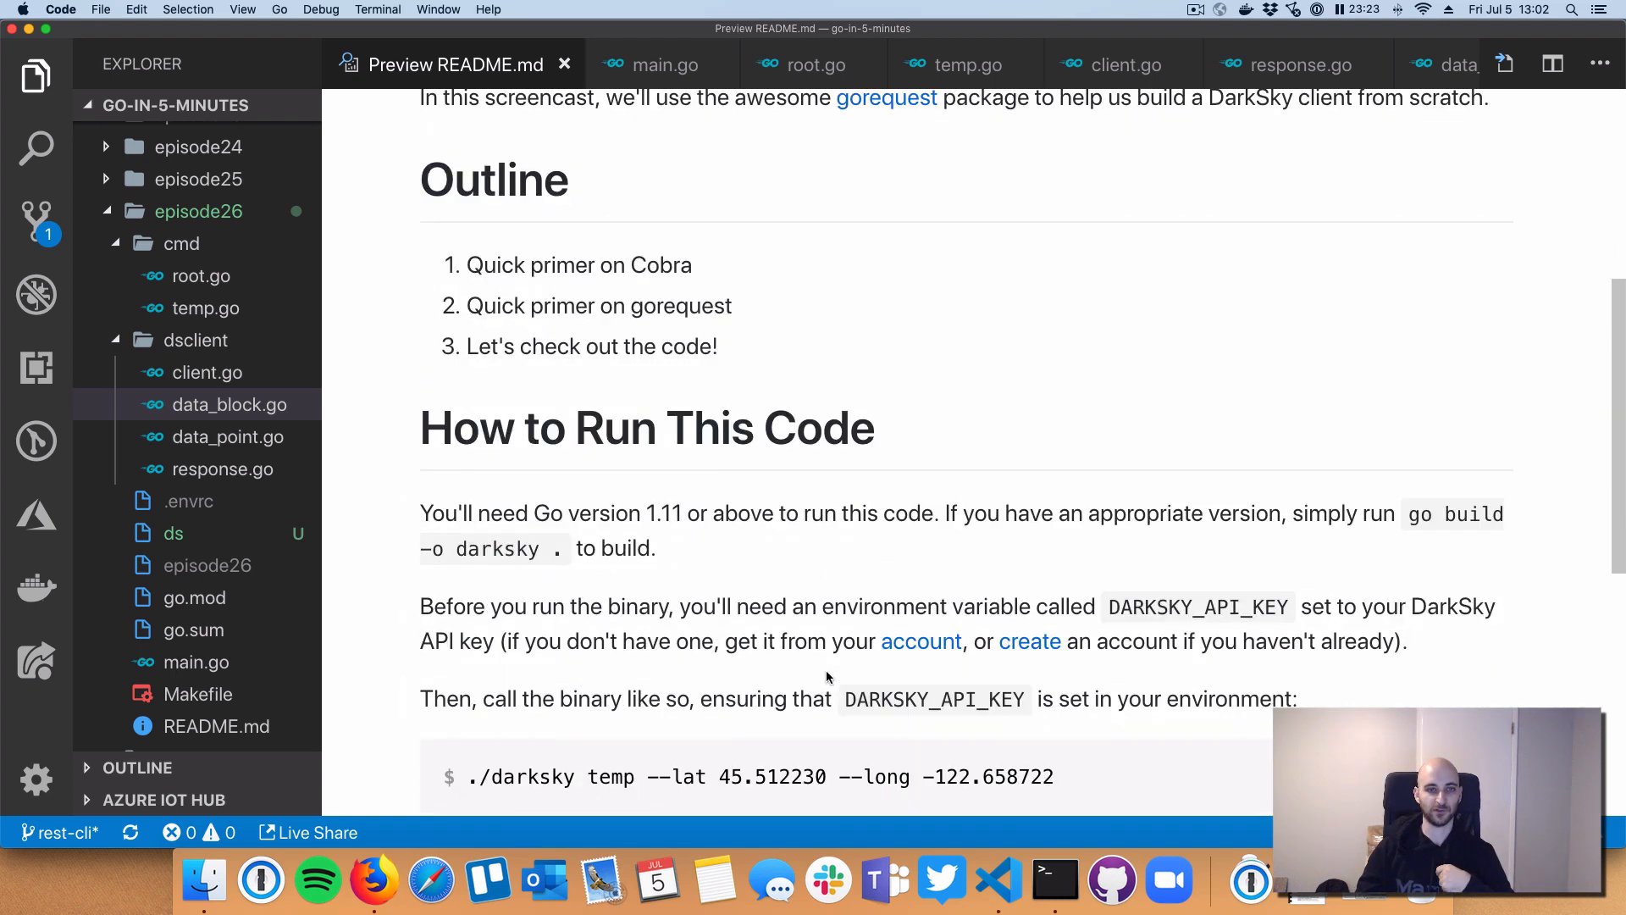
scroll("down", 3)
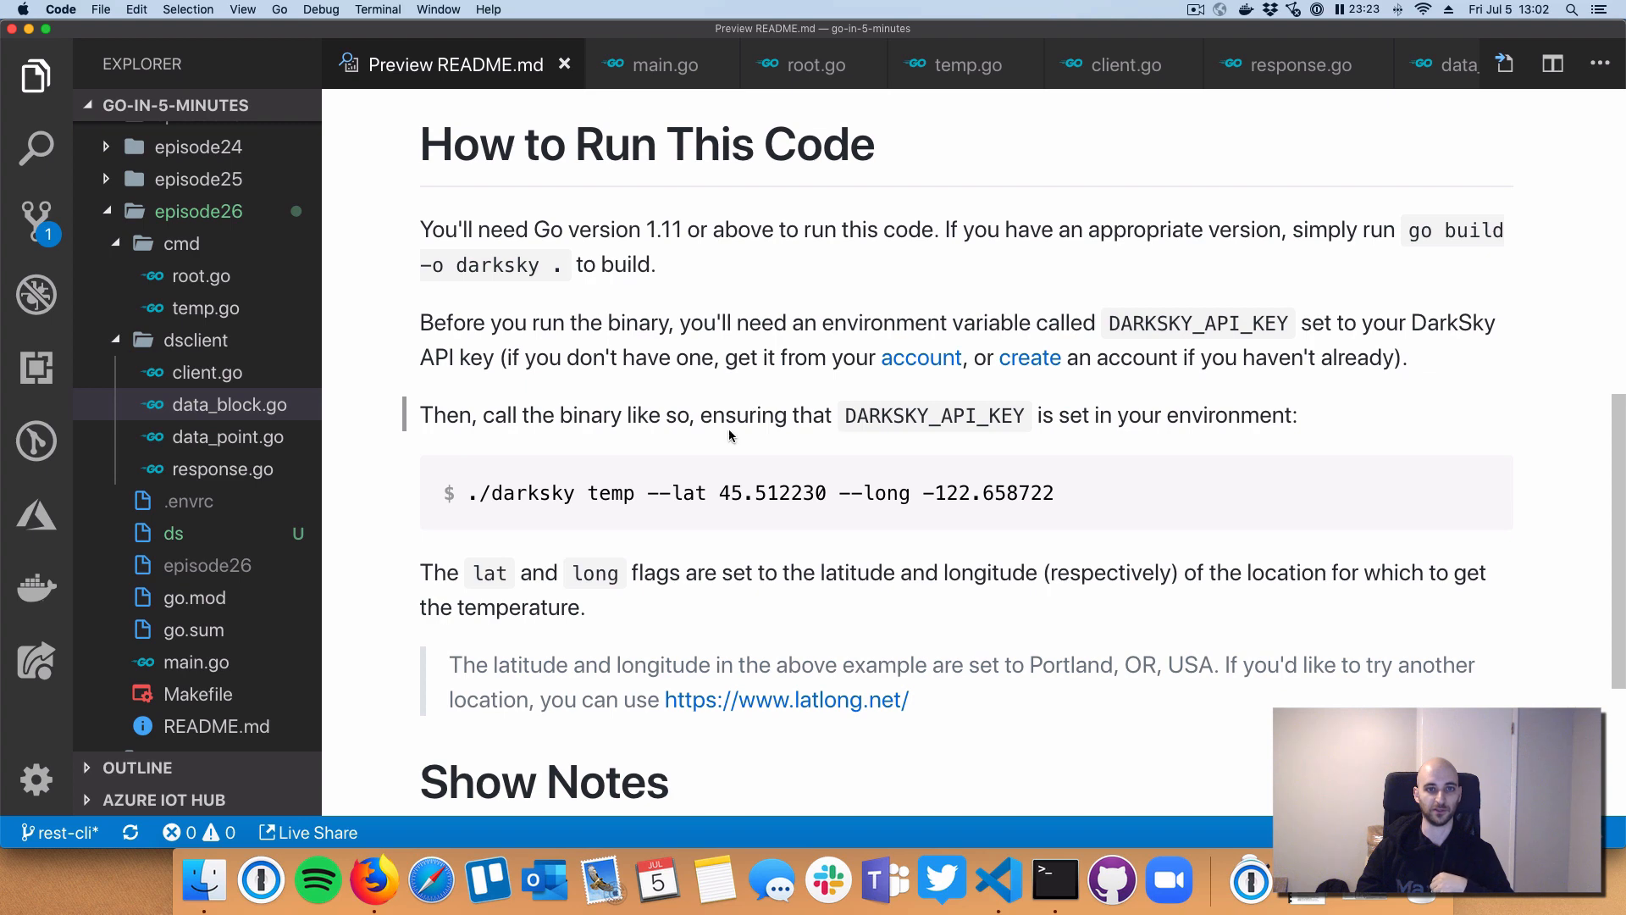
scroll("down", 3)
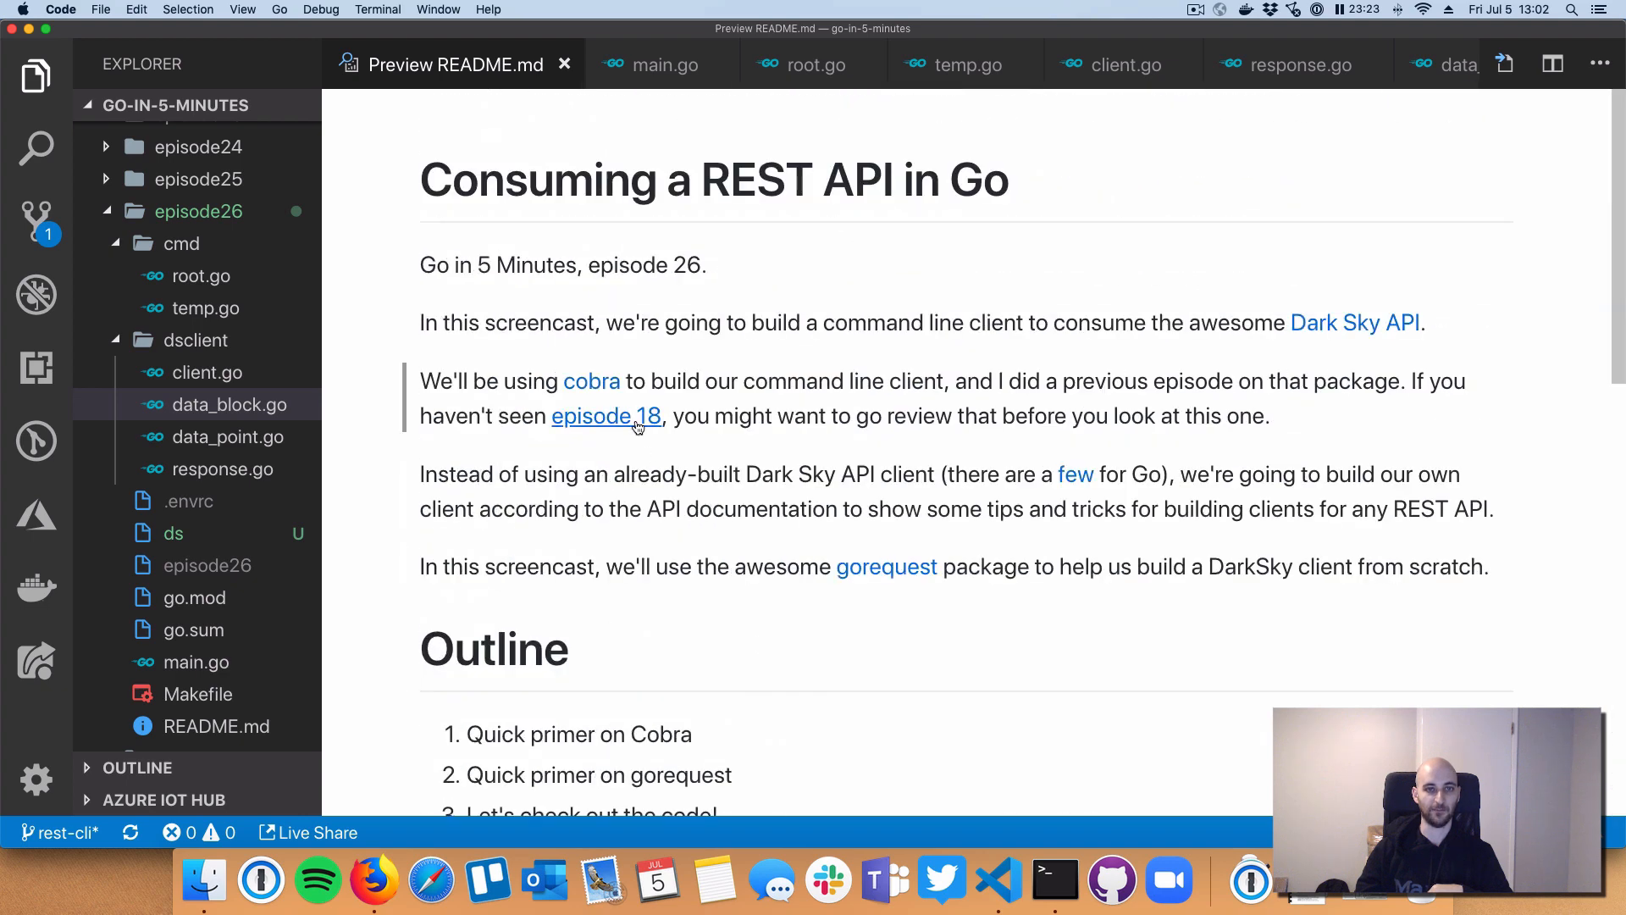
mouse_move(607, 417)
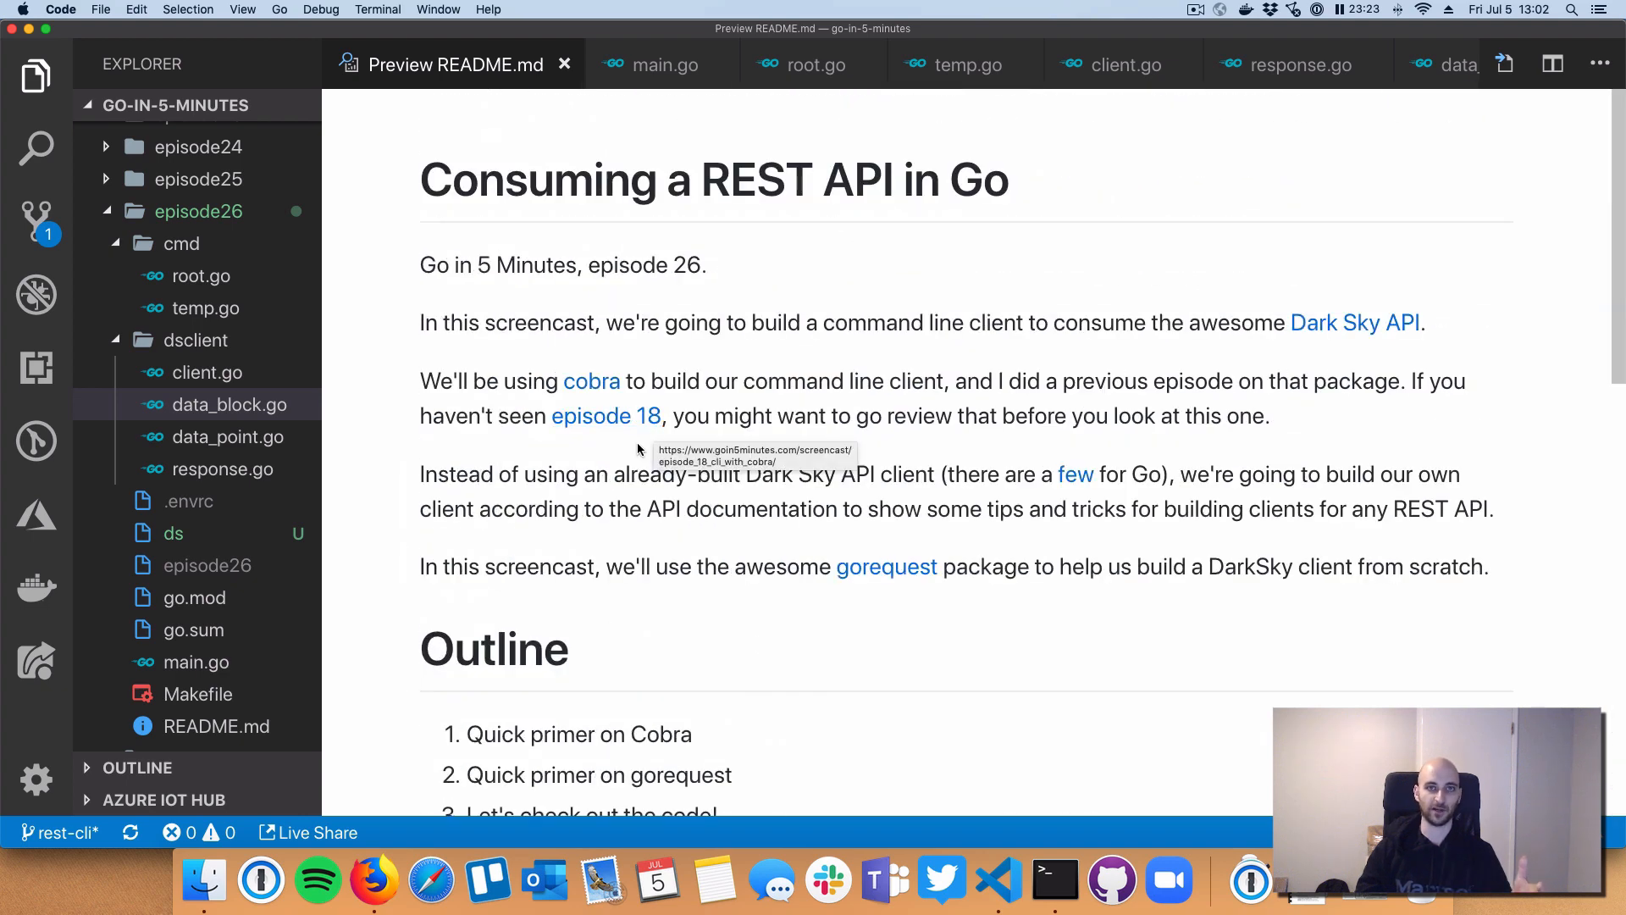
mouse_move(611, 518)
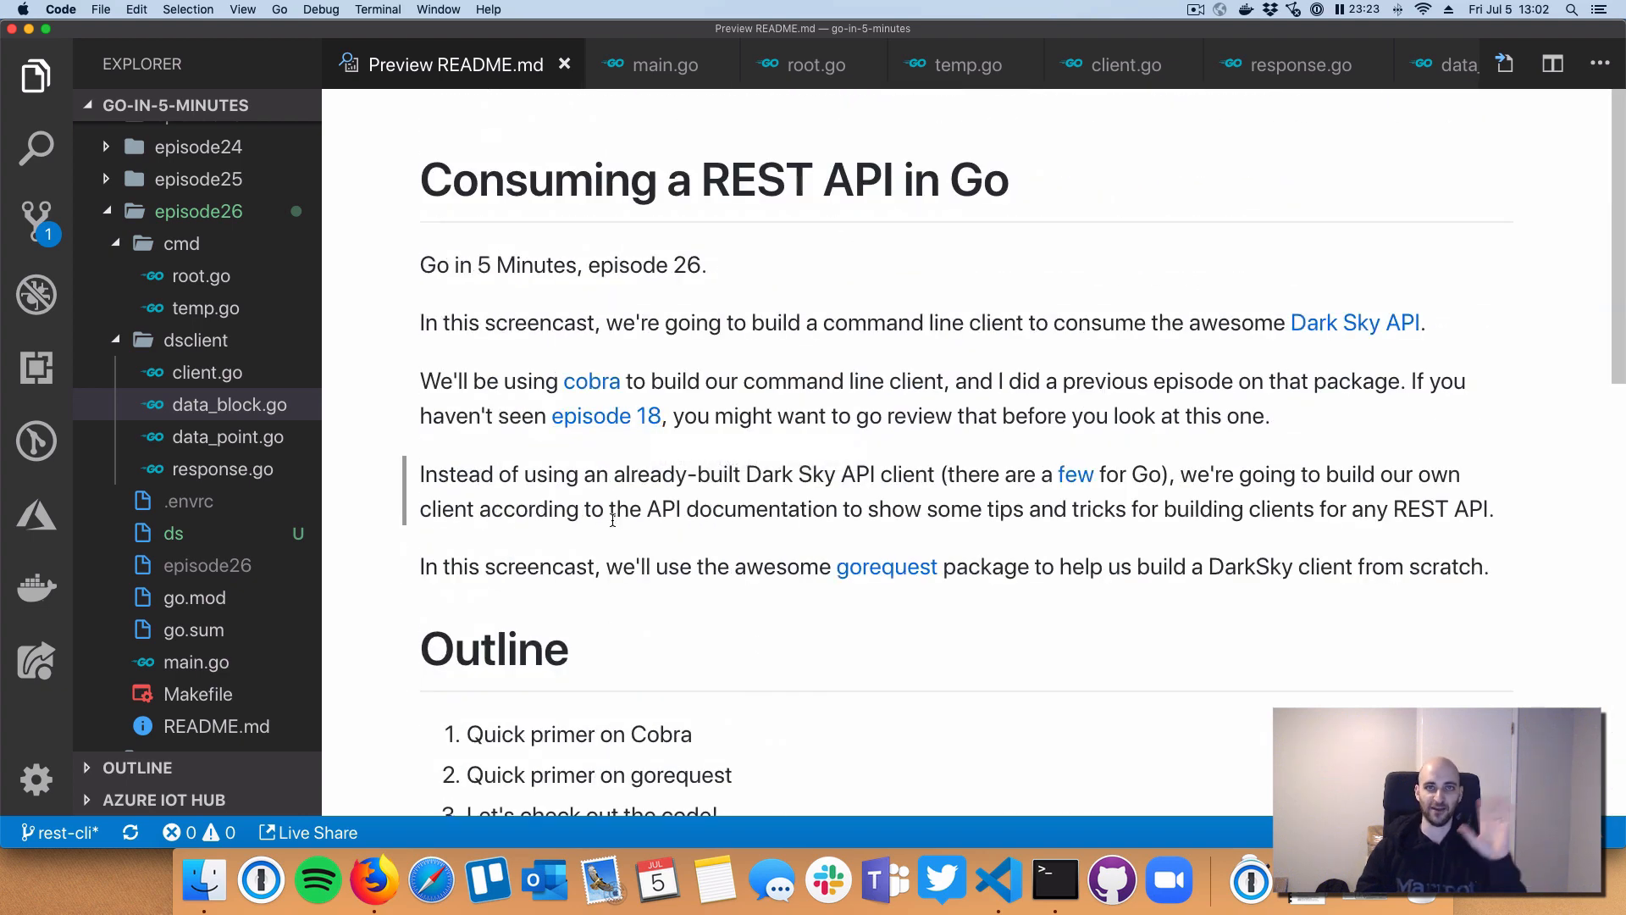
scroll("down", 3)
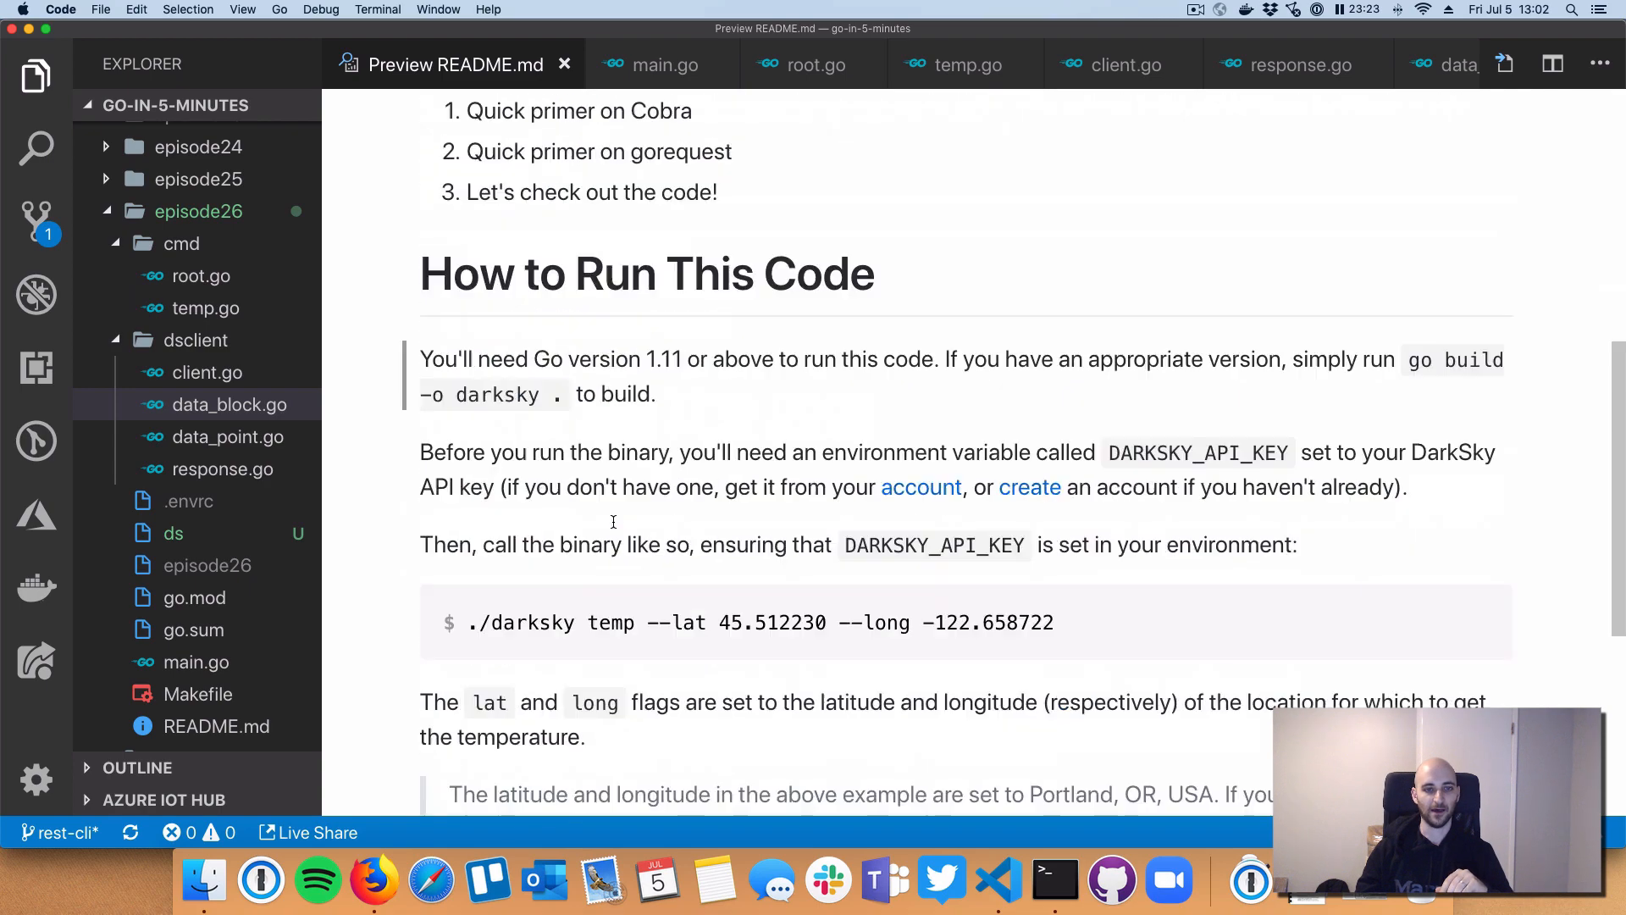